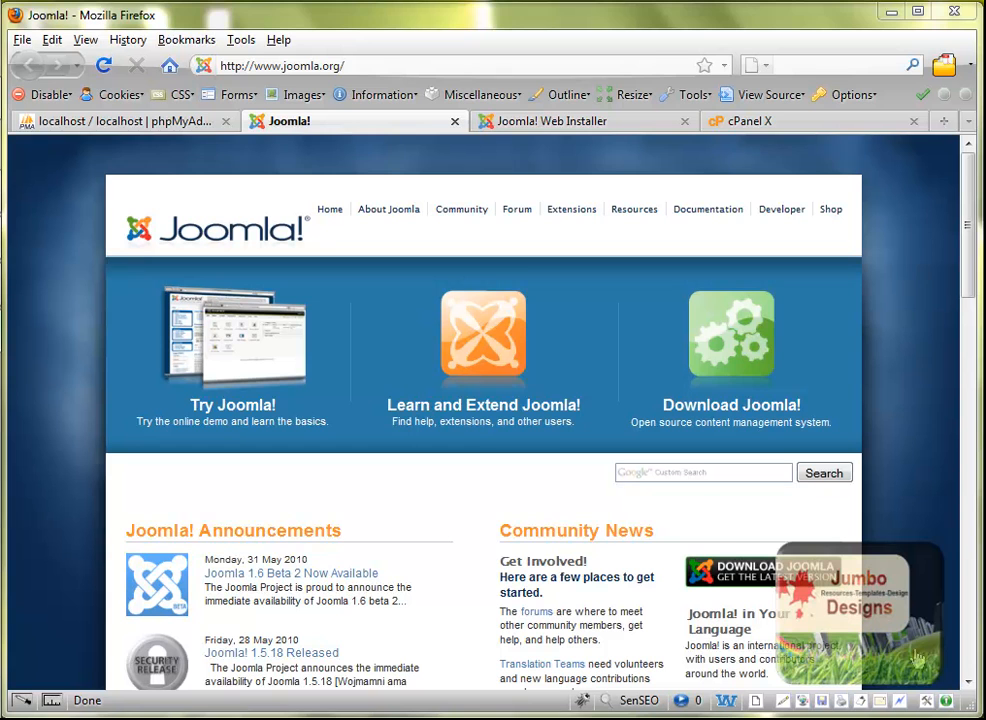
{"action": "mouse_move", "coordinate": [448, 580]}
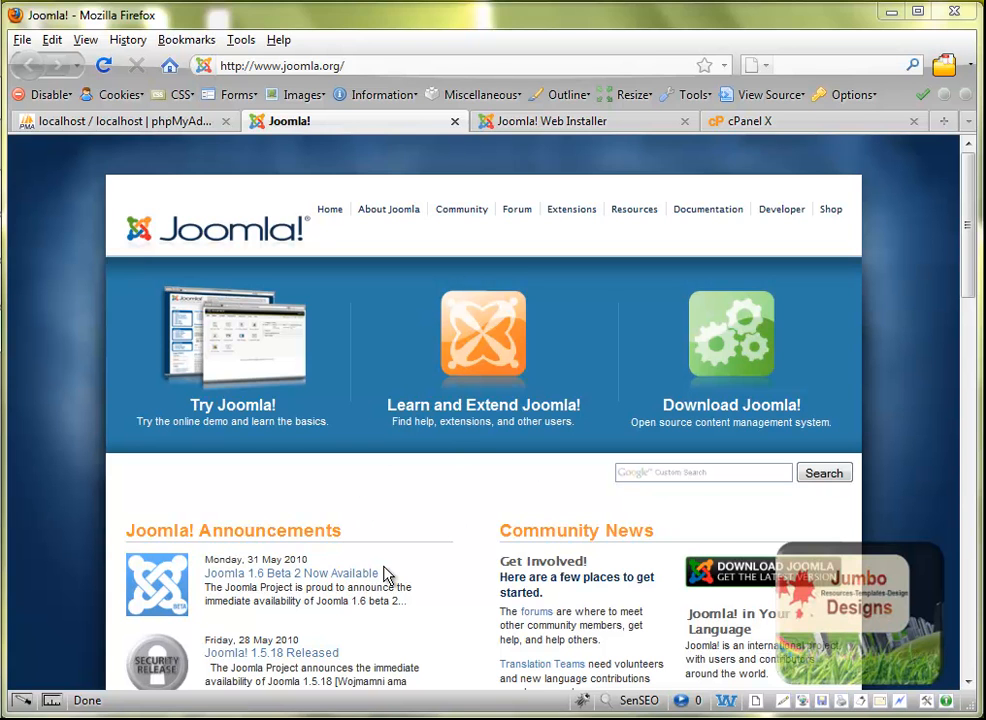
{"action": "mouse_move", "coordinate": [372, 550]}
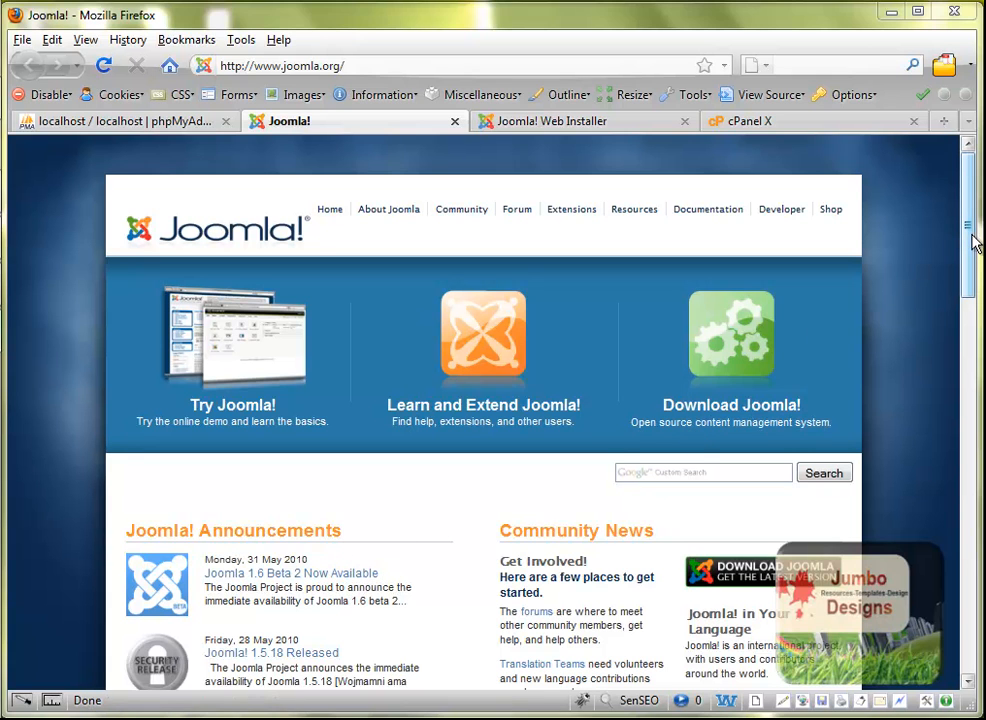
Step: Create a new empty database named testbase from phpMyAdmin's main page
{"action": "scroll", "scroll_direction": "down", "scroll_amount": 3}
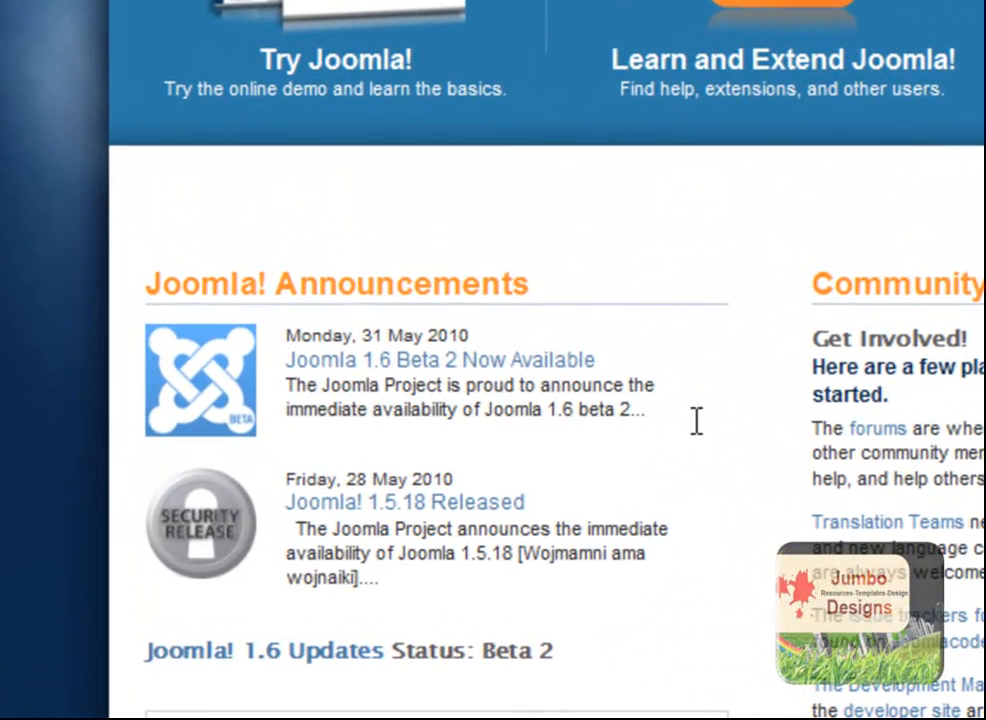
{"action": "mouse_move", "coordinate": [296, 322]}
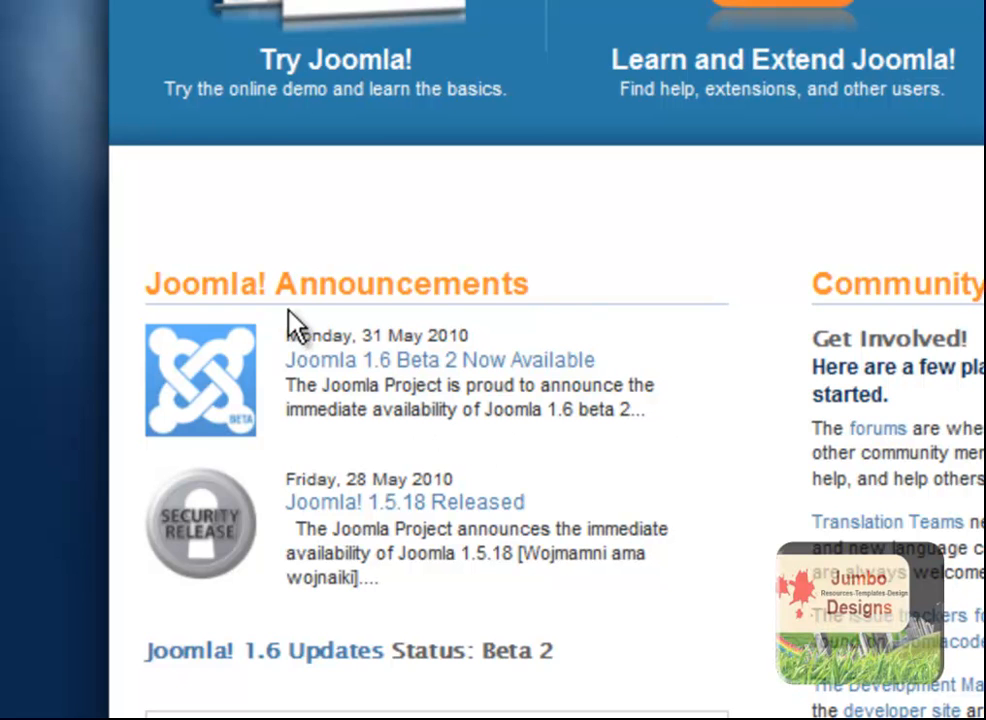
{"action": "mouse_move", "coordinate": [524, 364]}
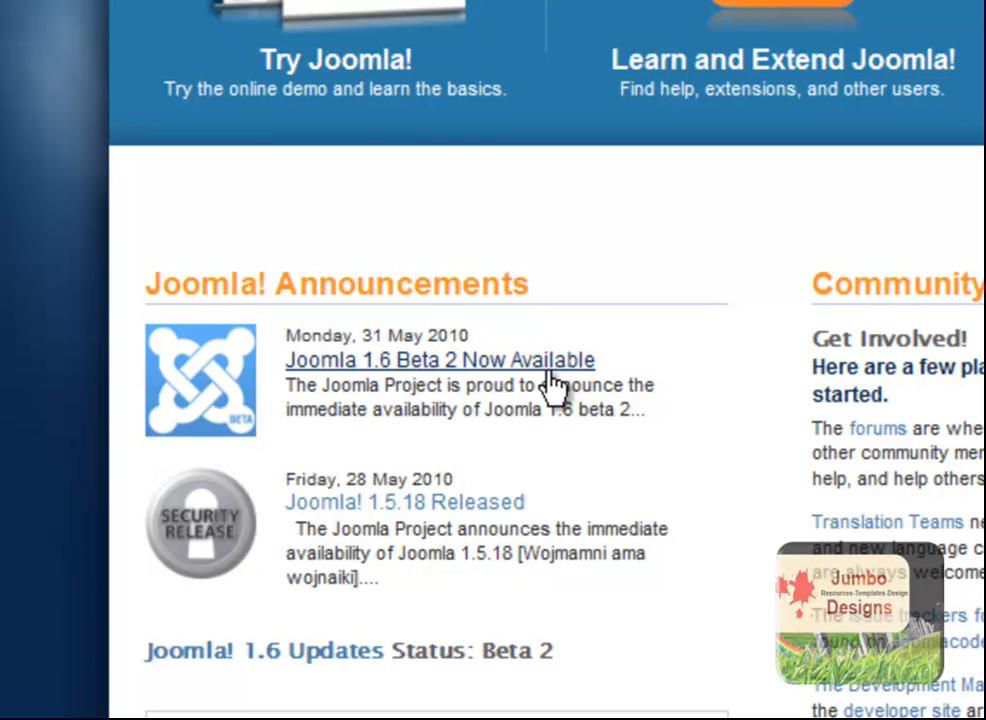
{"action": "mouse_move", "coordinate": [698, 362]}
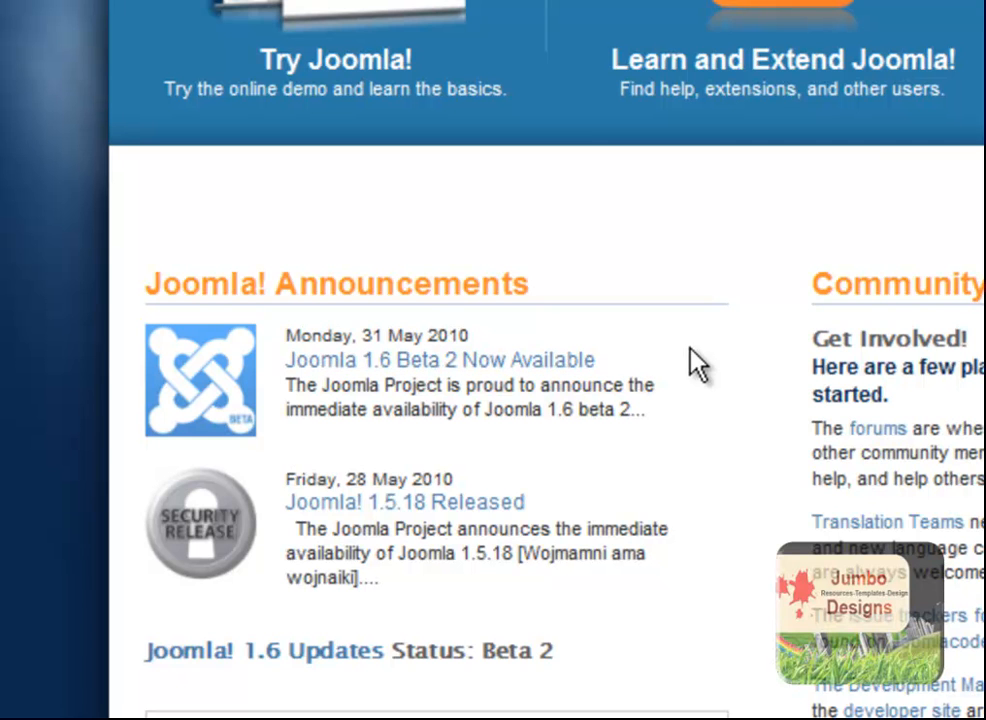
{"action": "mouse_move", "coordinate": [644, 360]}
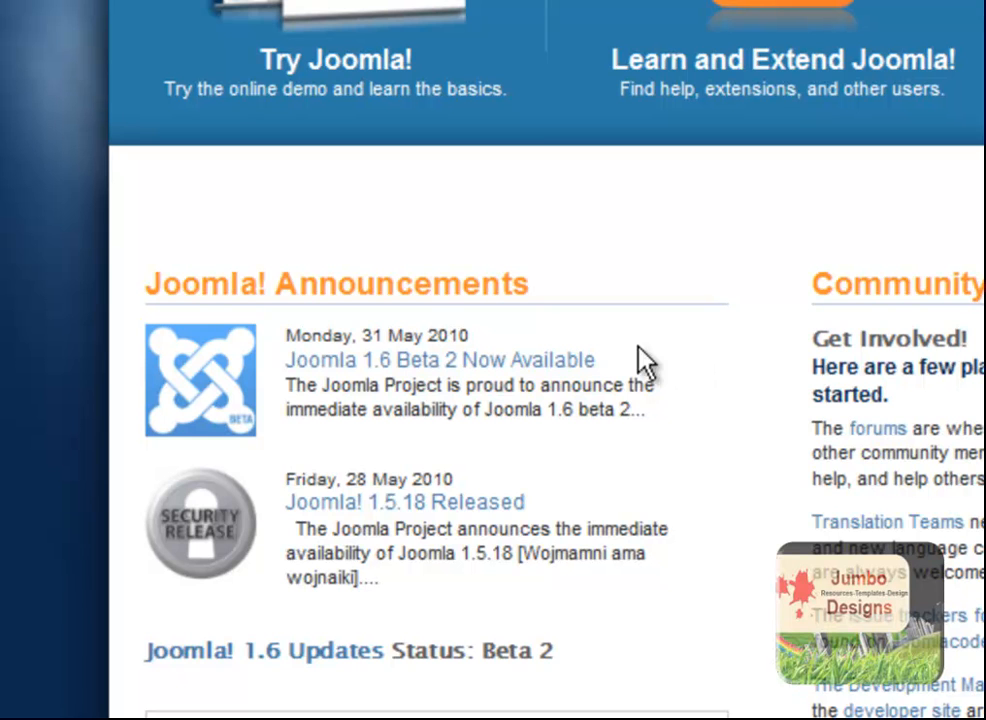
{"action": "mouse_move", "coordinate": [576, 362]}
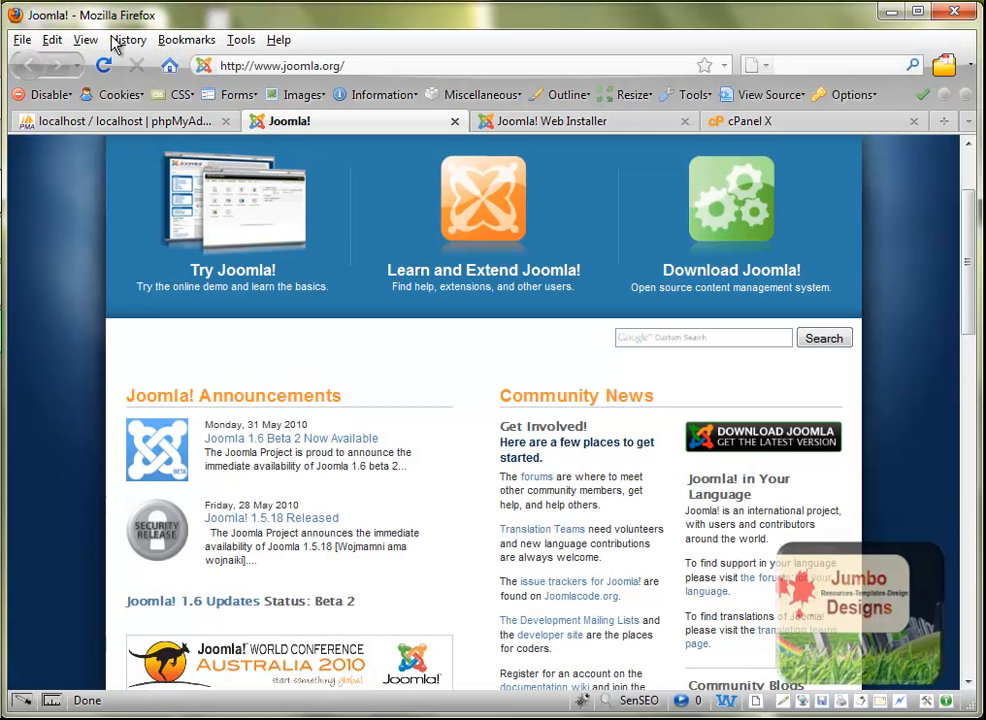
{"action": "left_click", "coordinate": [120, 122]}
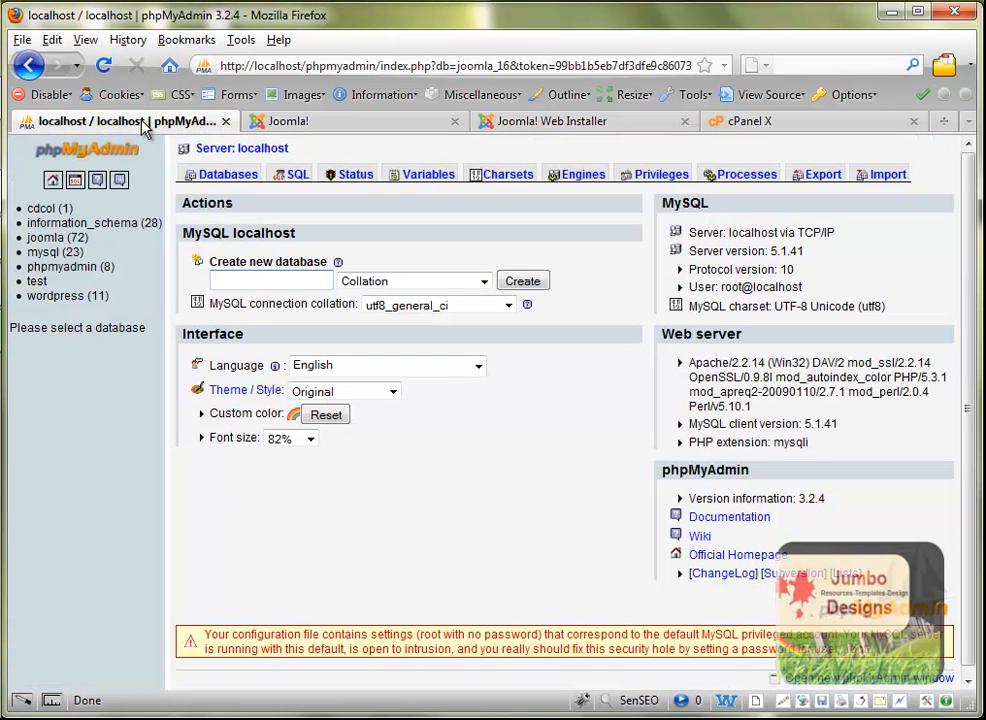
{"action": "left_click", "coordinate": [270, 280]}
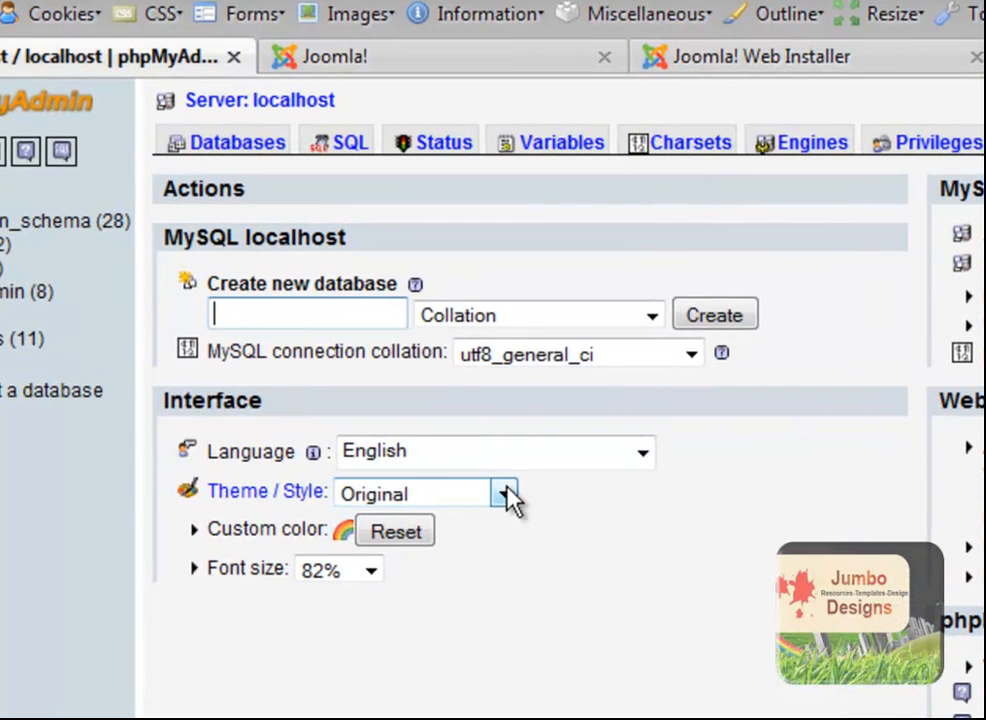
{"action": "type", "text": "testbase"}
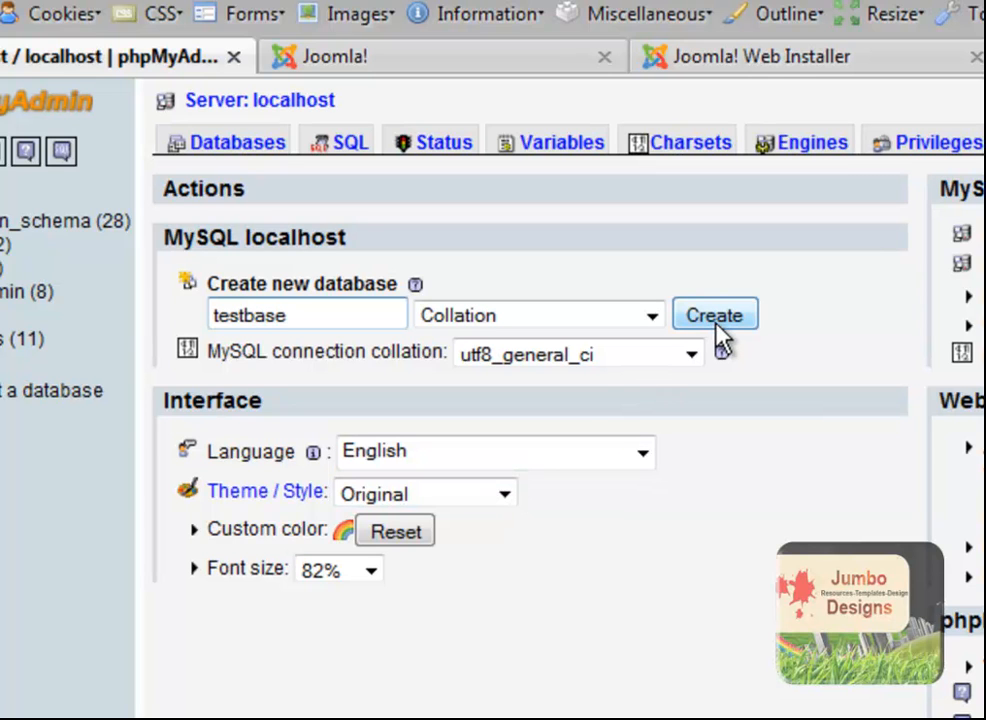
{"action": "left_click", "coordinate": [714, 314]}
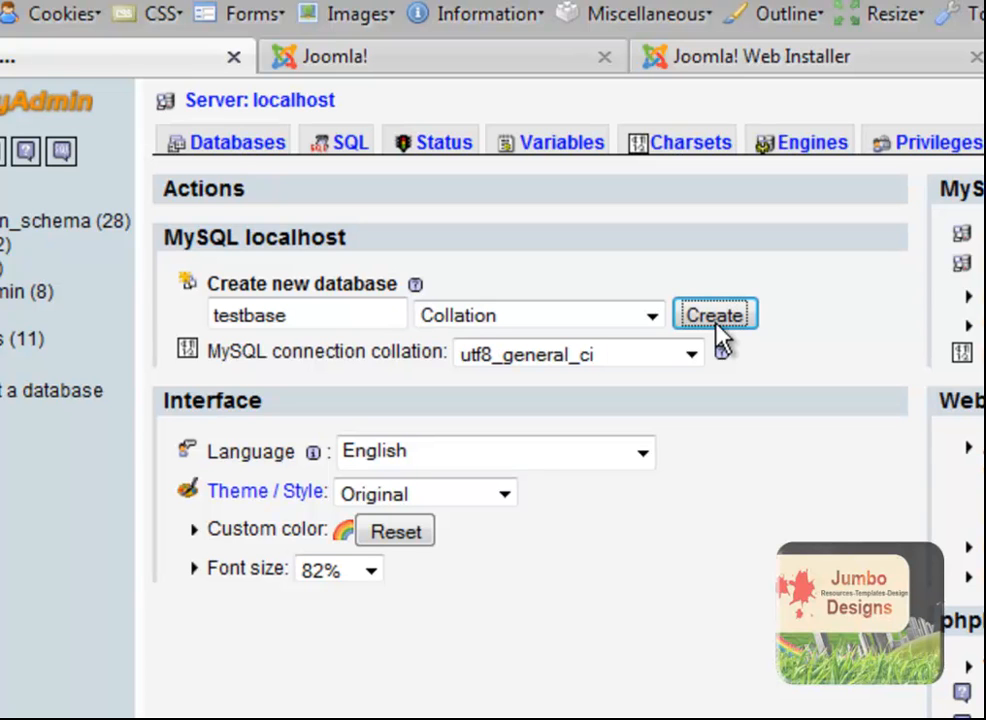
{"action": "left_click", "coordinate": [714, 314]}
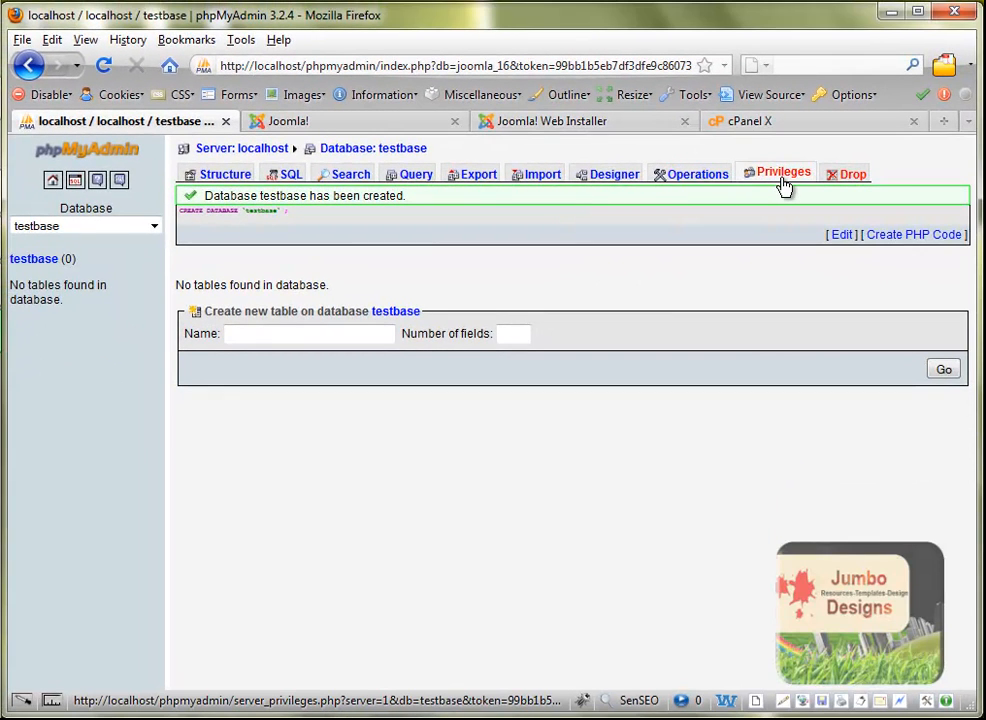
Step: From Privileges, add a new user testbase restricted to the local host
{"action": "left_click", "coordinate": [784, 172]}
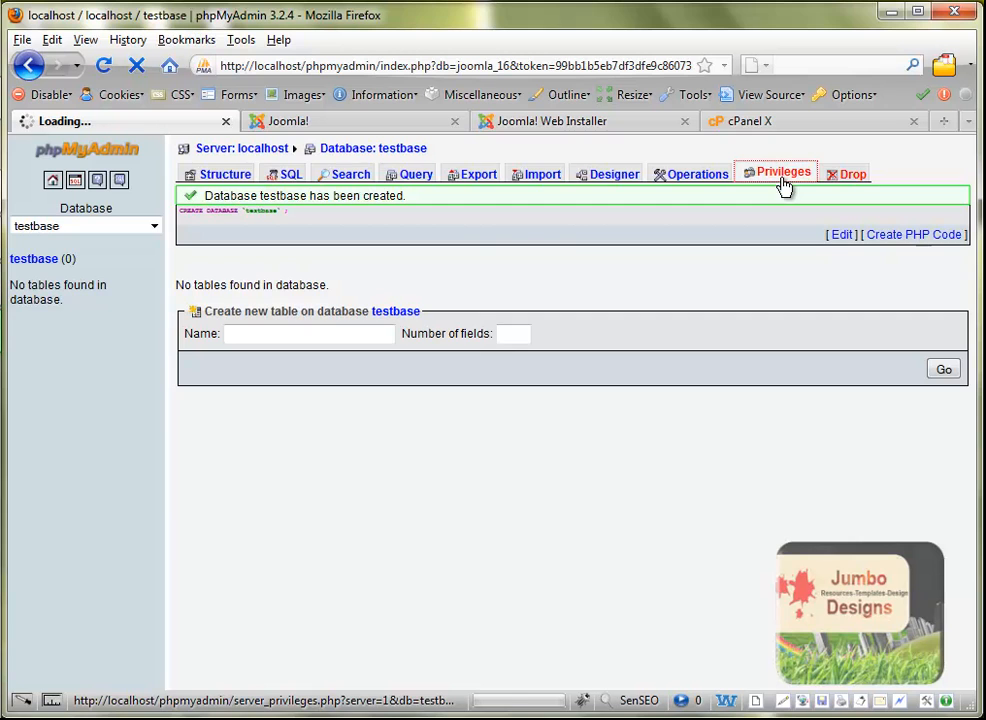
{"action": "left_click", "coordinate": [784, 172]}
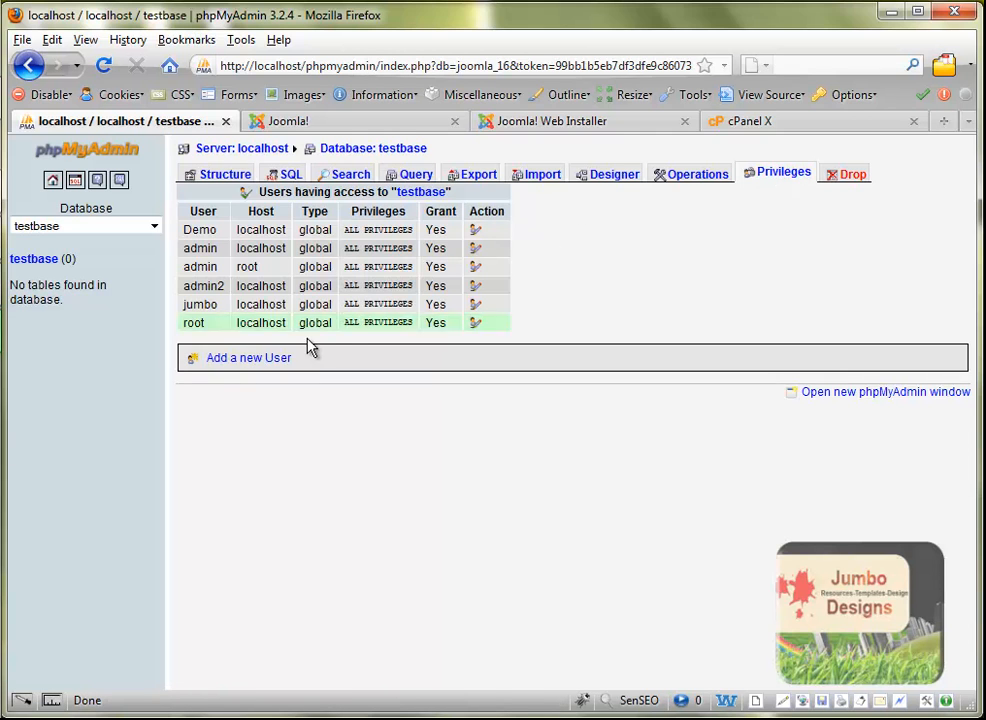
{"action": "left_click", "coordinate": [248, 356]}
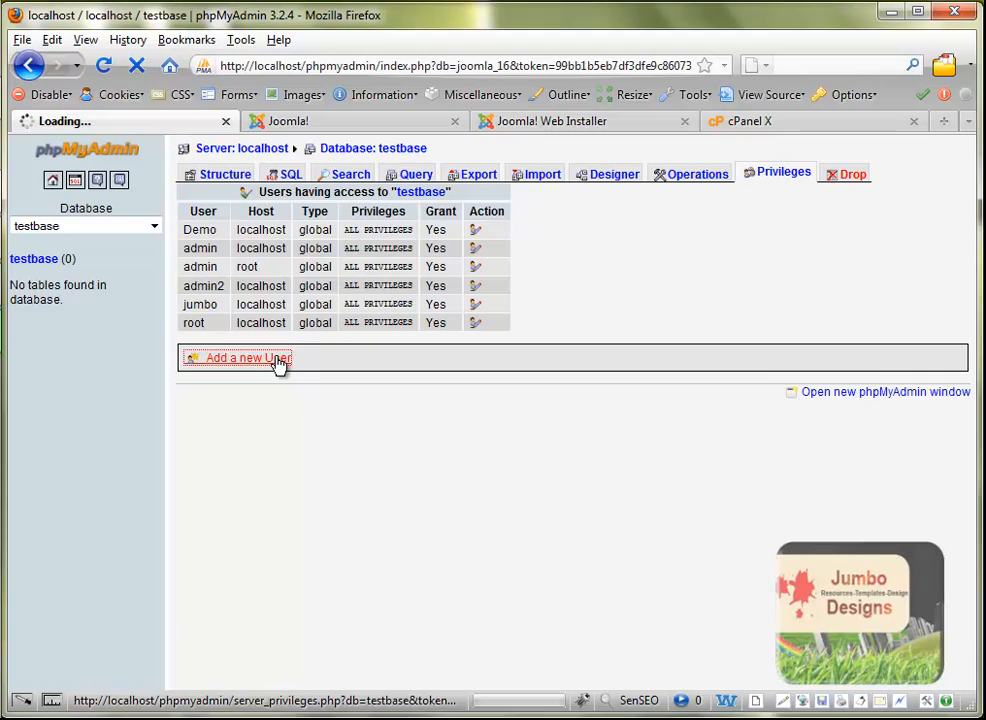
{"action": "left_click", "coordinate": [244, 358]}
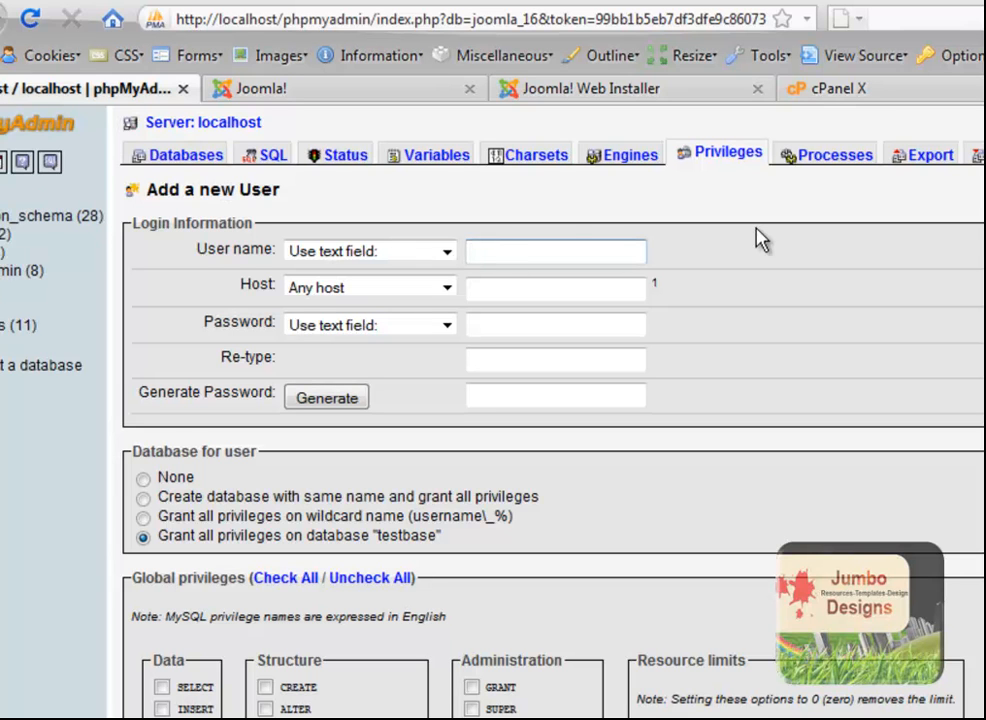
{"action": "type", "text": "testbase"}
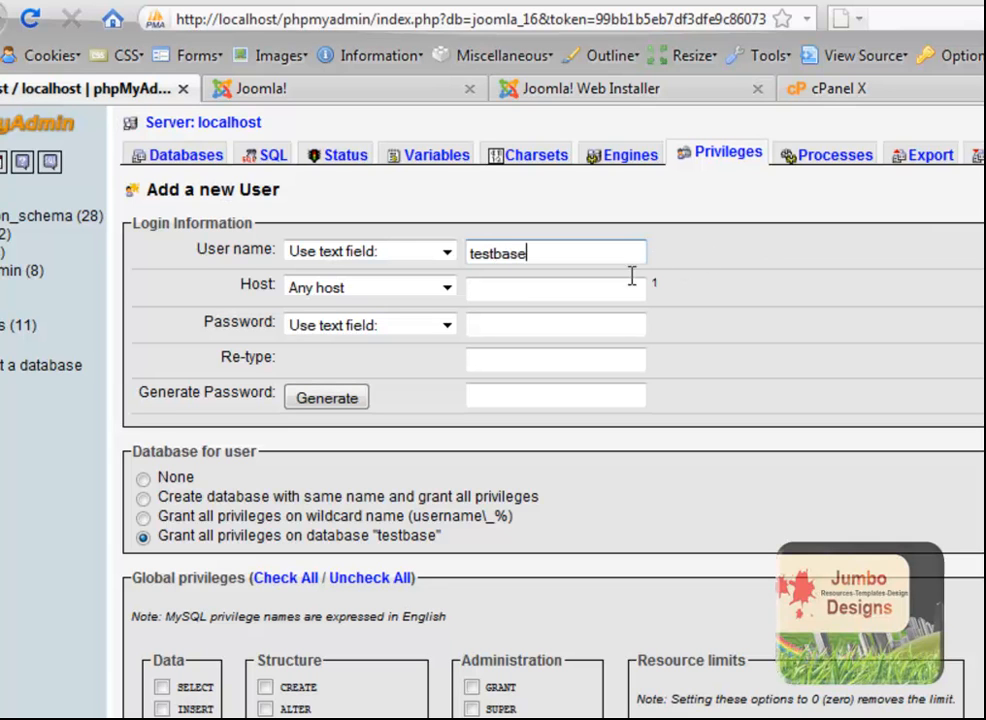
{"action": "left_click", "coordinate": [368, 288]}
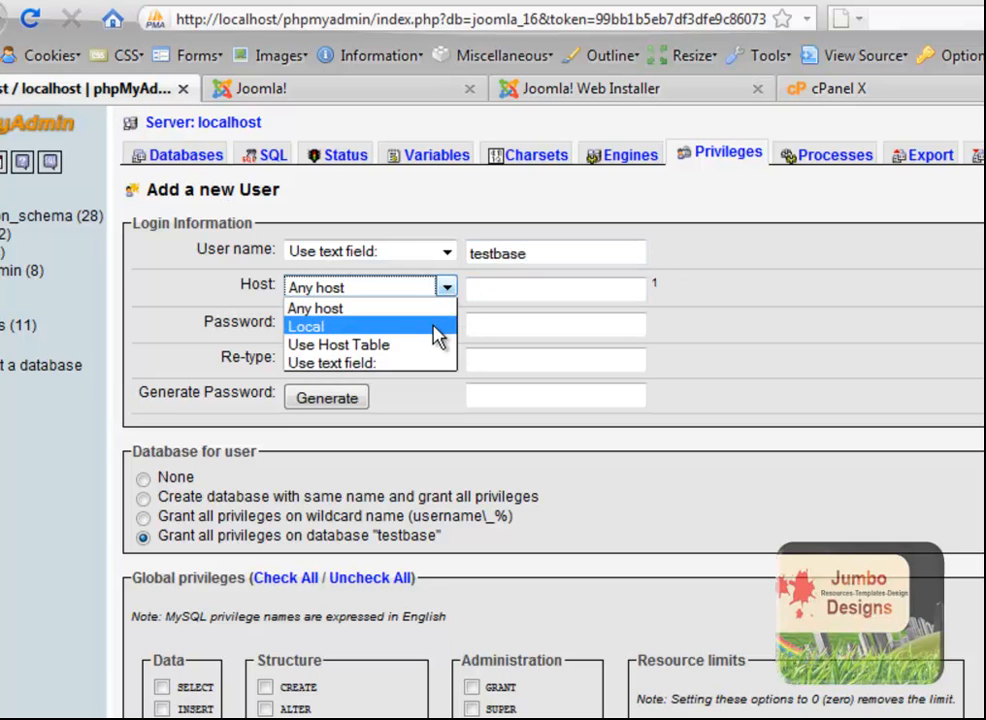
{"action": "left_click", "coordinate": [304, 326]}
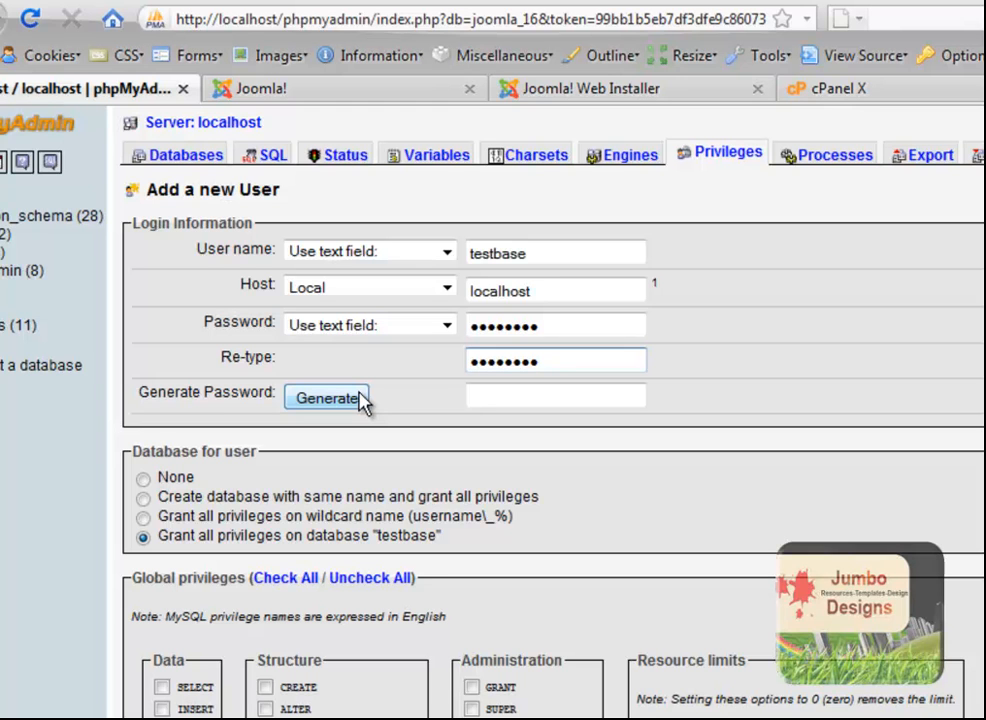
{"action": "mouse_move", "coordinate": [948, 204]}
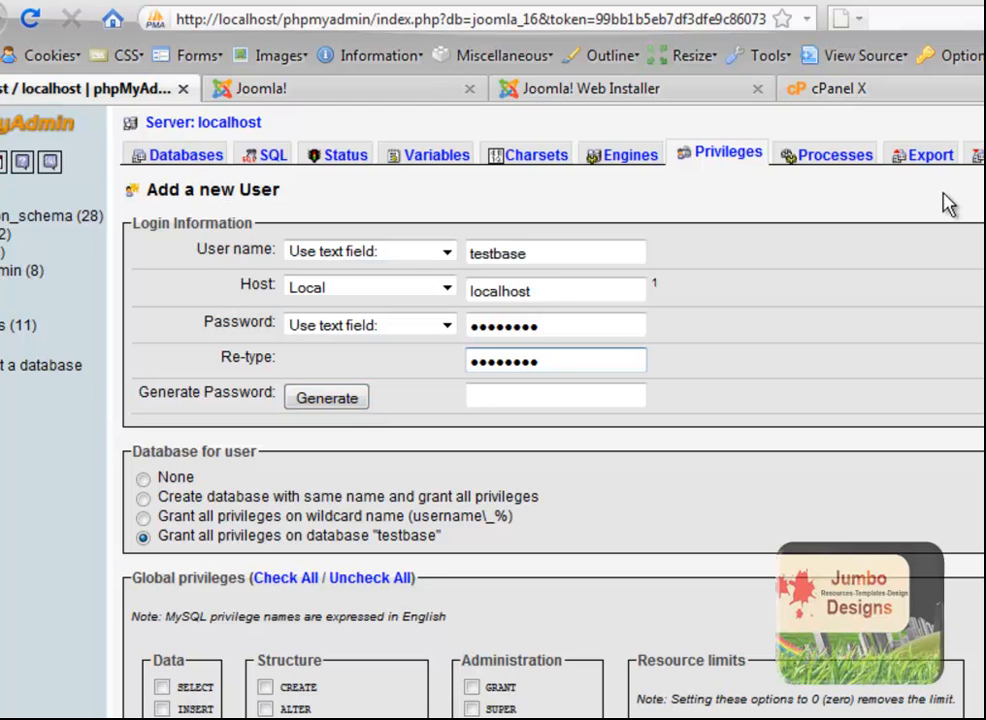
Step: Grant testbase all global privileges, create the account and confirm the 'added a new user' message
{"action": "scroll", "scroll_direction": "down", "scroll_amount": 3}
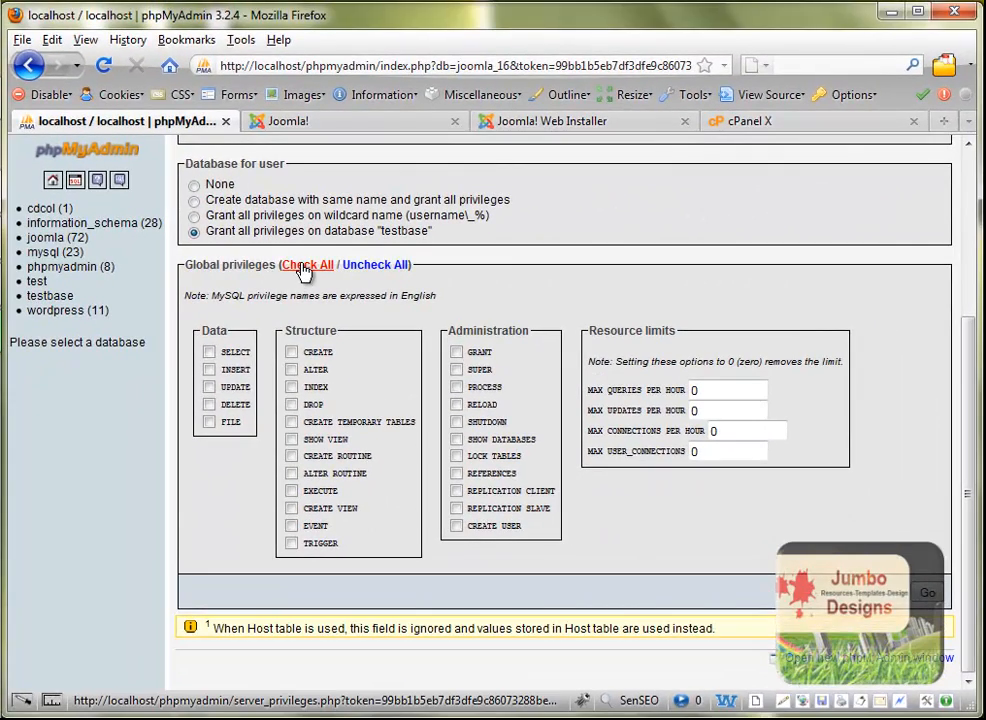
{"action": "left_click", "coordinate": [306, 264]}
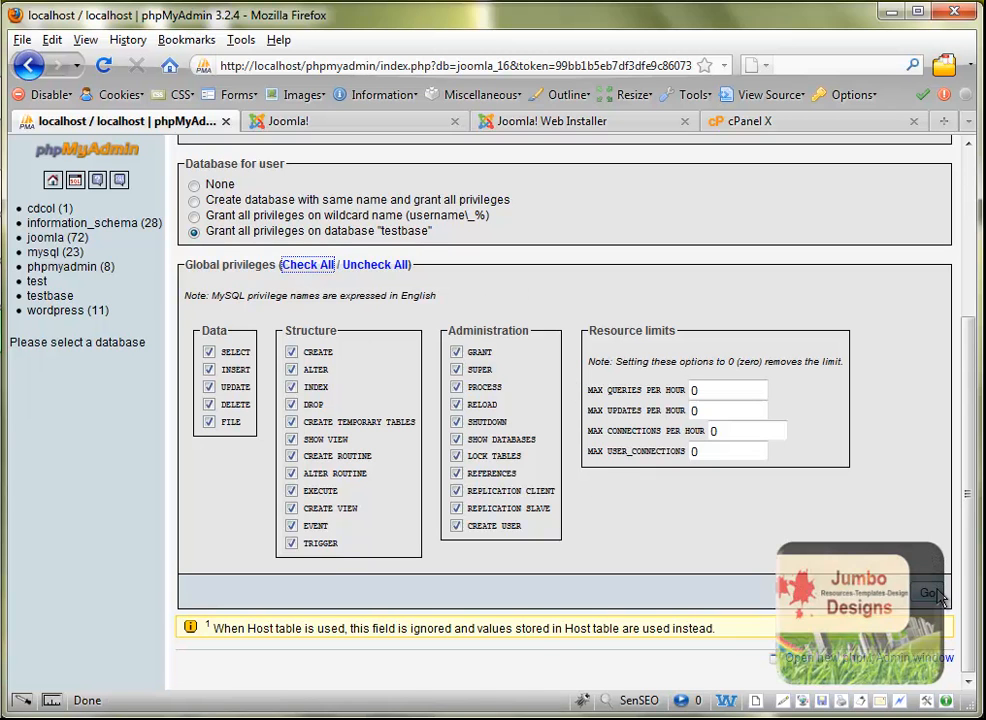
{"action": "left_click", "coordinate": [928, 592]}
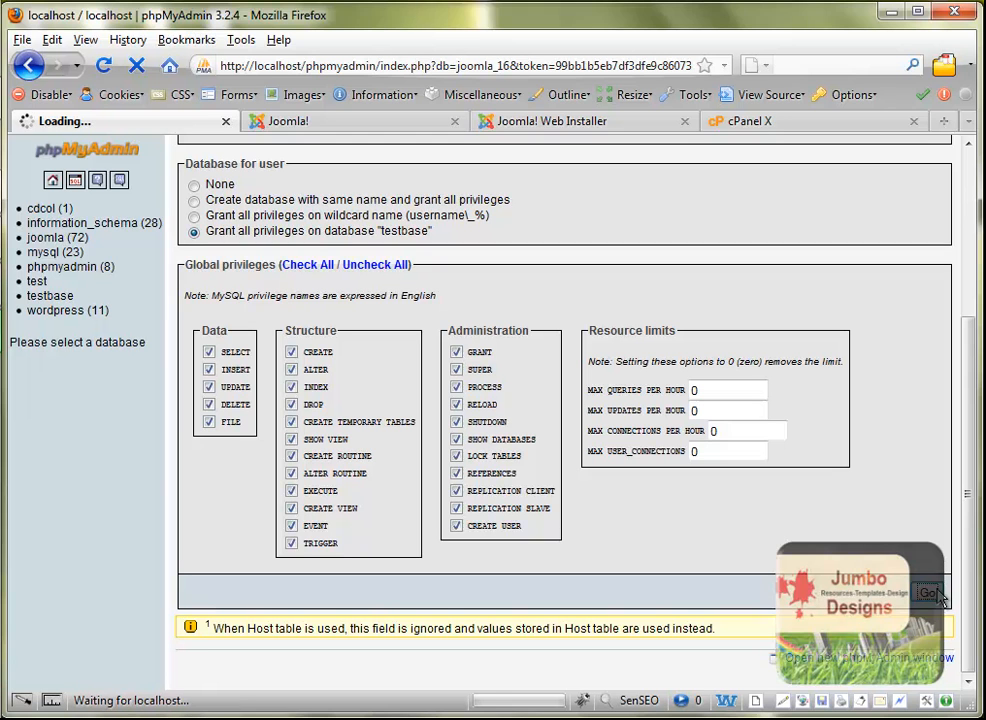
{"action": "left_click", "coordinate": [928, 592]}
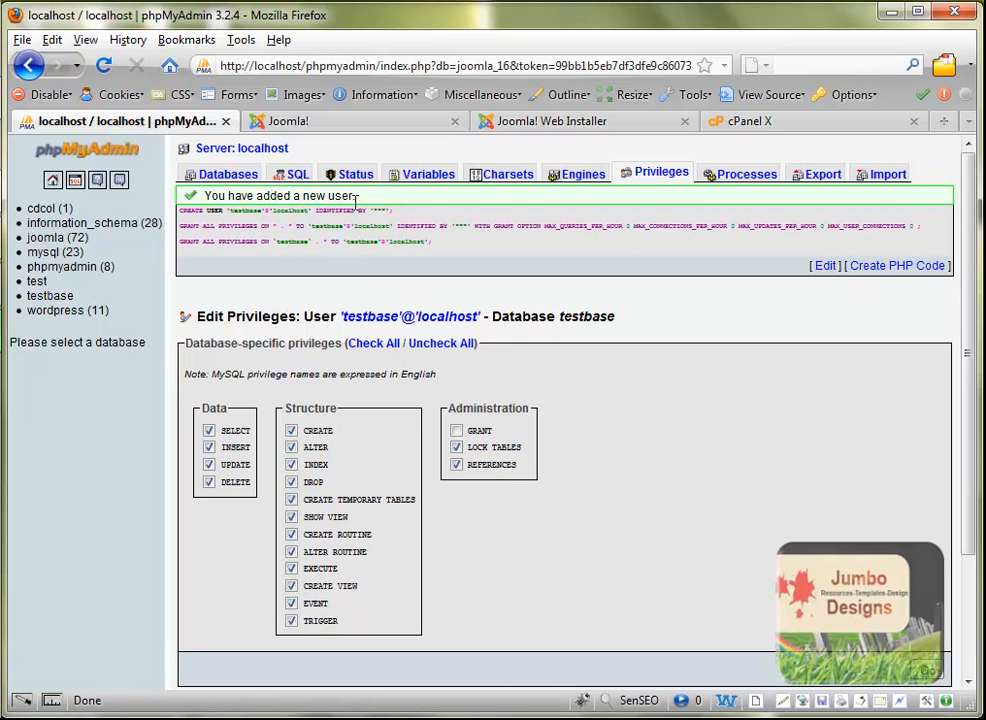
{"action": "left_click_drag", "start_coordinate": [256, 196], "coordinate": [352, 196]}
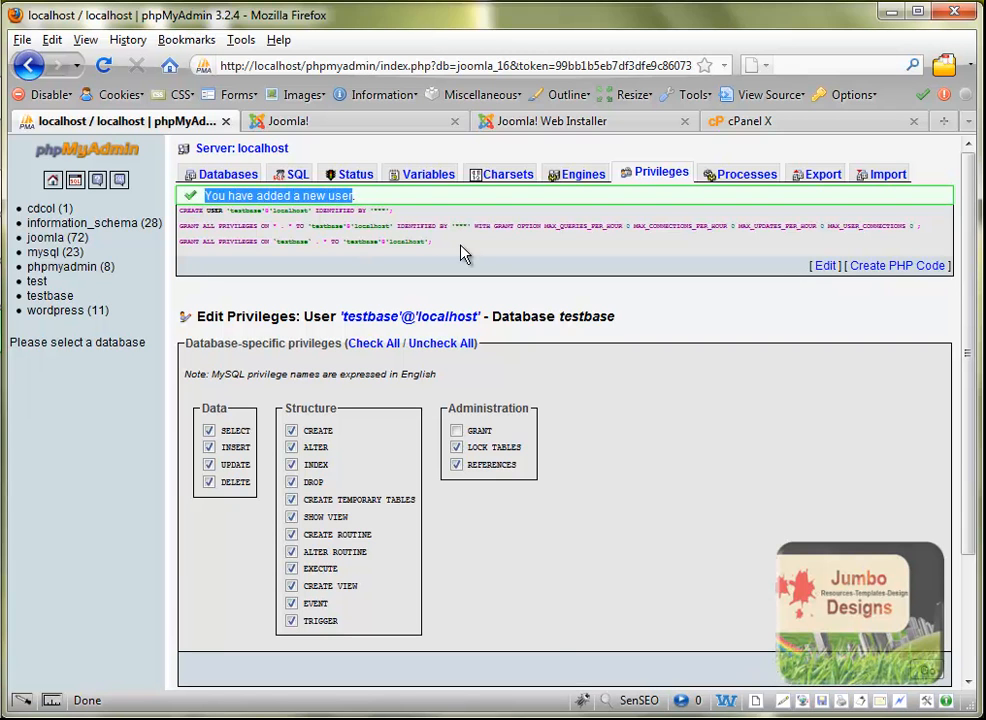
{"action": "left_click", "coordinate": [560, 122]}
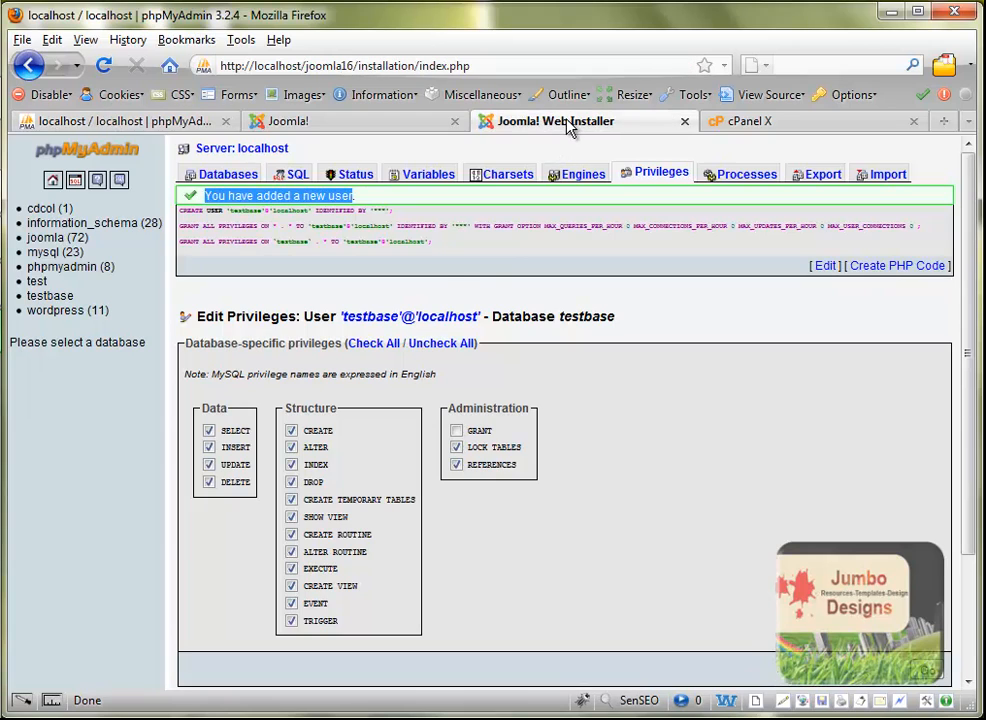
Step: Leave English (US) selected on Choose Language and continue with Next
{"action": "left_click", "coordinate": [556, 122]}
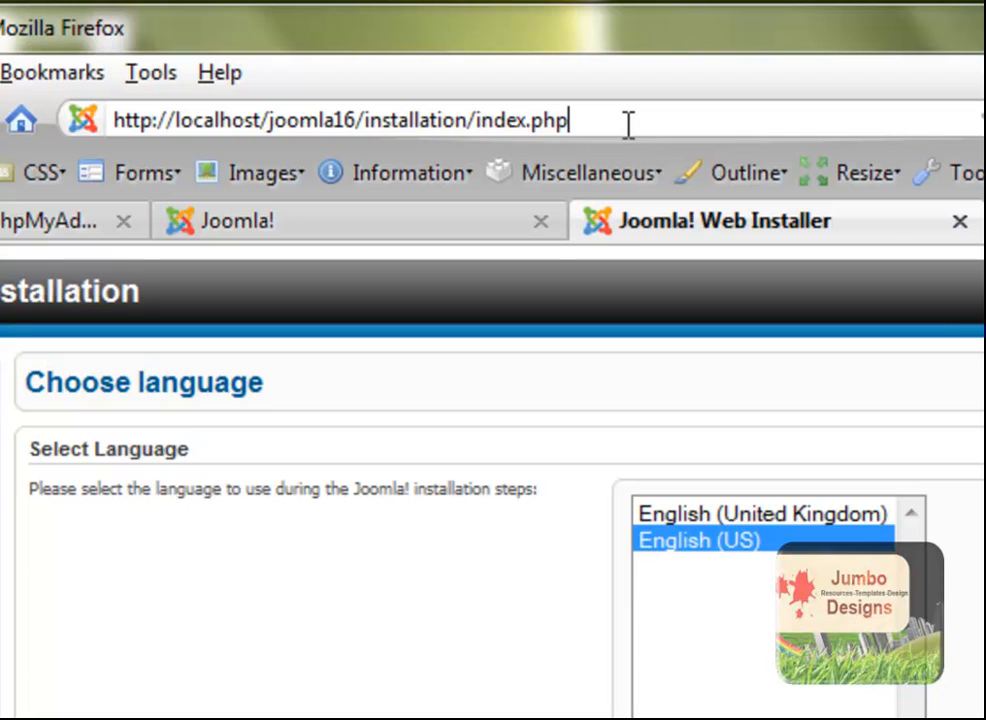
{"action": "mouse_move", "coordinate": [316, 120]}
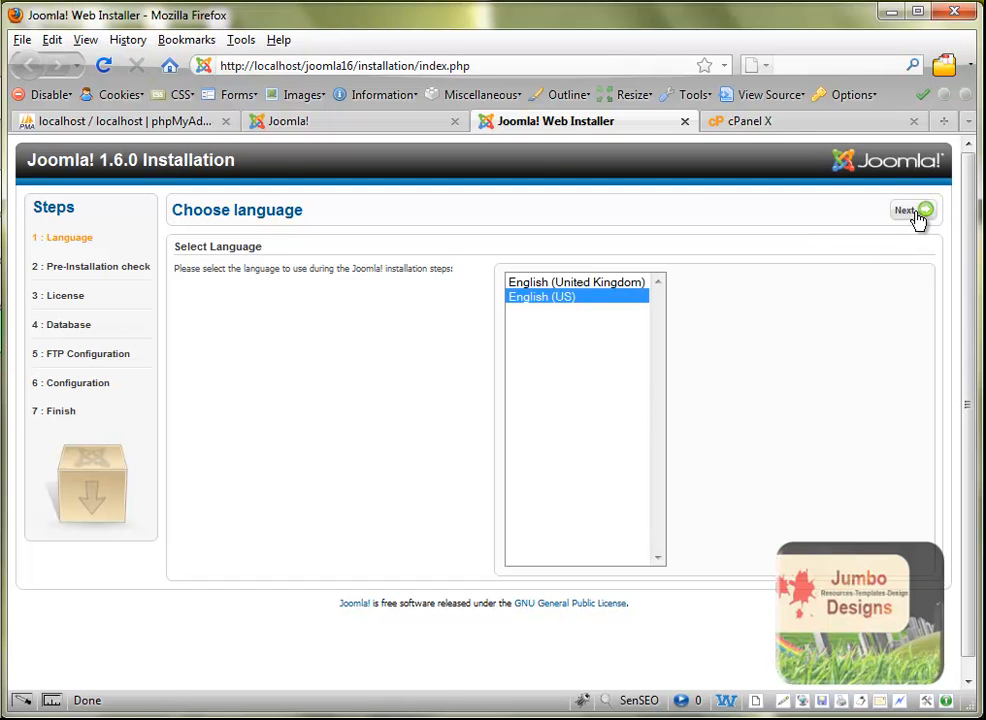
{"action": "left_click", "coordinate": [908, 210]}
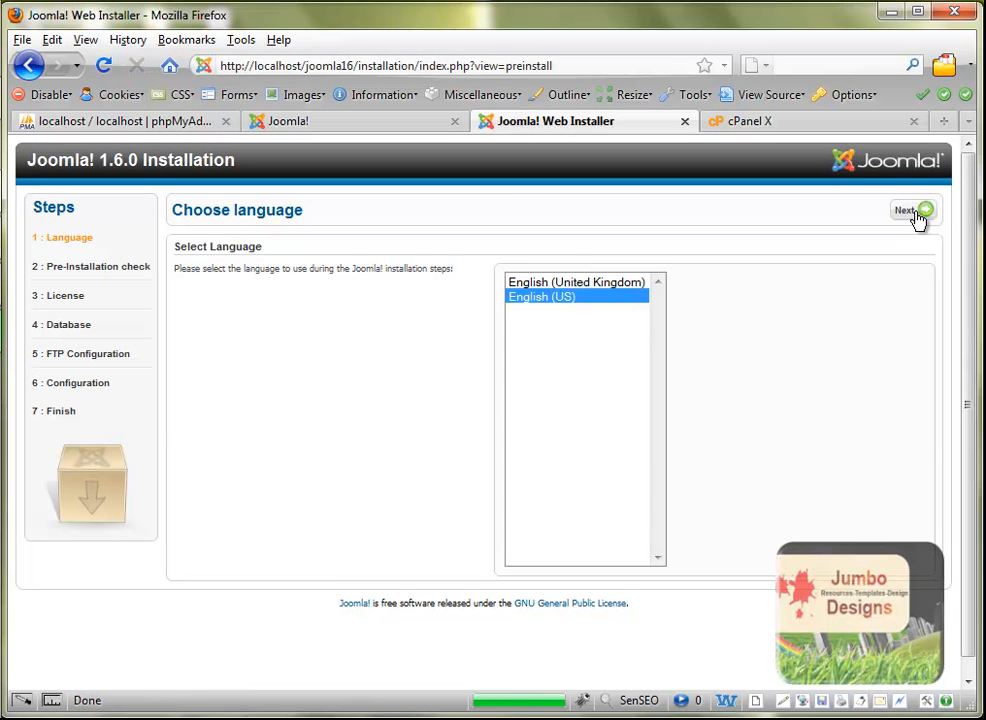
Step: Pass the Pre-Installation Check, all required items Yes, and continue to the License page
{"action": "left_click", "coordinate": [908, 210]}
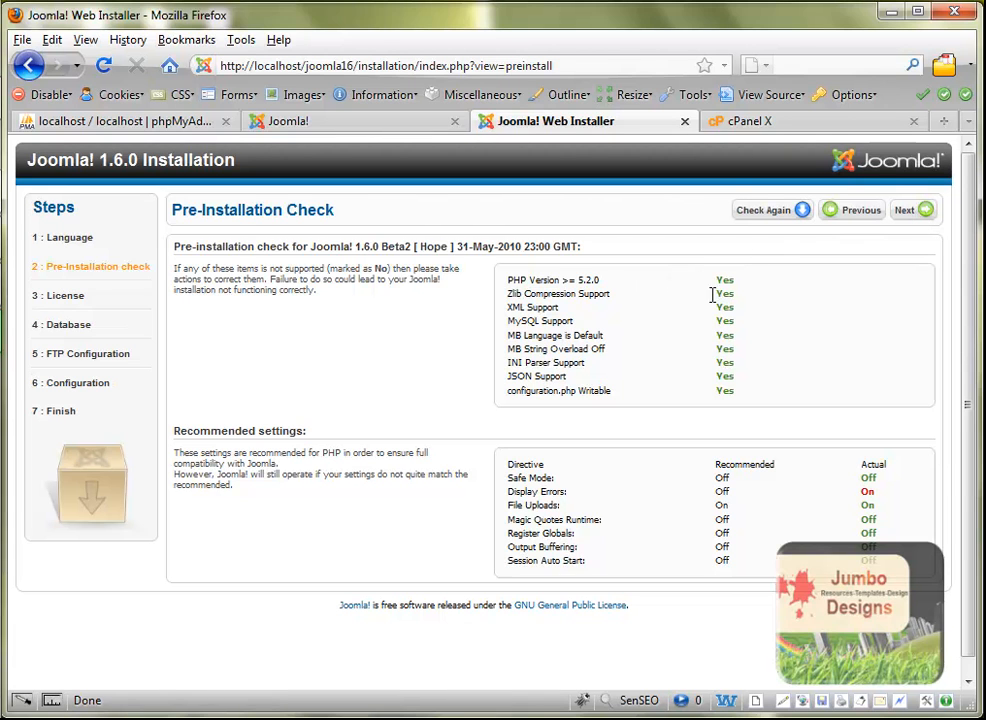
{"action": "mouse_move", "coordinate": [780, 430]}
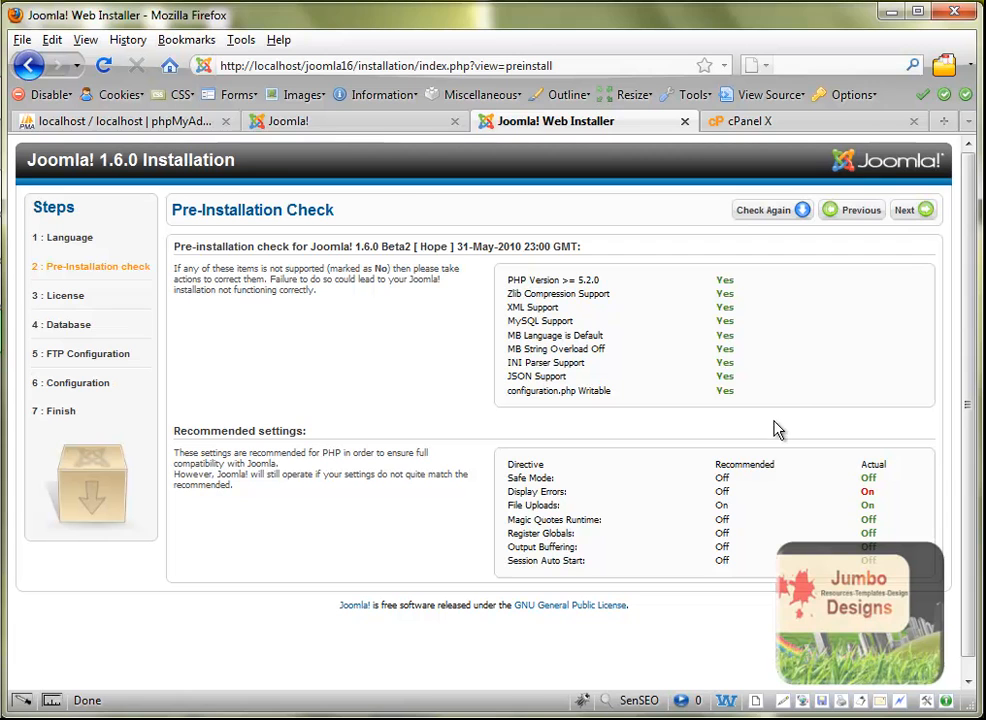
{"action": "mouse_move", "coordinate": [788, 388]}
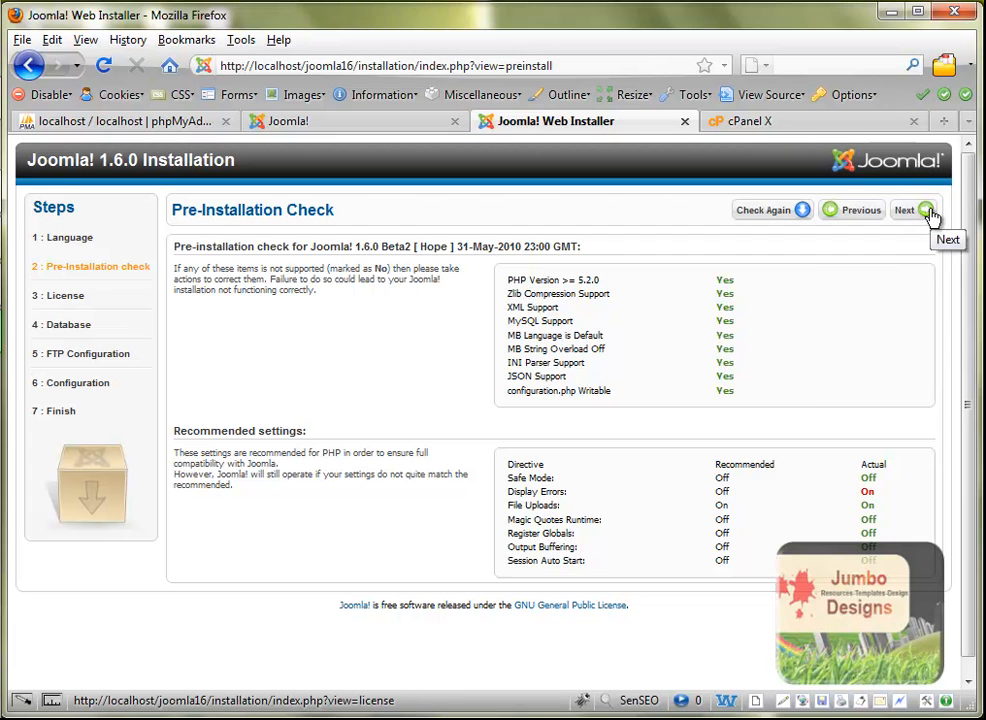
{"action": "left_click", "coordinate": [908, 210]}
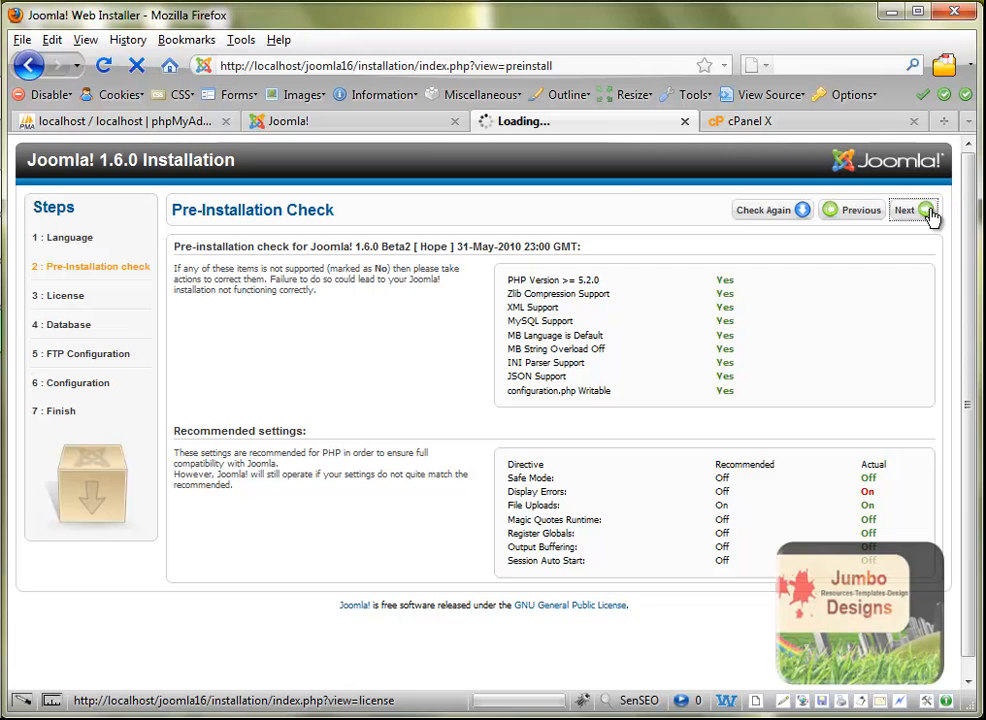
{"action": "left_click", "coordinate": [904, 210]}
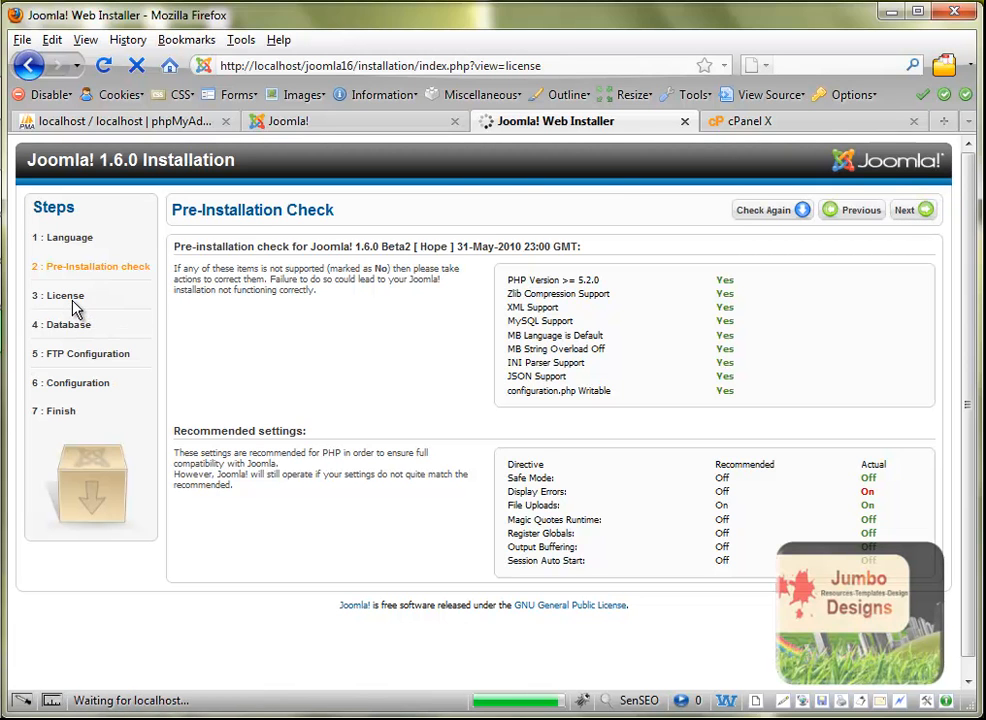
Step: Scroll through the GNU General Public License and accept it with Next
{"action": "left_click", "coordinate": [64, 296]}
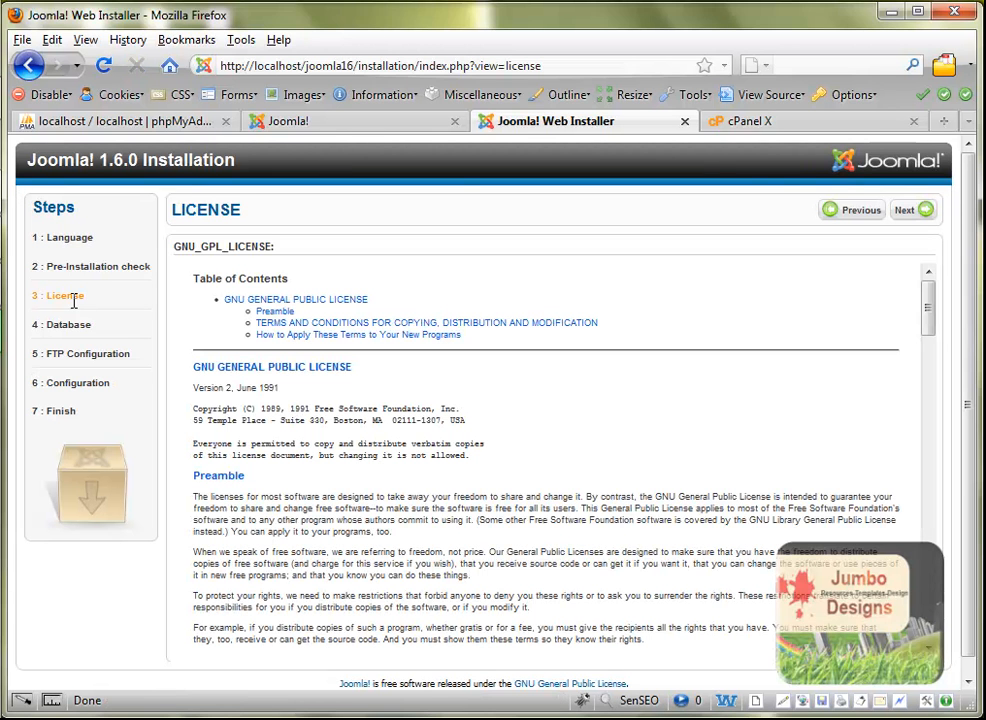
{"action": "mouse_move", "coordinate": [100, 316]}
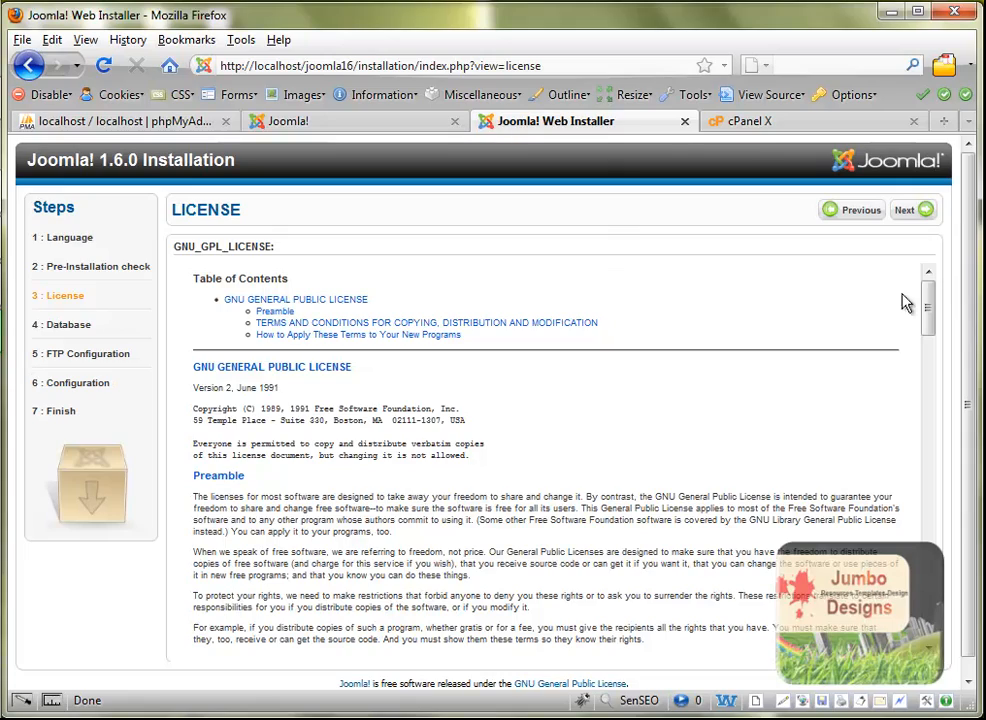
{"action": "scroll", "scroll_direction": "down", "scroll_amount": 3}
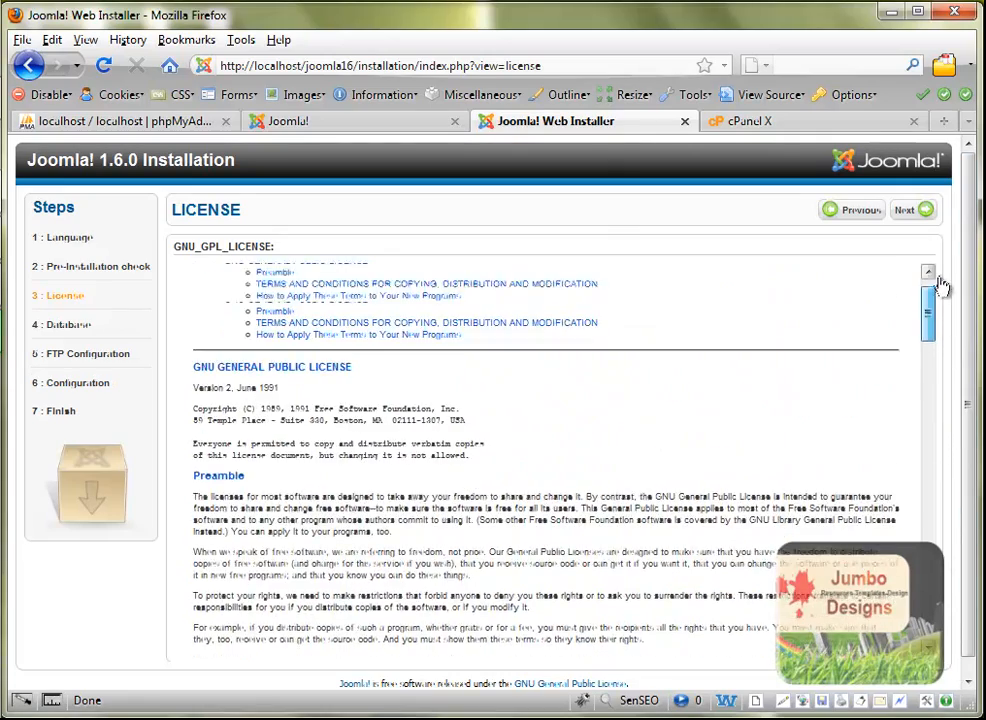
{"action": "left_click", "coordinate": [908, 210]}
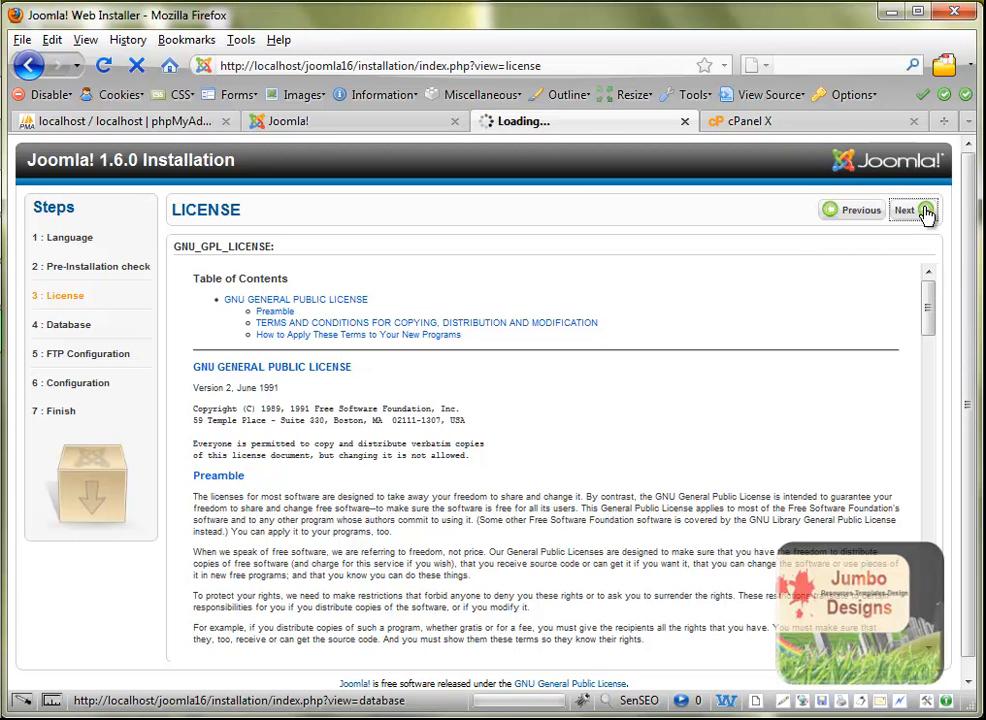
{"action": "left_click", "coordinate": [904, 210]}
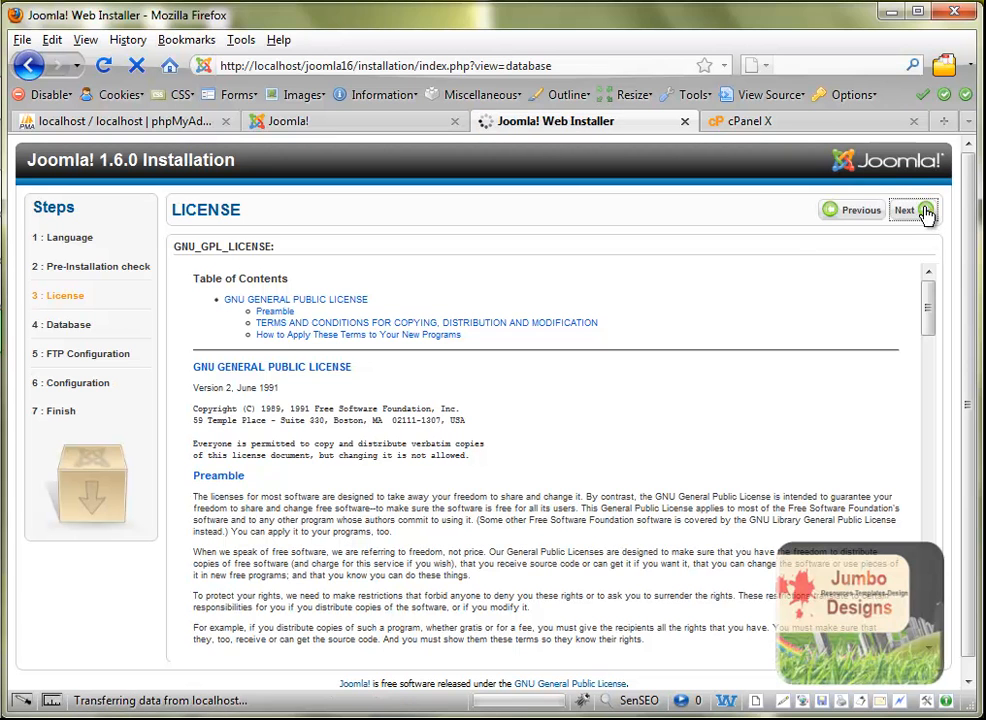
Step: Reach the Database Configuration fields, then return to phpMyAdmin to check the testbase user
{"action": "left_click", "coordinate": [906, 210]}
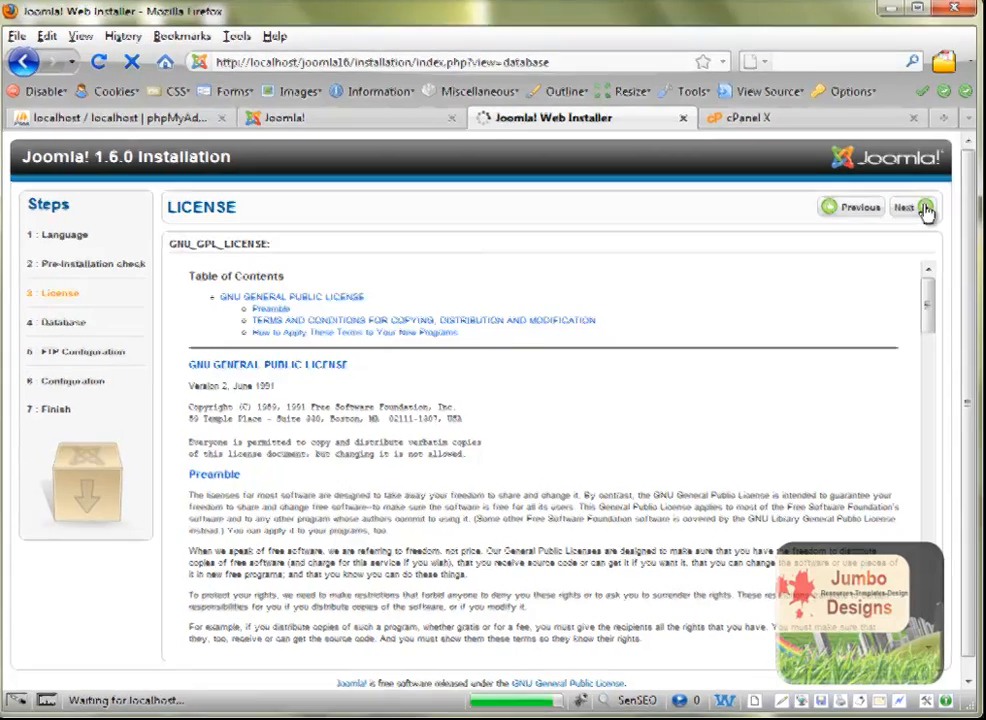
{"action": "left_click", "coordinate": [904, 206]}
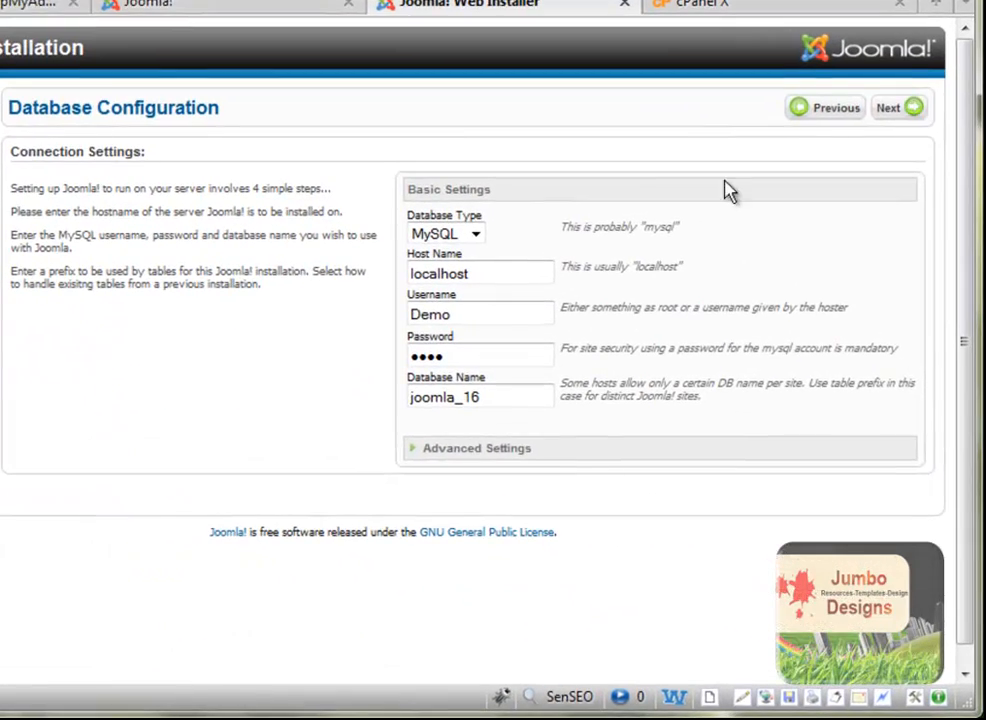
{"action": "left_click", "coordinate": [480, 312]}
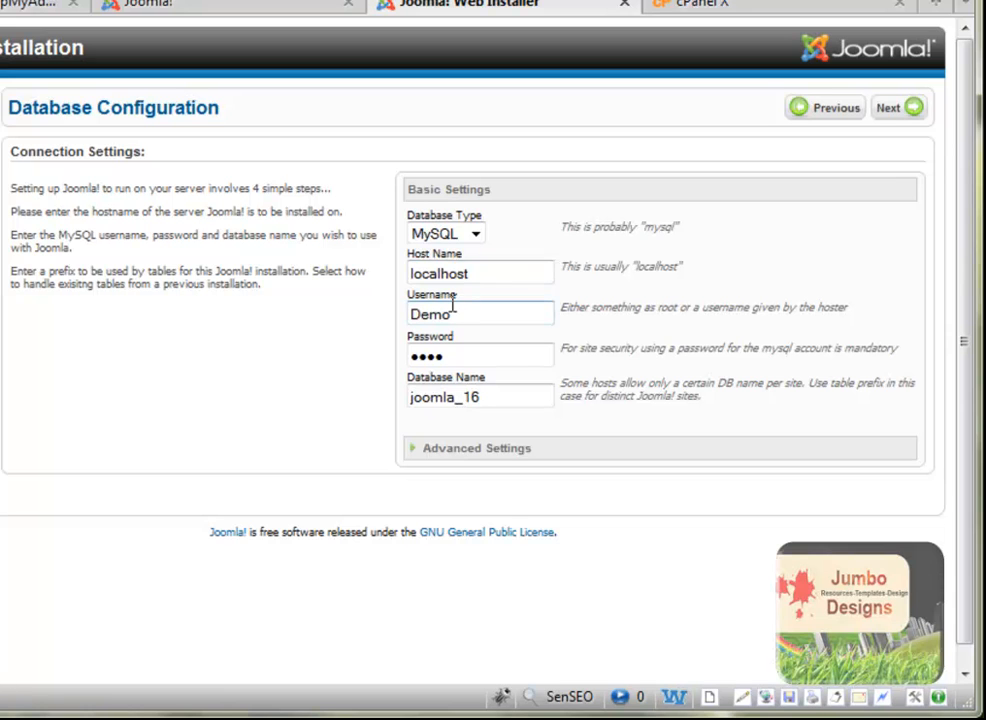
{"action": "left_click", "coordinate": [478, 272]}
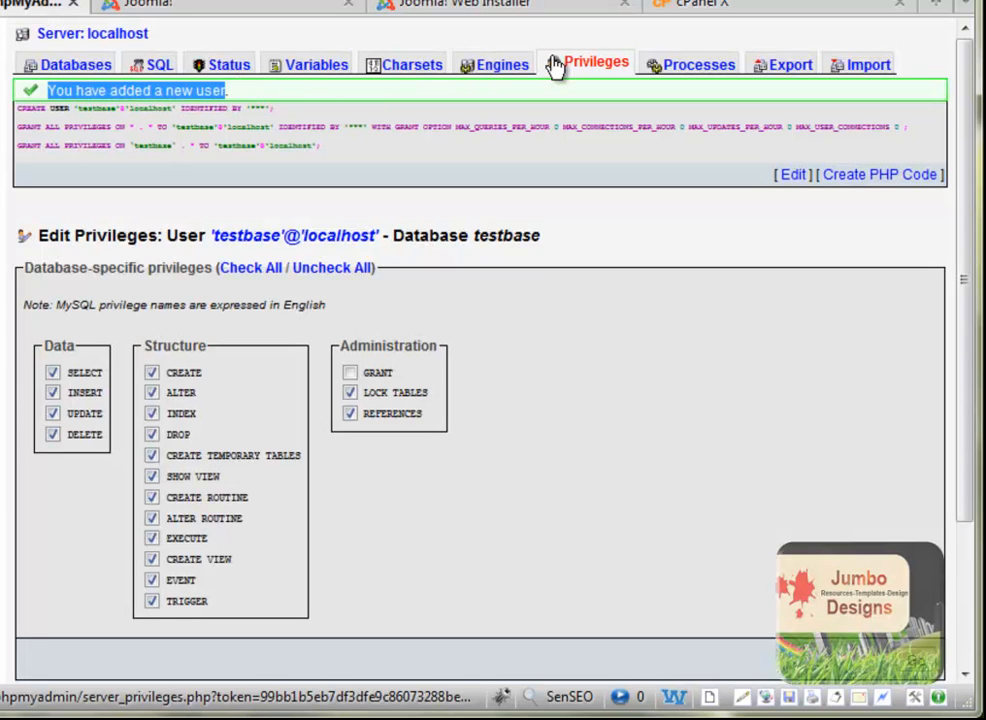
{"action": "mouse_move", "coordinate": [198, 44]}
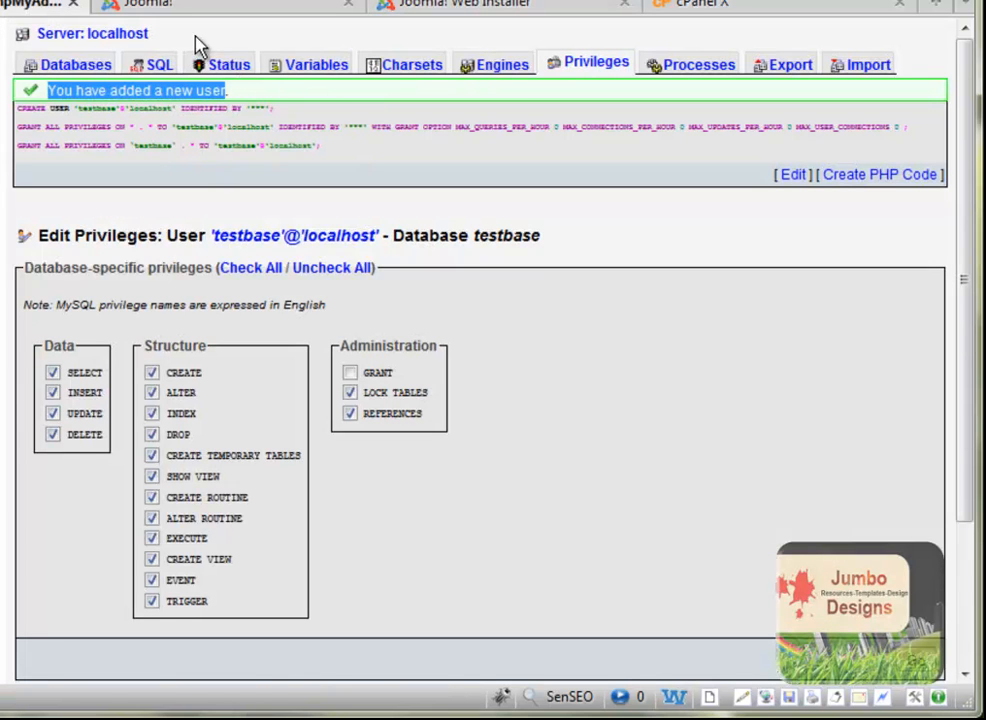
{"action": "mouse_move", "coordinate": [576, 32]}
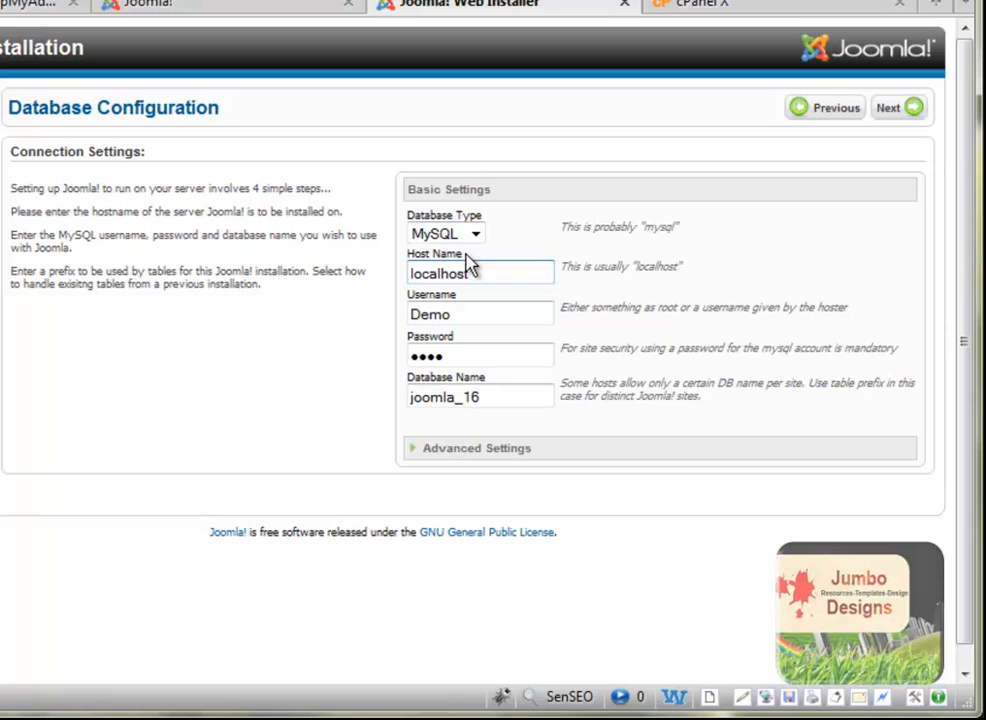
{"action": "mouse_move", "coordinate": [470, 264]}
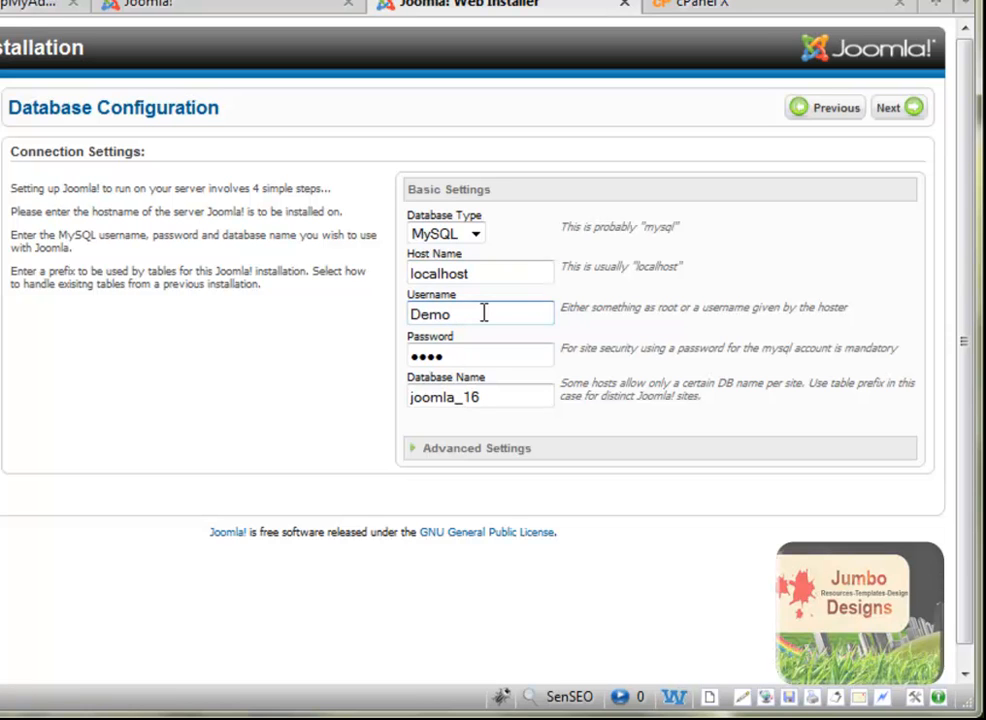
Step: Enter username testbase, its password and database name testbase in place of joomla_16
{"action": "left_click", "coordinate": [480, 312]}
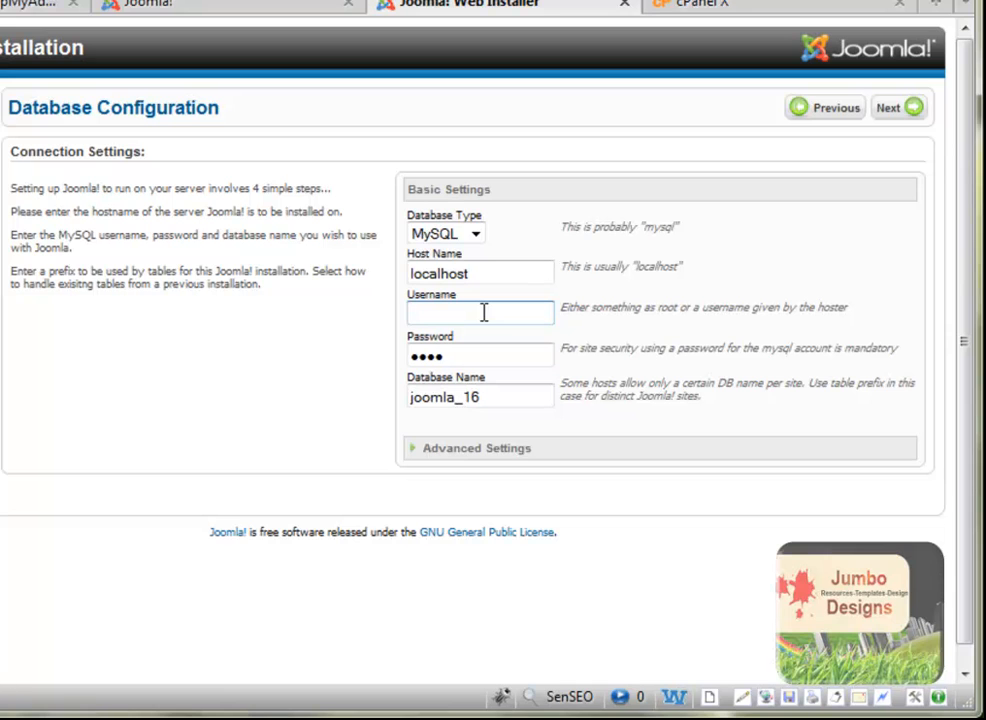
{"action": "type", "text": "testbas"}
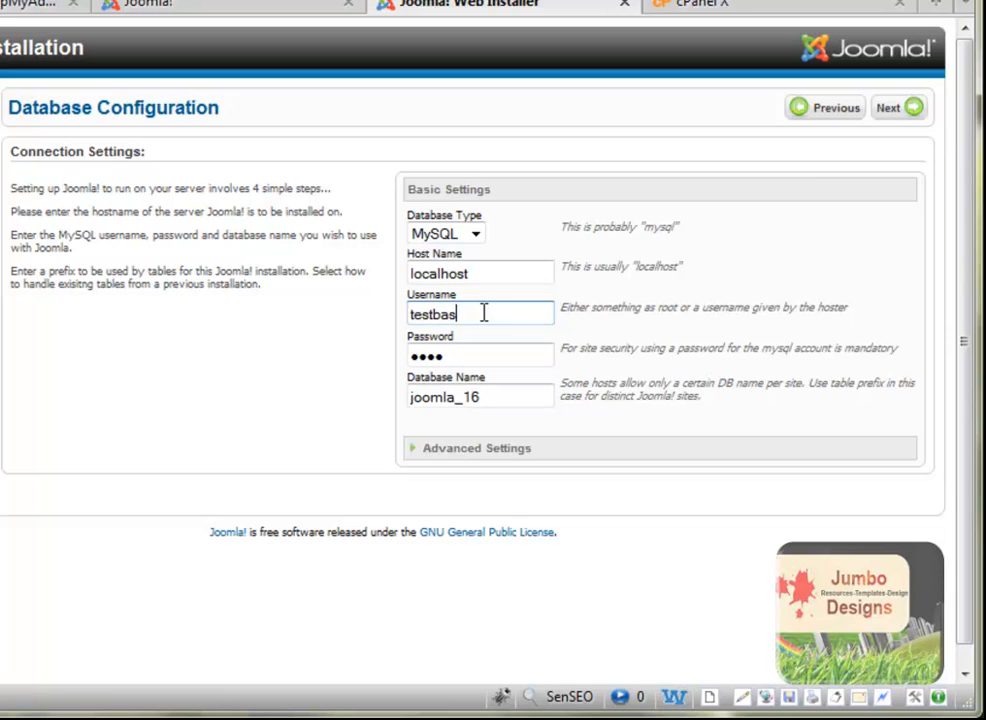
{"action": "left_click", "coordinate": [480, 354]}
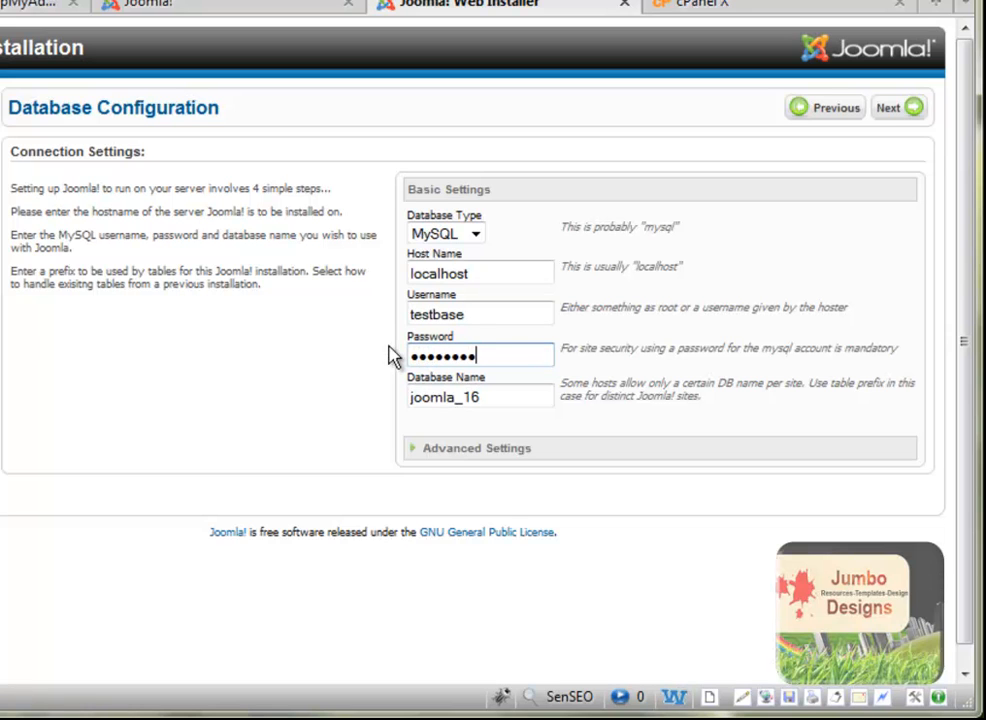
{"action": "left_click", "coordinate": [480, 396]}
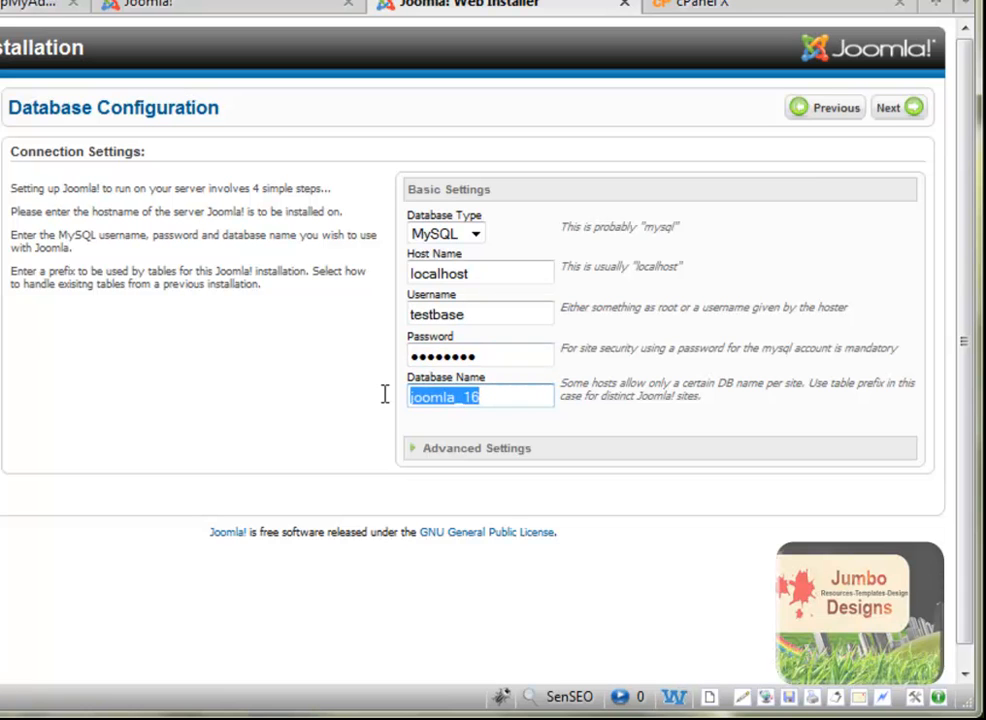
{"action": "type", "text": "ta"}
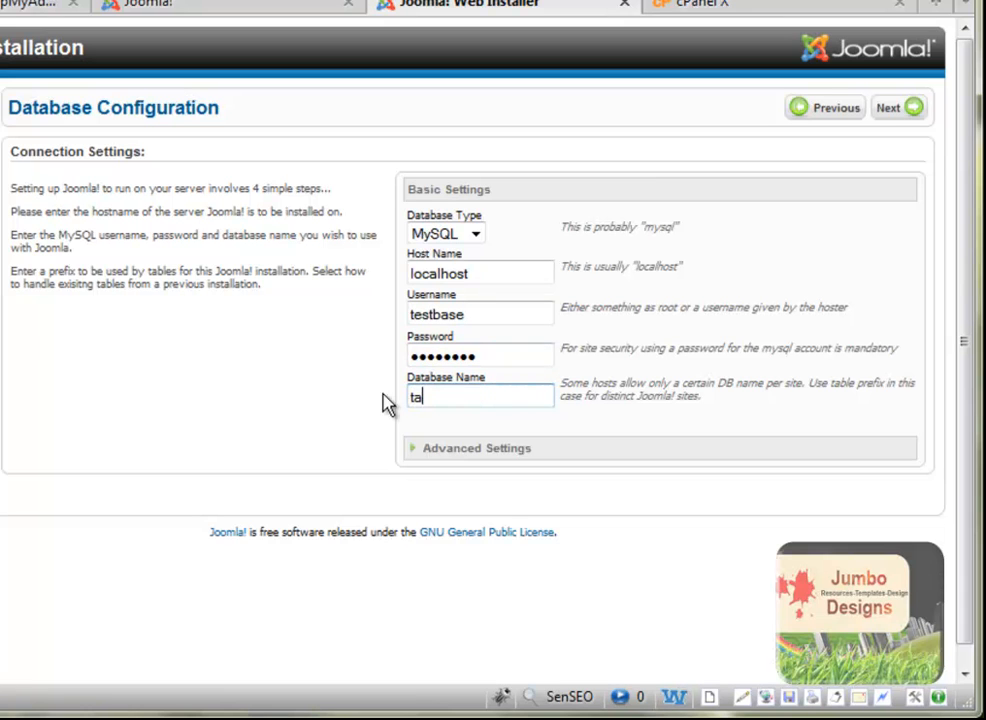
{"action": "type", "text": "estbase"}
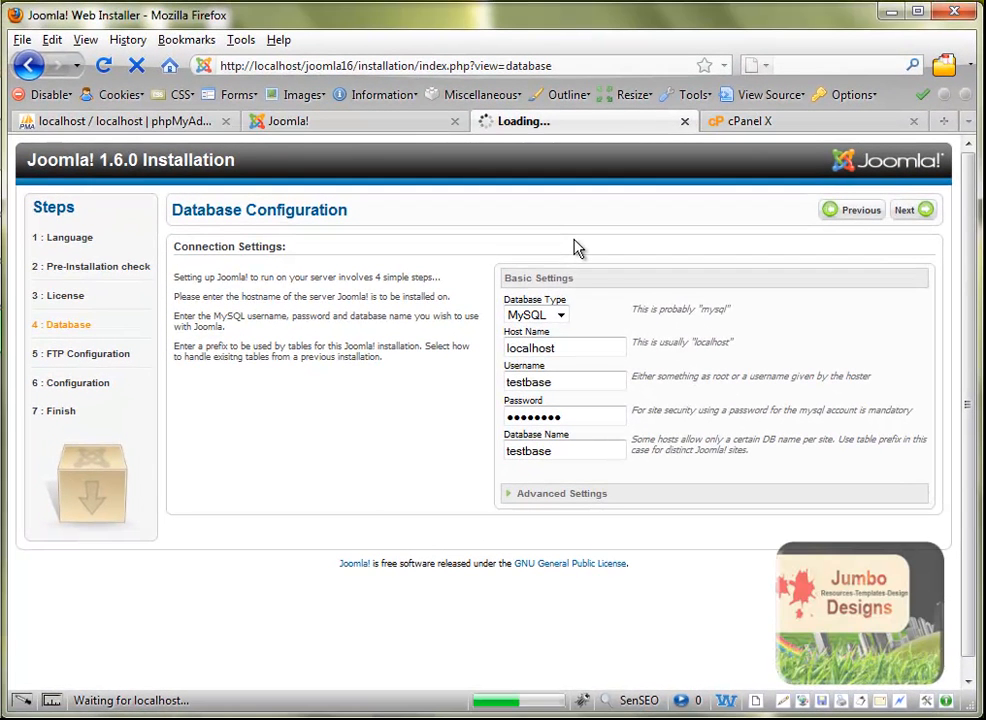
Step: Submit the database settings and skip the optional FTP step with the FTP layer left at No
{"action": "left_click", "coordinate": [910, 210]}
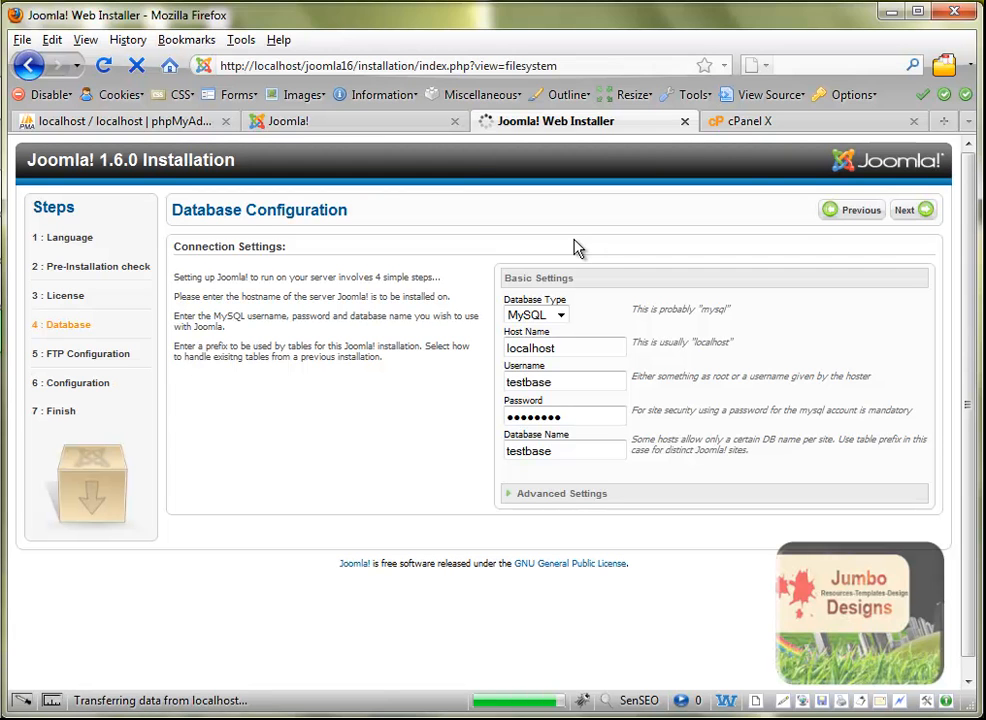
{"action": "left_click", "coordinate": [912, 210]}
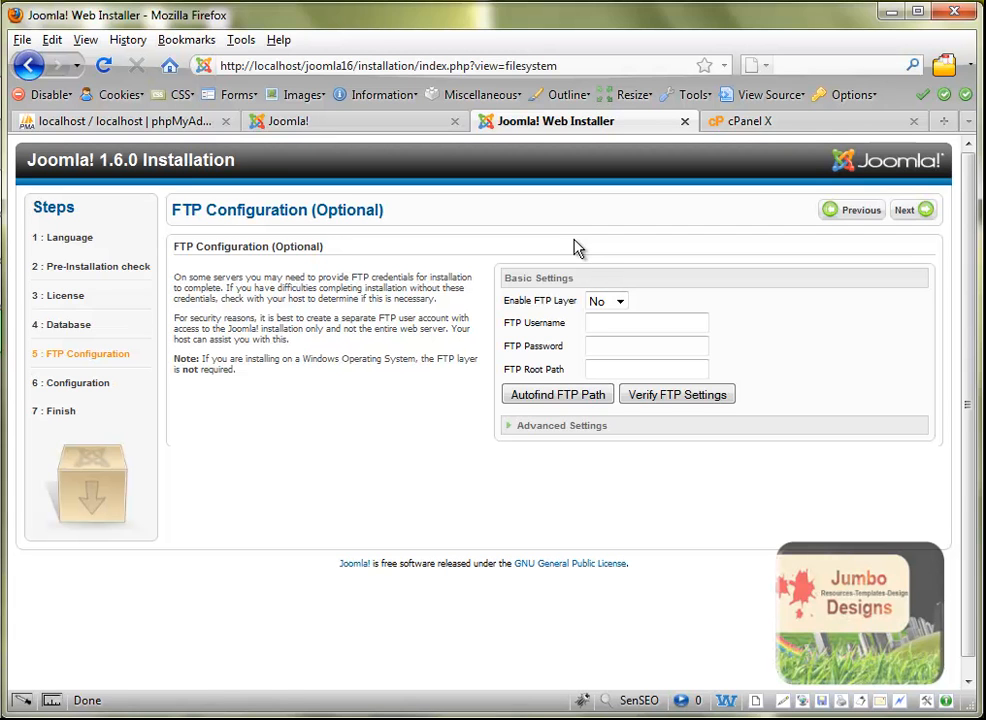
{"action": "mouse_move", "coordinate": [282, 232]}
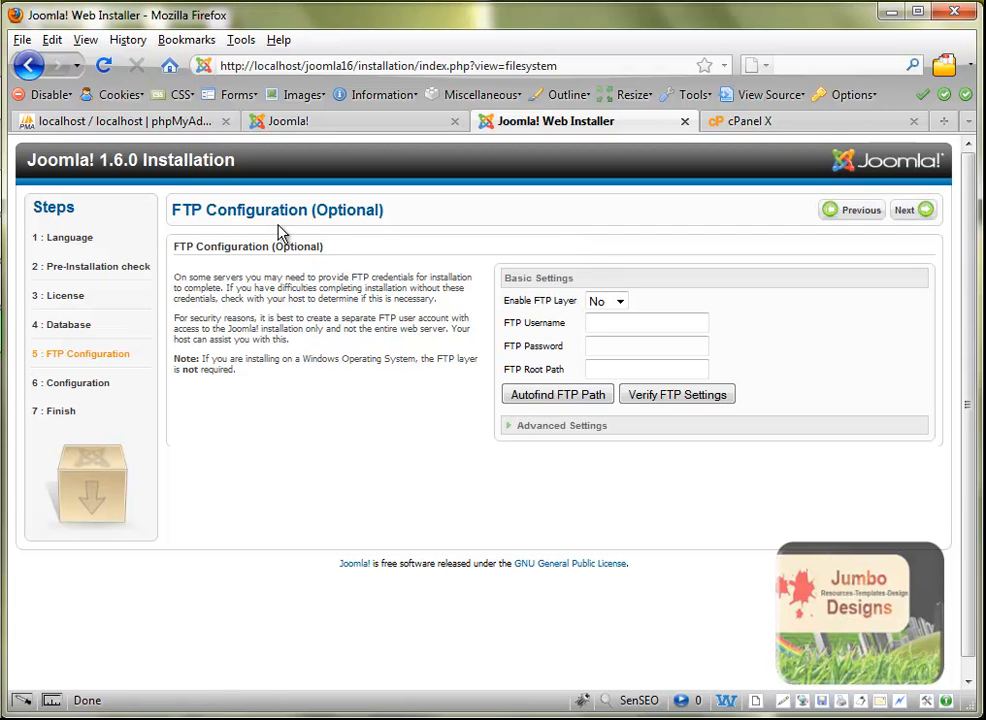
{"action": "double_click", "coordinate": [344, 210]}
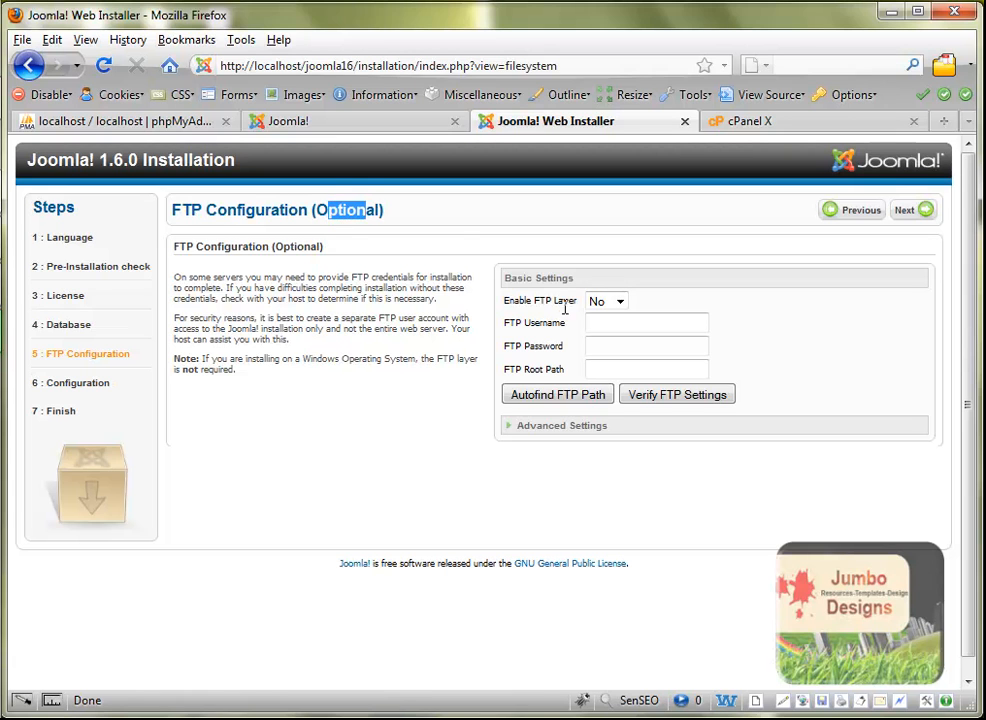
{"action": "mouse_move", "coordinate": [744, 376]}
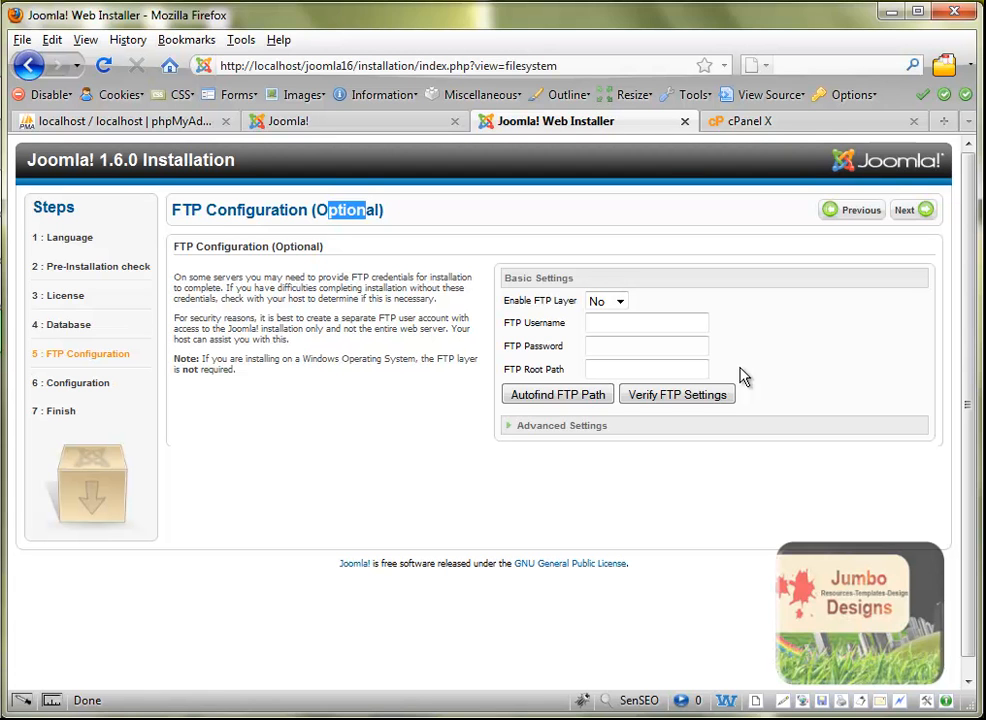
{"action": "mouse_move", "coordinate": [680, 300]}
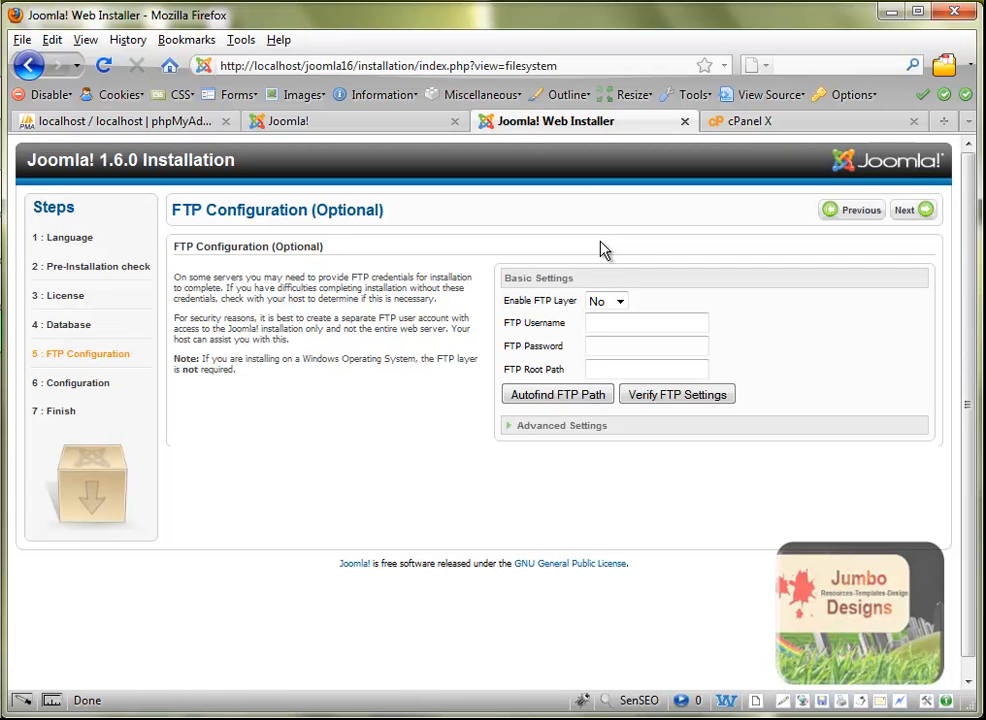
{"action": "left_click", "coordinate": [908, 210]}
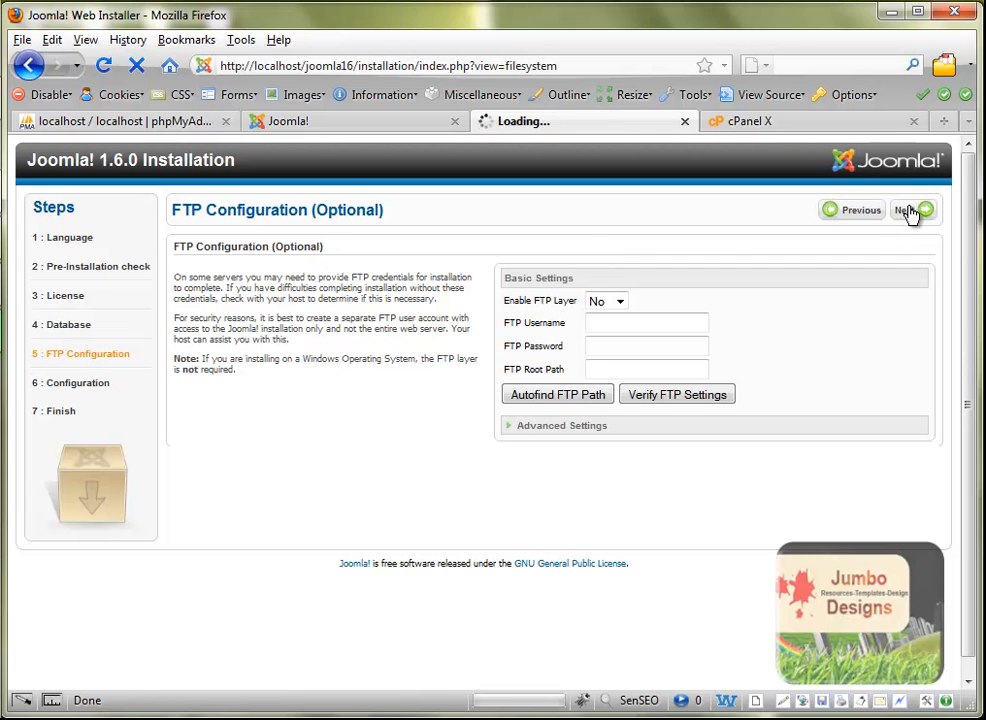
Step: Reach Main Configuration and check the Site Name ScreenCast Test and admin e-mail fields
{"action": "left_click", "coordinate": [908, 210]}
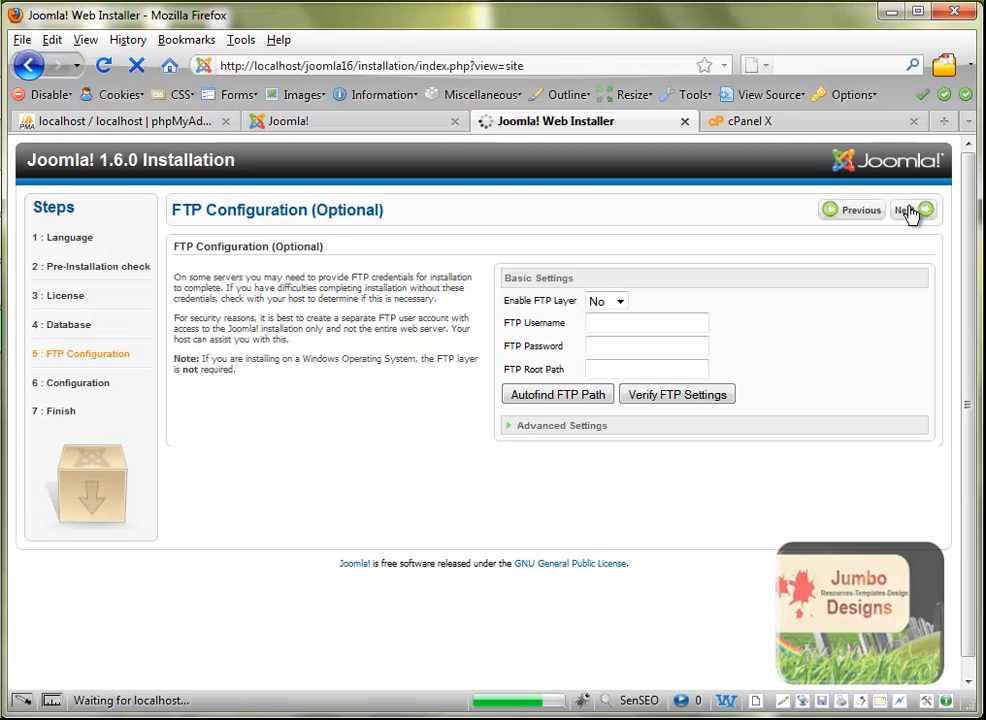
{"action": "left_click", "coordinate": [908, 210]}
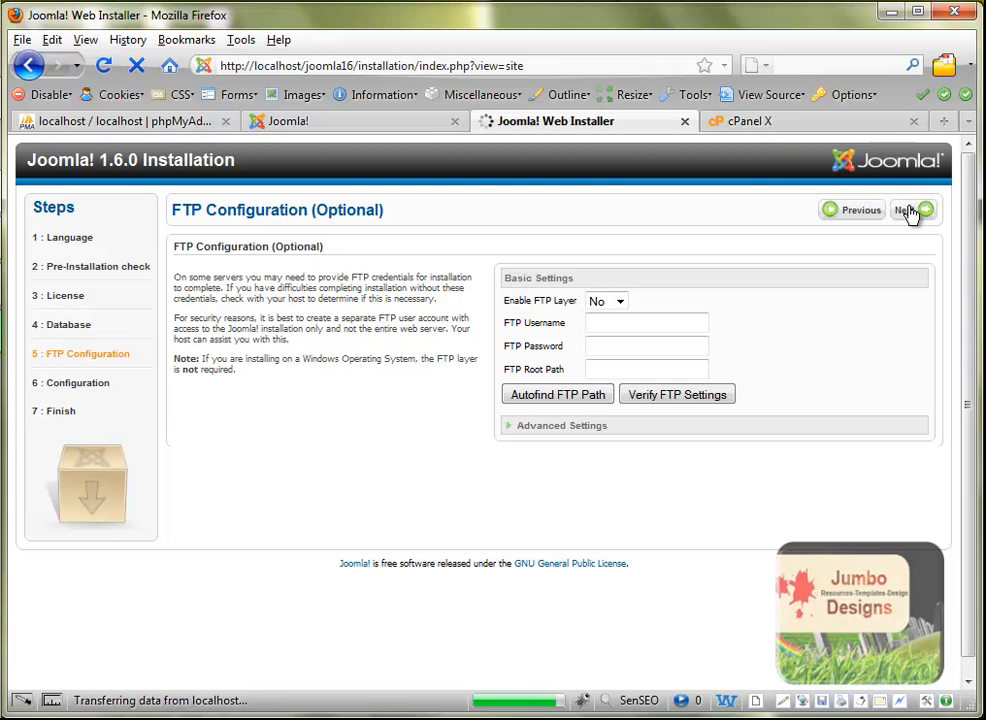
{"action": "left_click", "coordinate": [908, 210]}
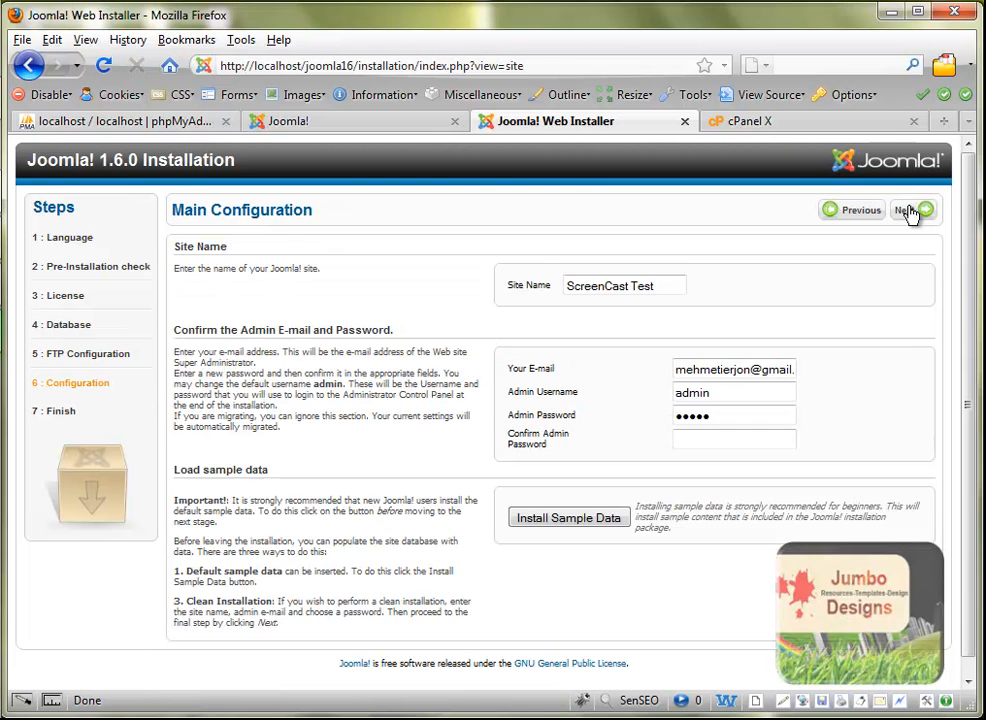
{"action": "mouse_move", "coordinate": [576, 244]}
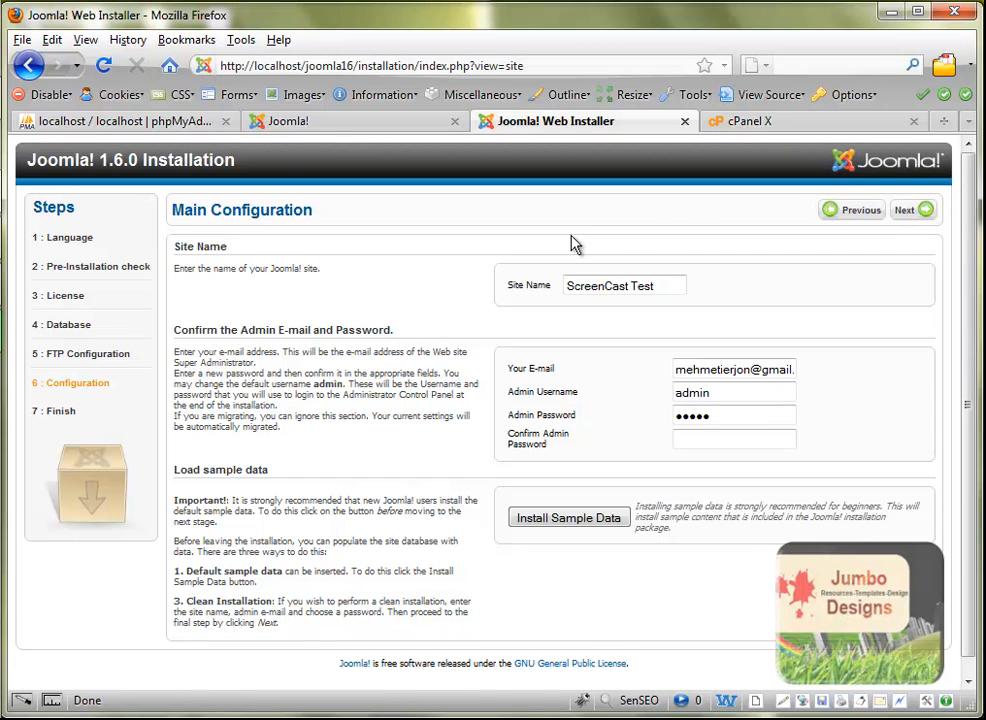
{"action": "left_click", "coordinate": [624, 284]}
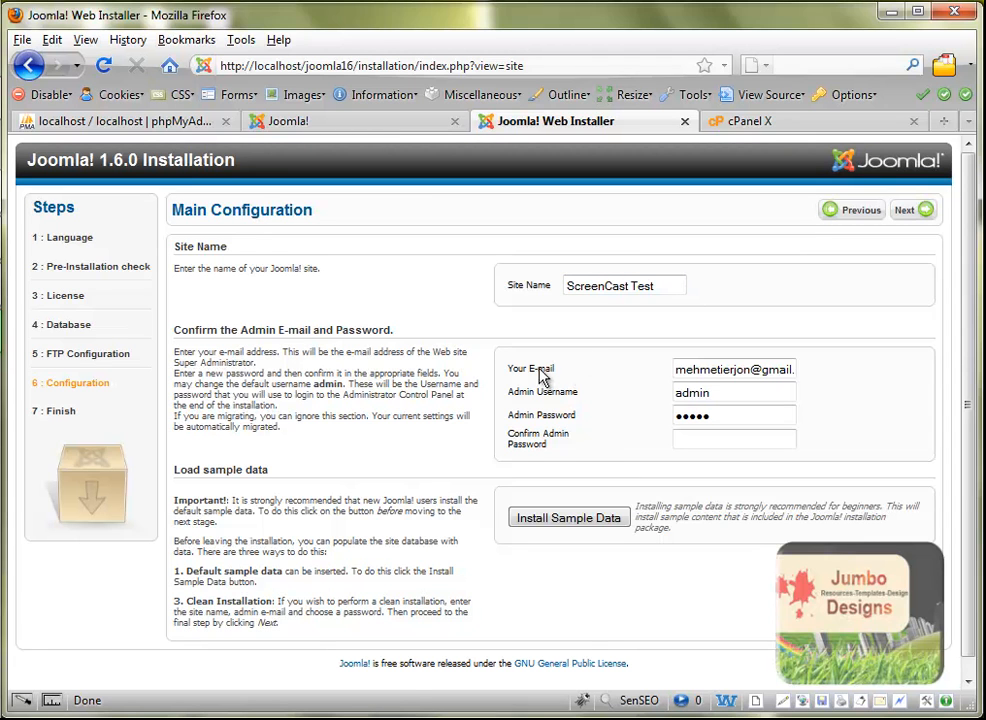
{"action": "left_click", "coordinate": [734, 368]}
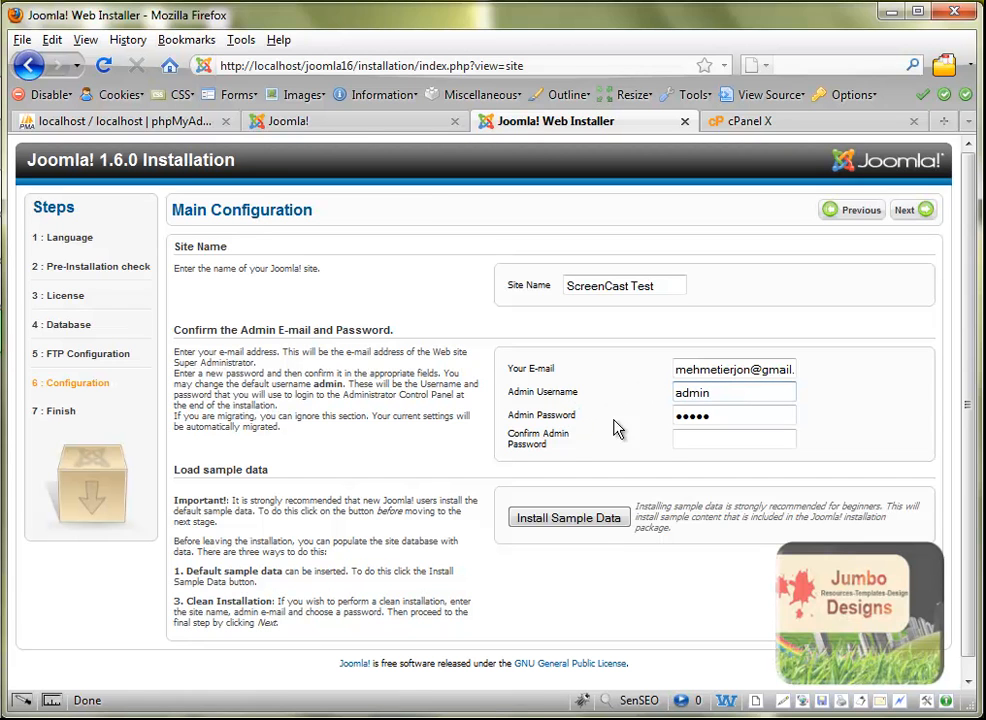
{"action": "mouse_move", "coordinate": [780, 412]}
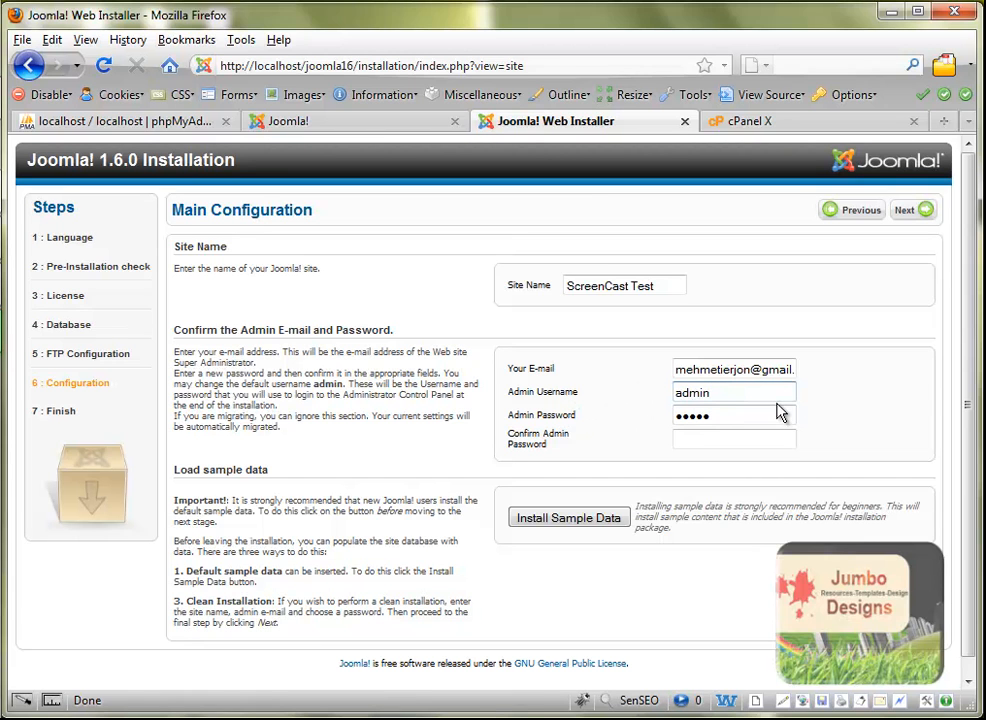
Step: Keep admin username admin and retype the password in Confirm Admin Password
{"action": "left_click", "coordinate": [734, 392]}
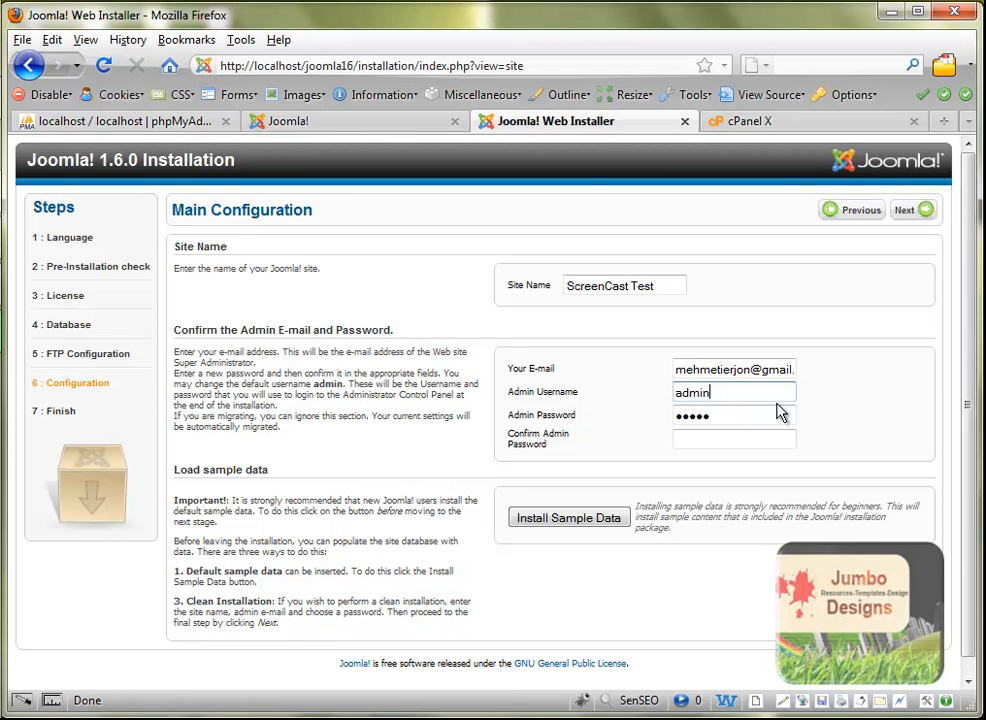
{"action": "left_click", "coordinate": [734, 418]}
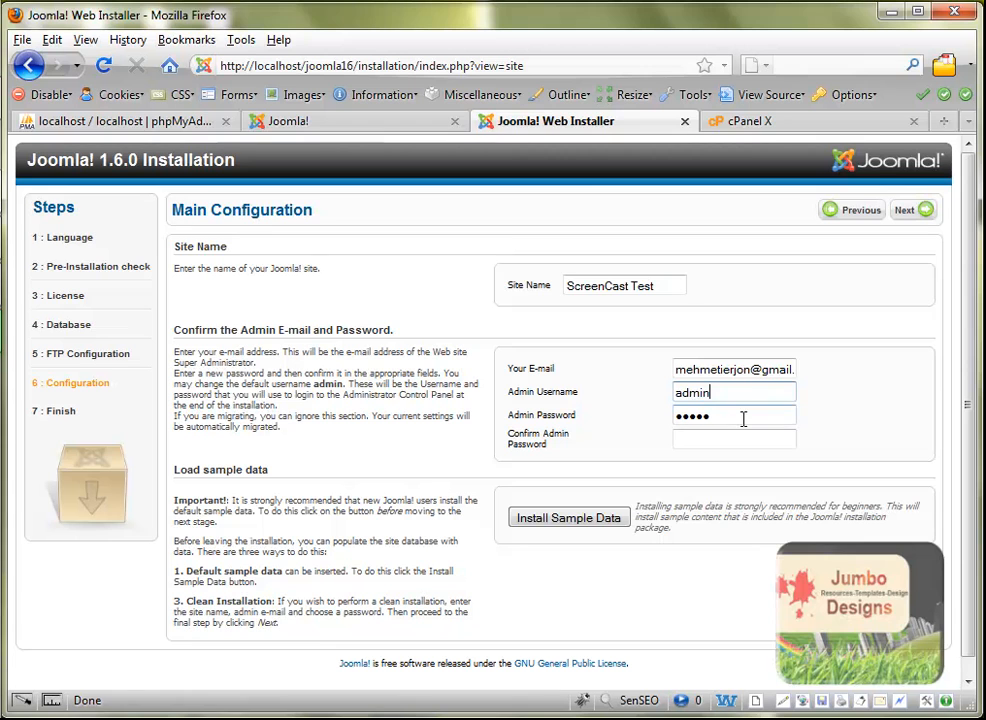
{"action": "type", "text": "•••"}
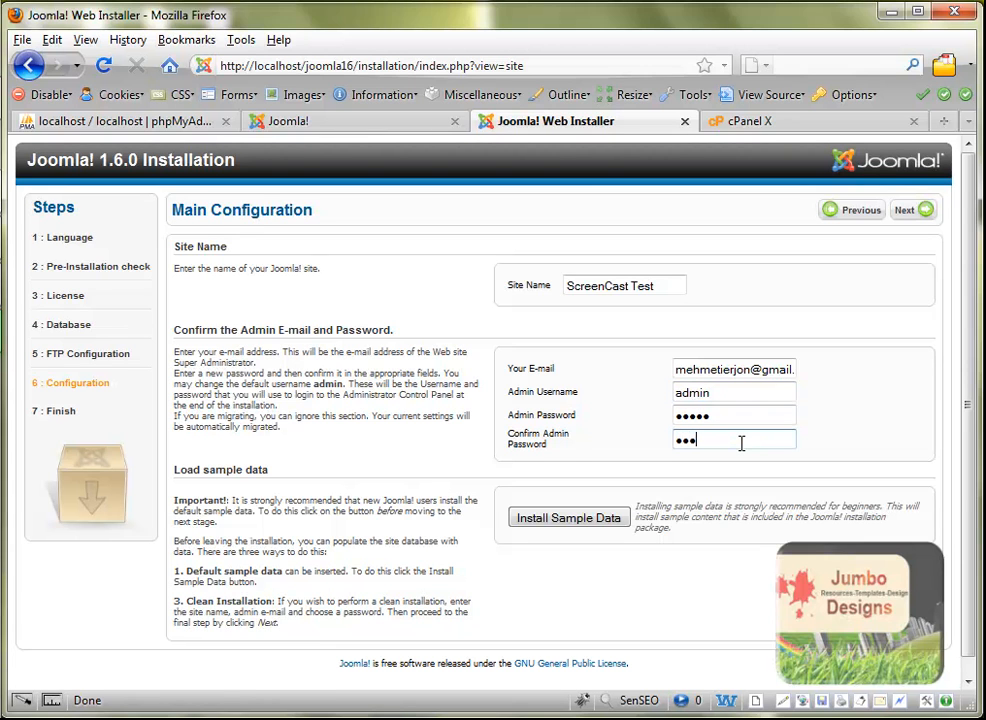
{"action": "type", "text": "••"}
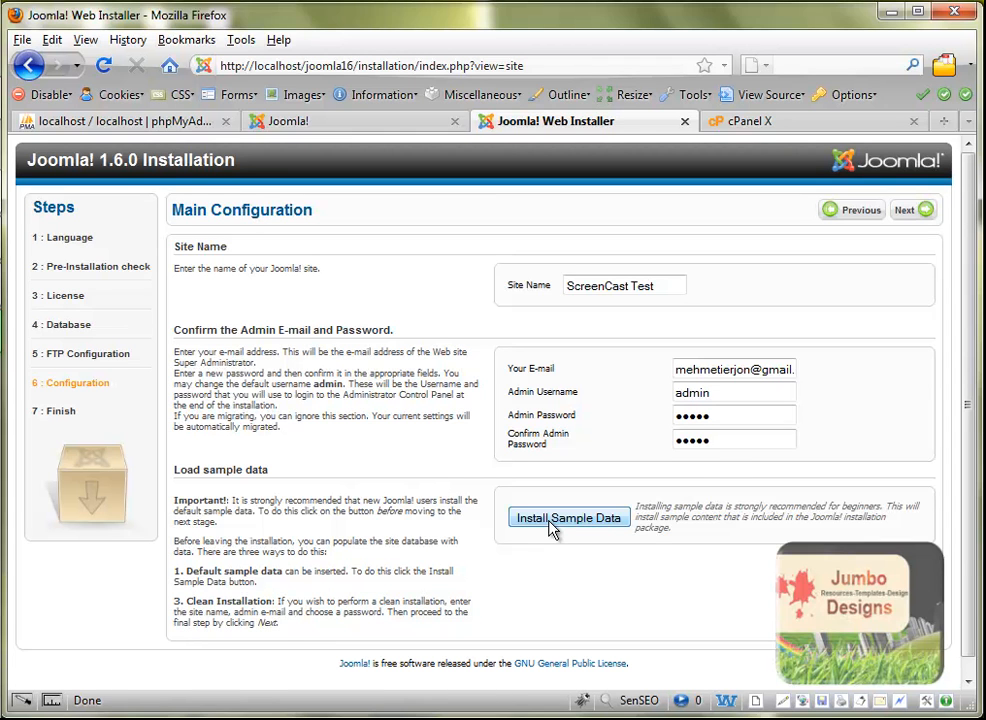
Step: Install the default sample data from the Main Configuration page
{"action": "left_click", "coordinate": [568, 516]}
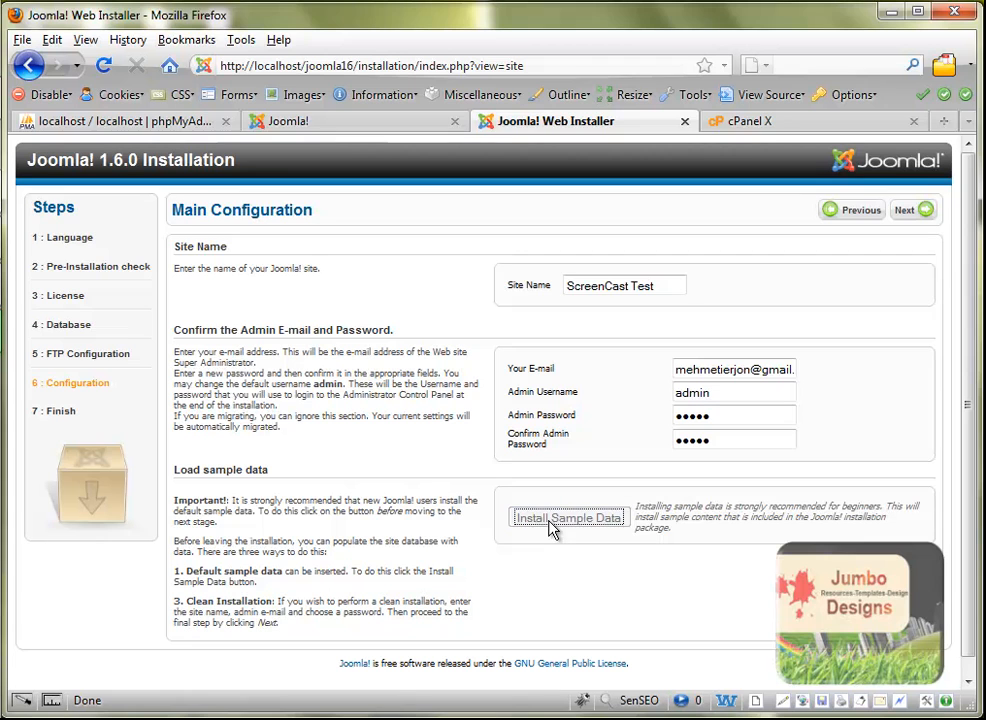
{"action": "mouse_move", "coordinate": [628, 584]}
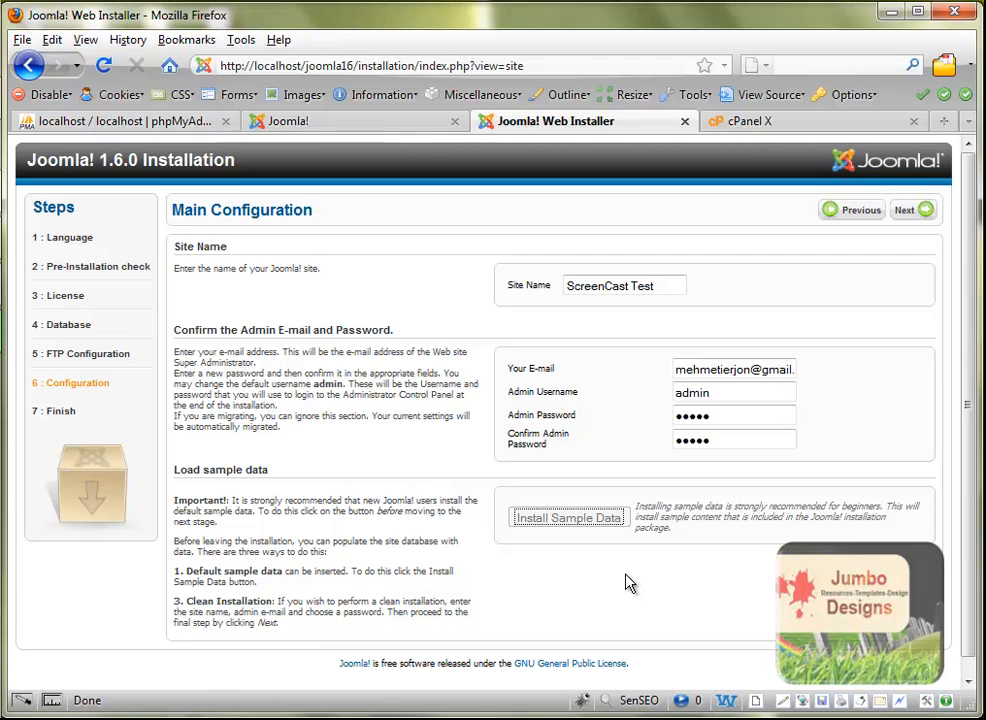
{"action": "mouse_move", "coordinate": [618, 572]}
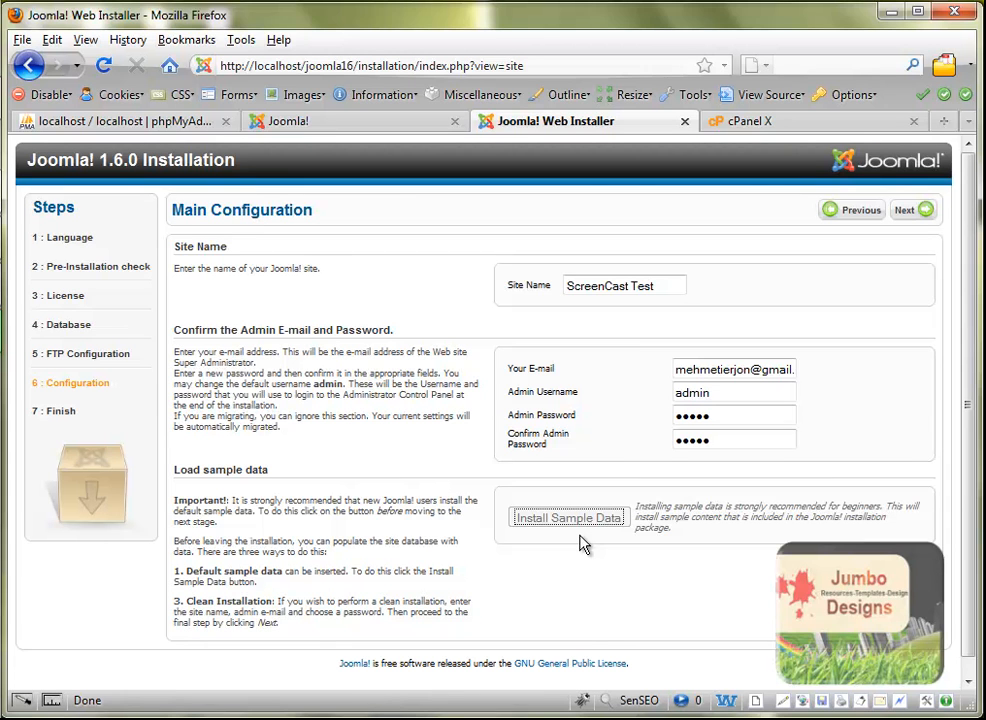
{"action": "left_click", "coordinate": [568, 516]}
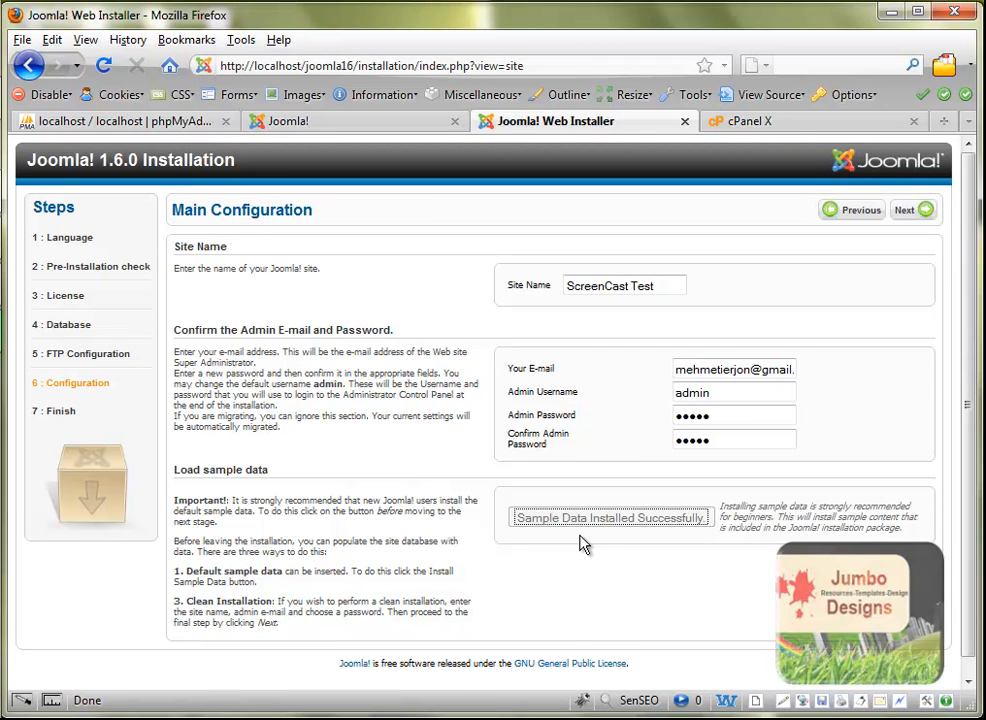
{"action": "mouse_move", "coordinate": [932, 246]}
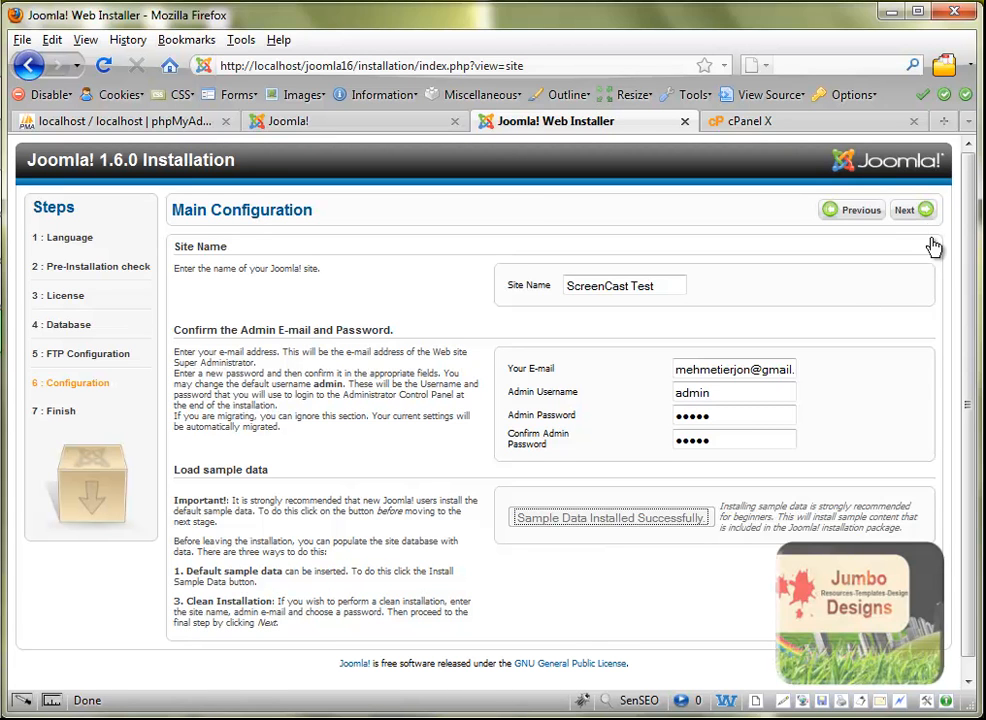
Step: Proceed past Main Configuration with Next toward the installer's Finish step
{"action": "left_click", "coordinate": [908, 210]}
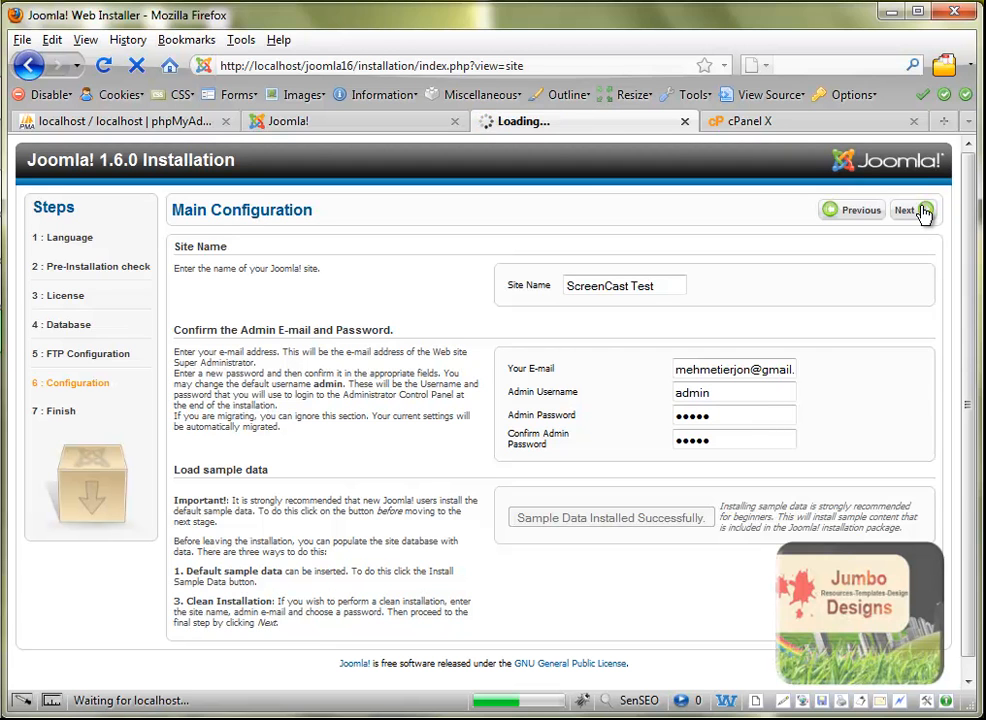
{"action": "left_click", "coordinate": [906, 210]}
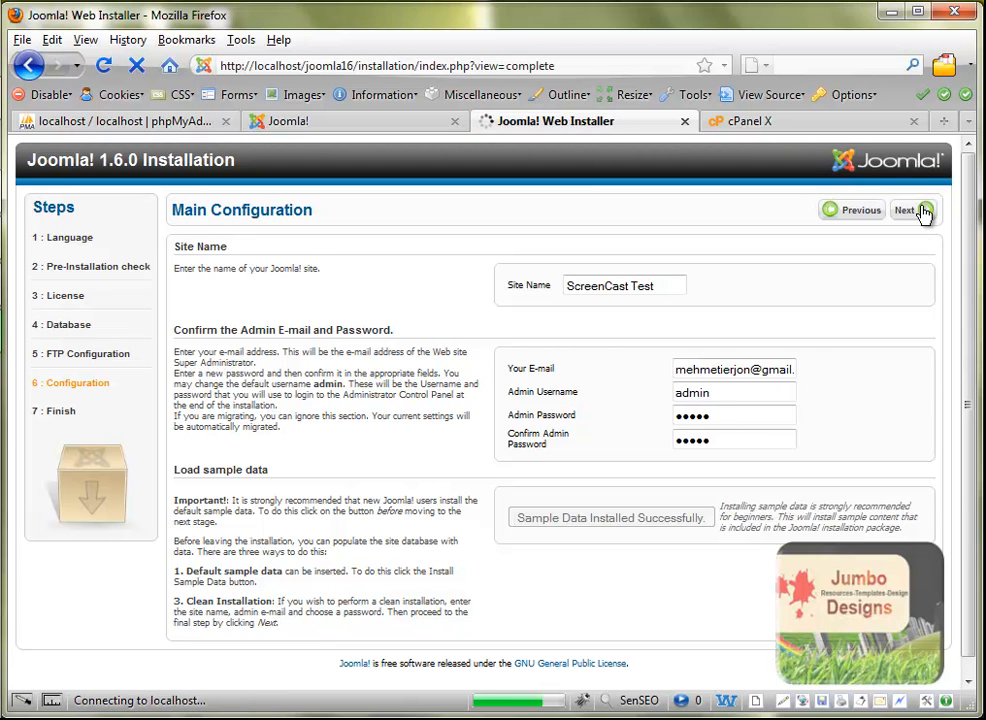
{"action": "left_click", "coordinate": [906, 210]}
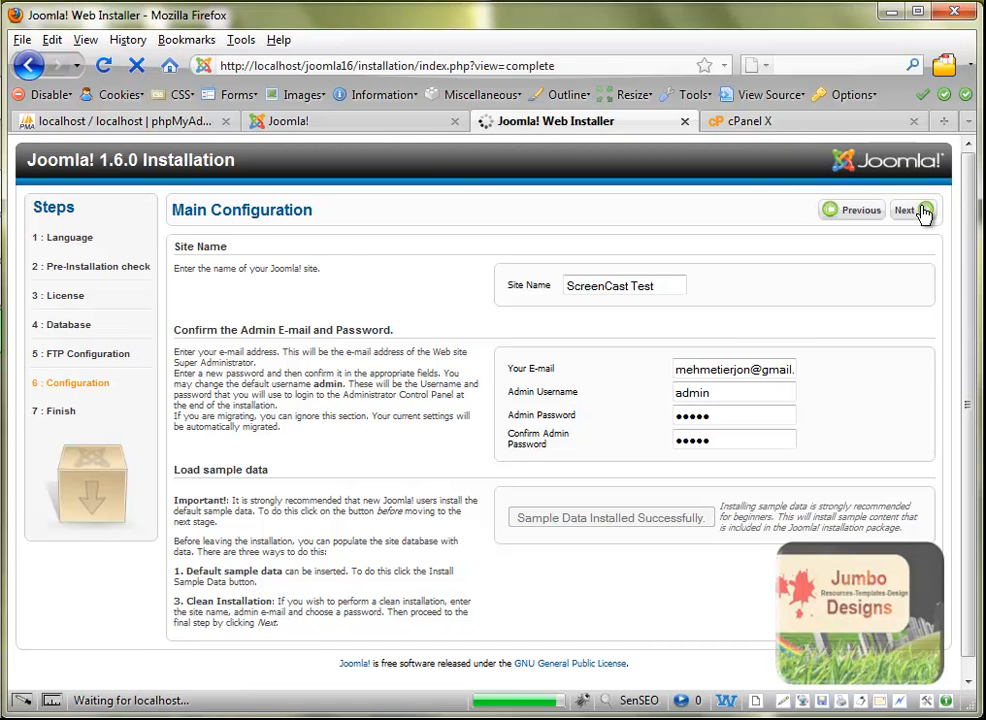
{"action": "left_click", "coordinate": [908, 210]}
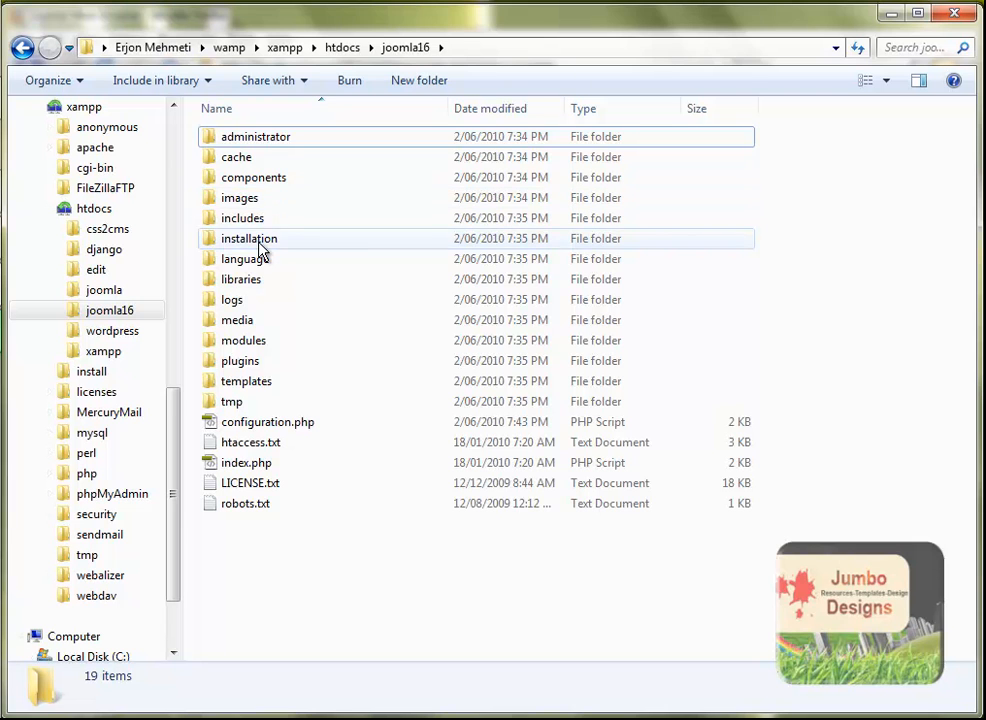
Step: Rename the installation folder inside htdocs\joomla16 by appending '77' to its name
{"action": "left_click", "coordinate": [248, 238]}
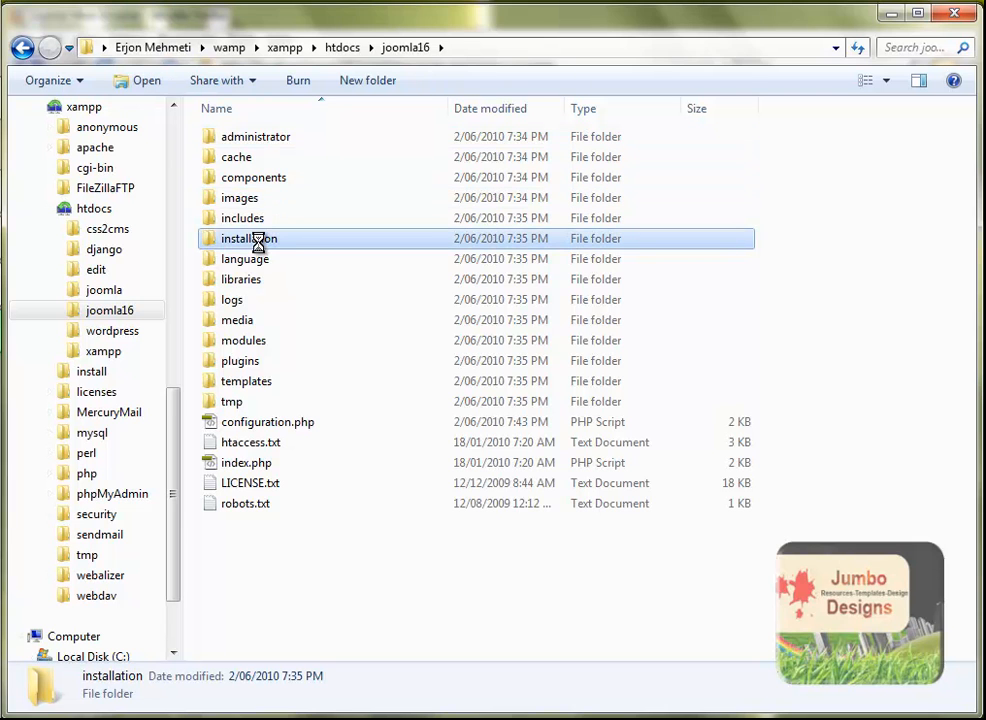
{"action": "right_click", "coordinate": [248, 238]}
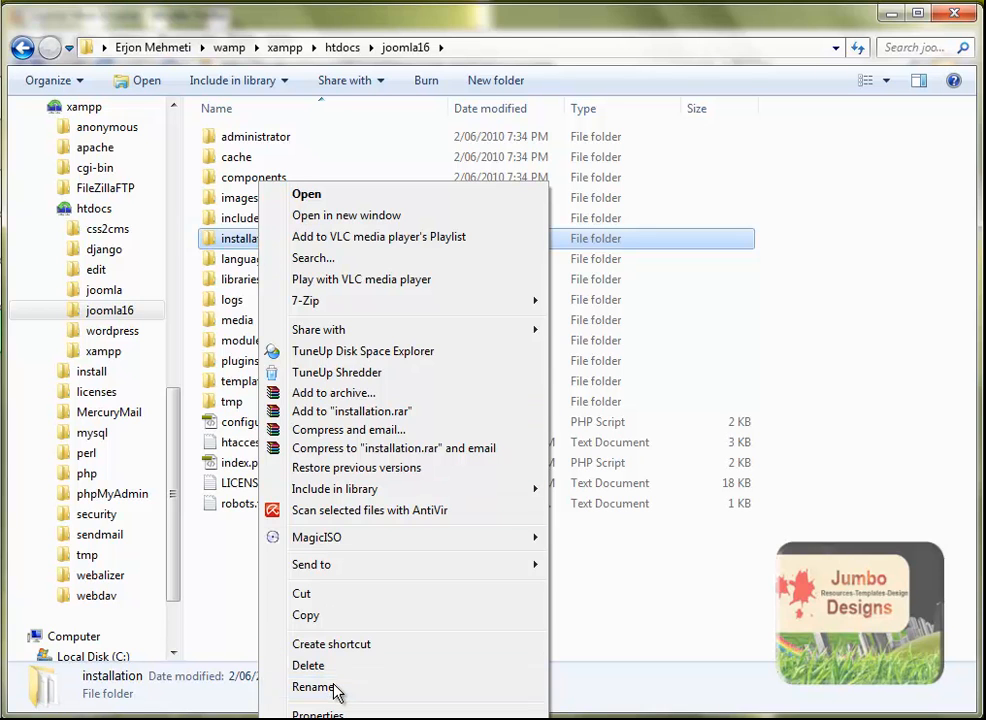
{"action": "left_click", "coordinate": [312, 688]}
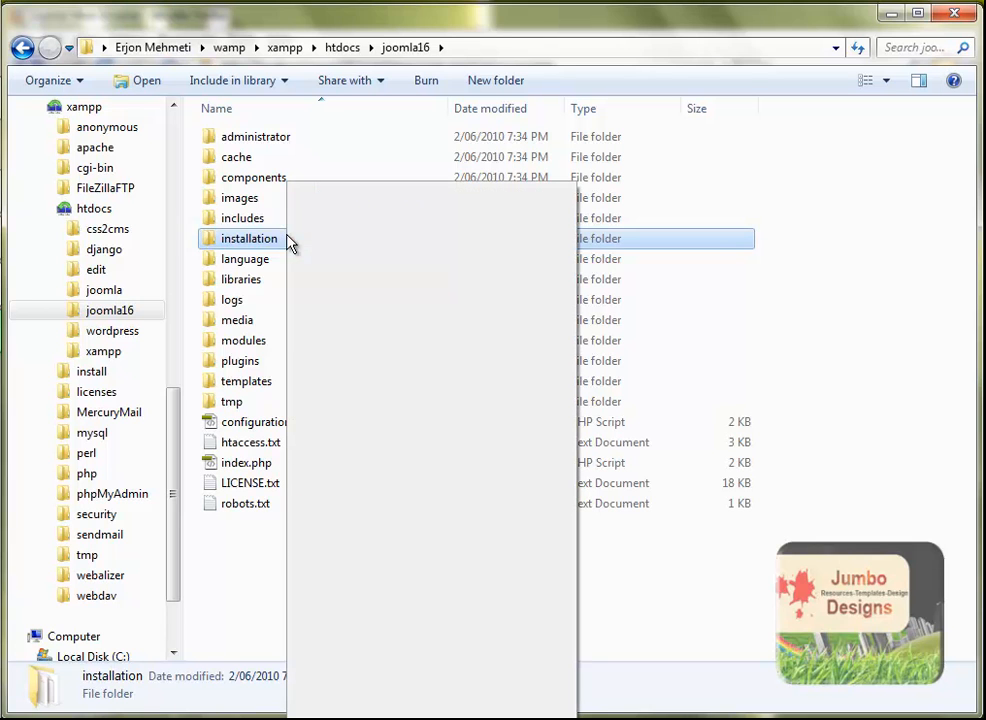
{"action": "right_click", "coordinate": [248, 238]}
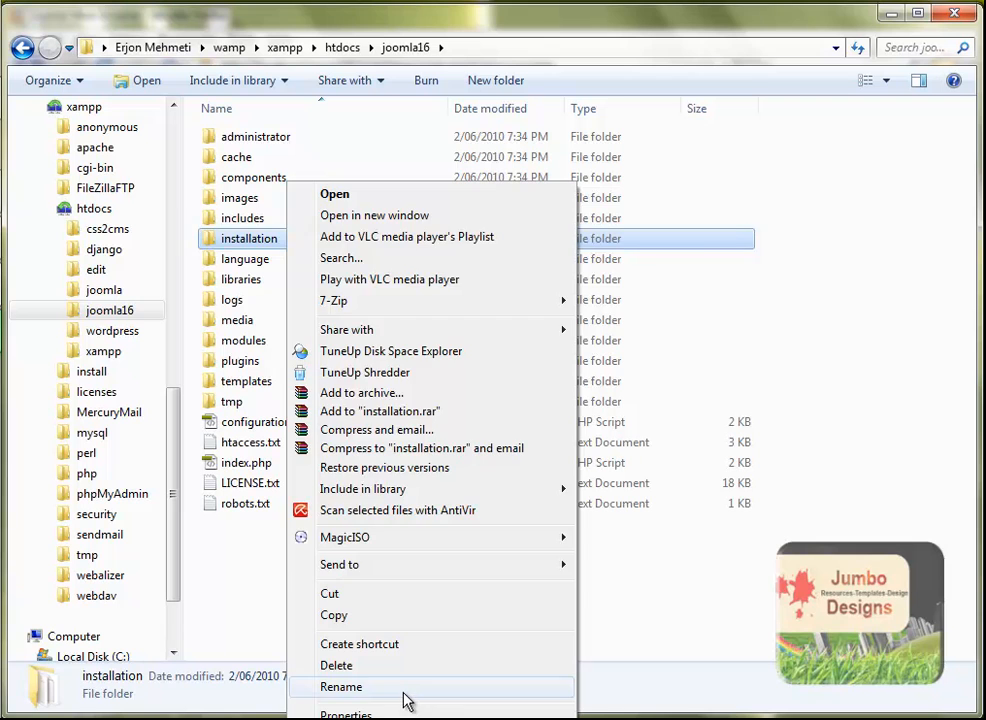
{"action": "left_click", "coordinate": [340, 686]}
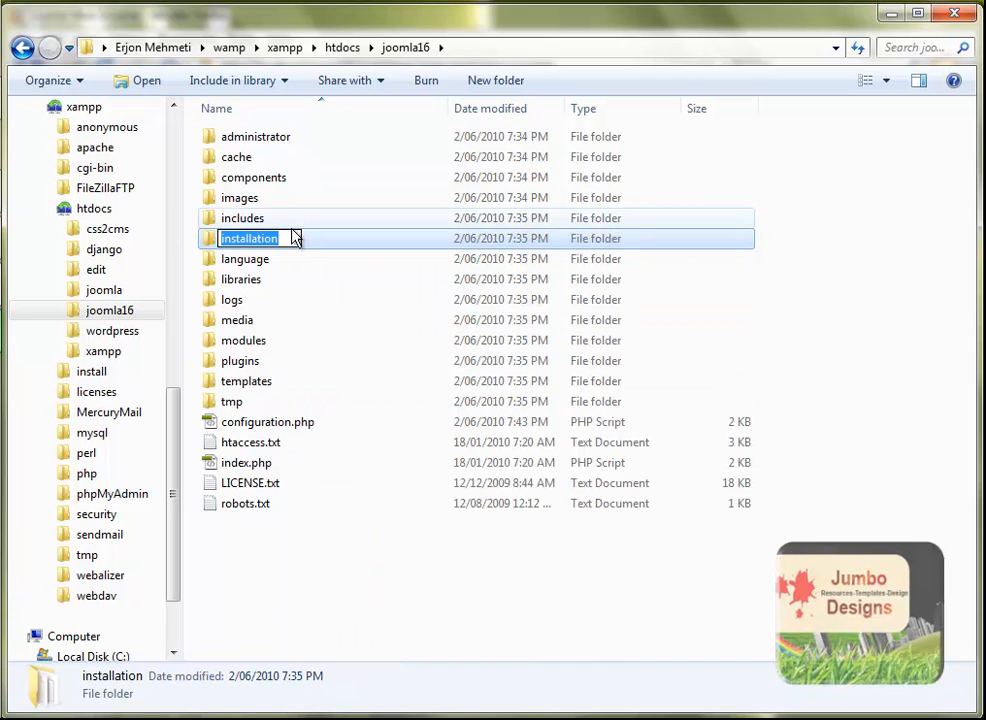
{"action": "type", "text": "77"}
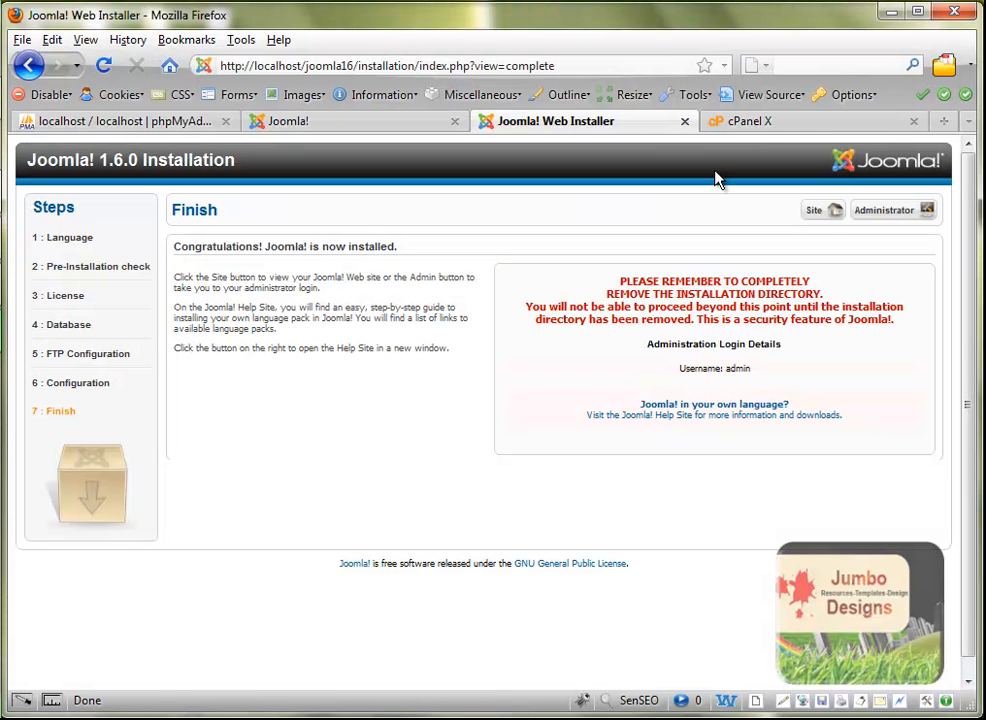
Step: Launch the newly installed front-end site from the Finish page's Site button
{"action": "left_click", "coordinate": [816, 210]}
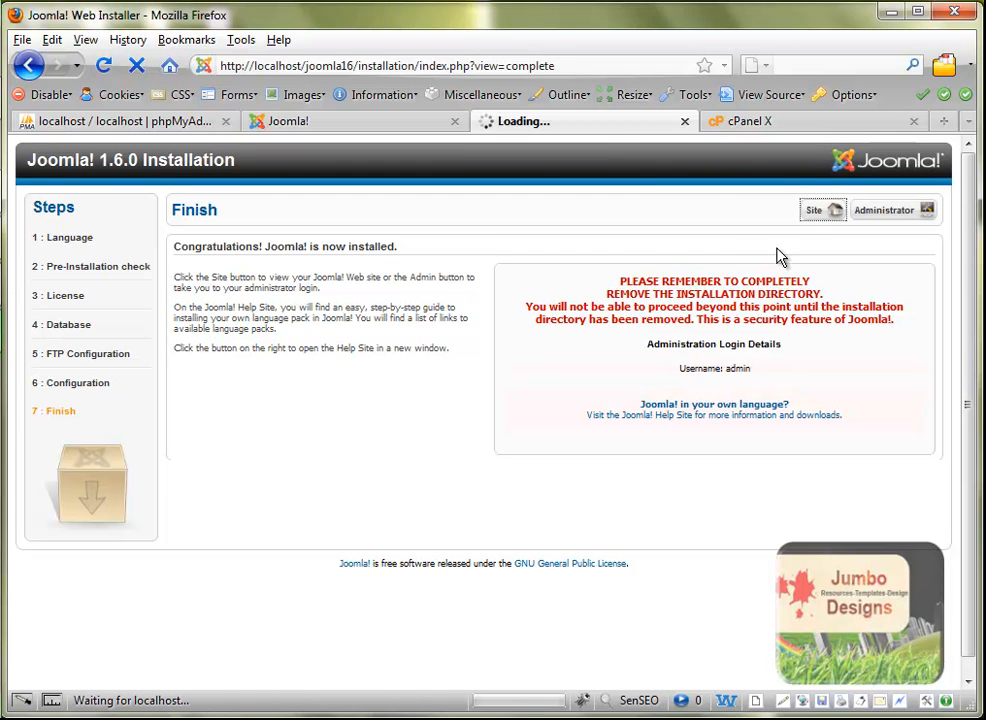
{"action": "mouse_move", "coordinate": [800, 228]}
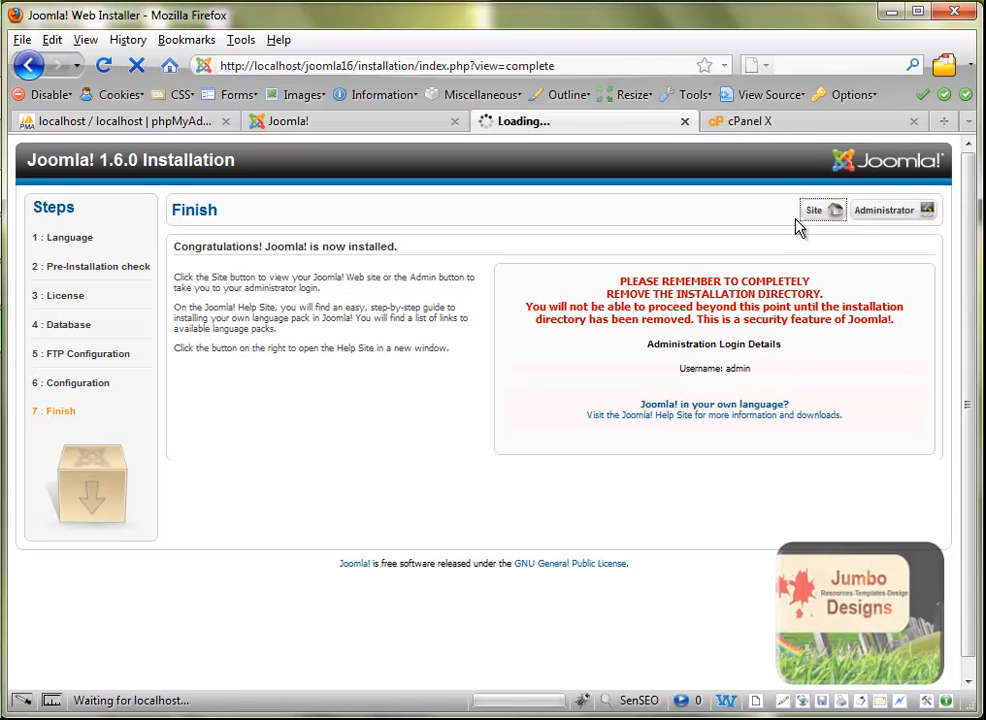
{"action": "left_click", "coordinate": [814, 210]}
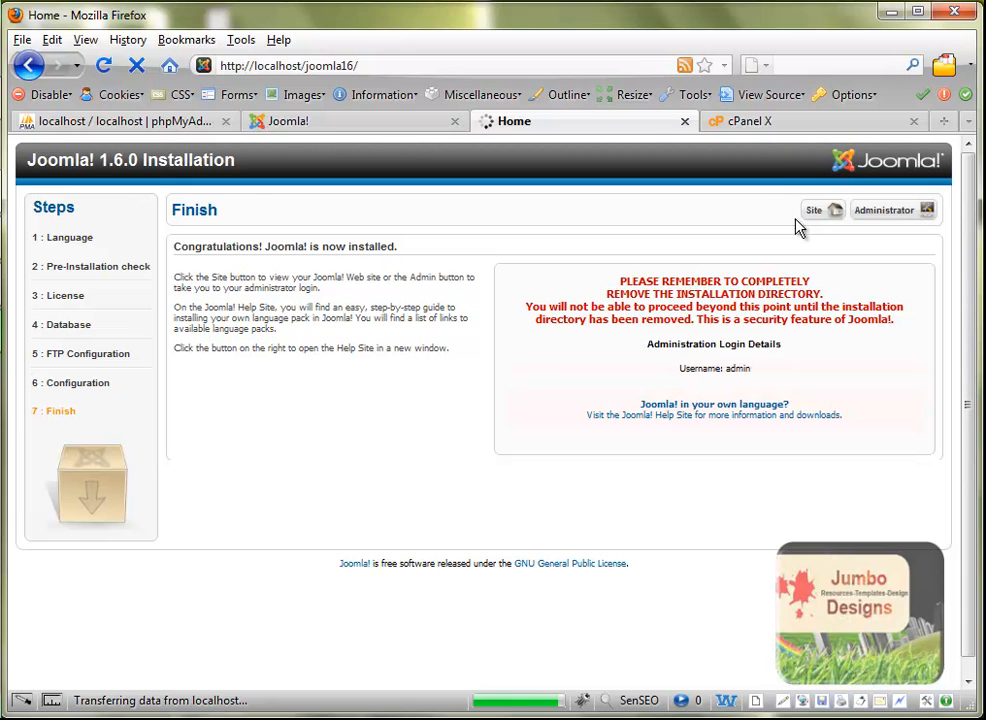
{"action": "left_click", "coordinate": [814, 210]}
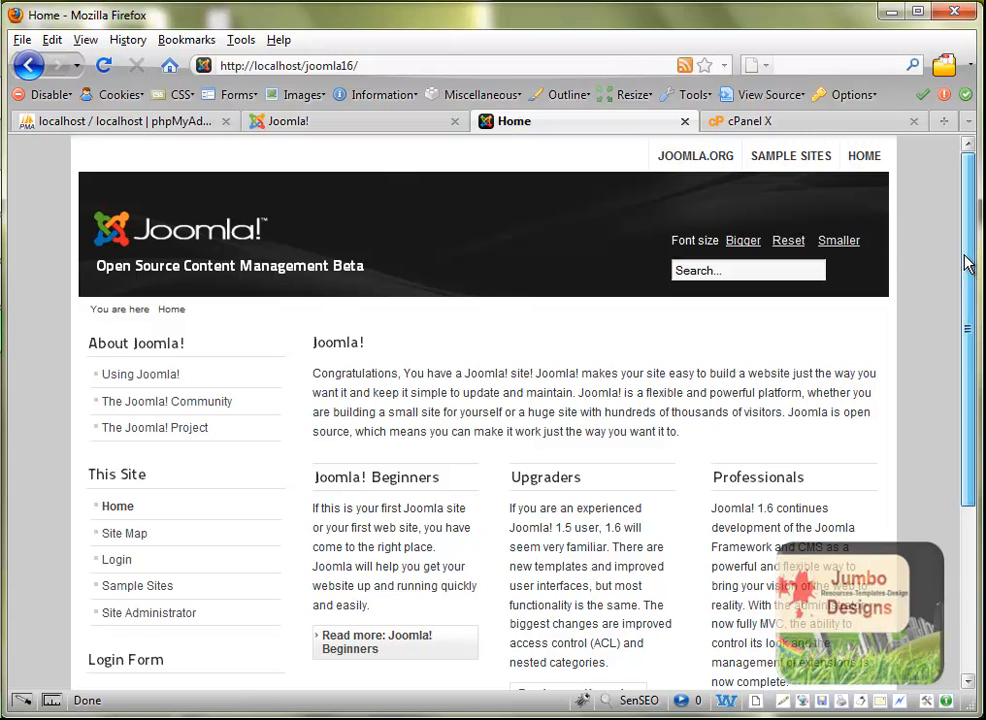
Step: Review the sample home page, then head to the administrator URL via the address bar
{"action": "scroll", "scroll_direction": "down", "scroll_amount": 3}
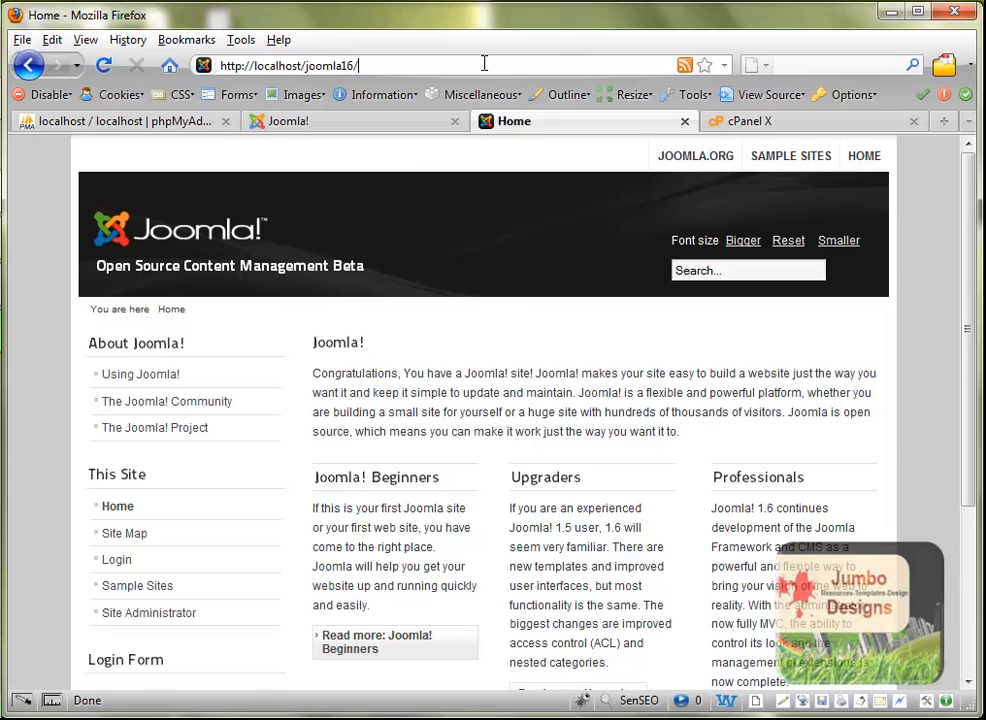
{"action": "type", "text": "administrator/index.php"}
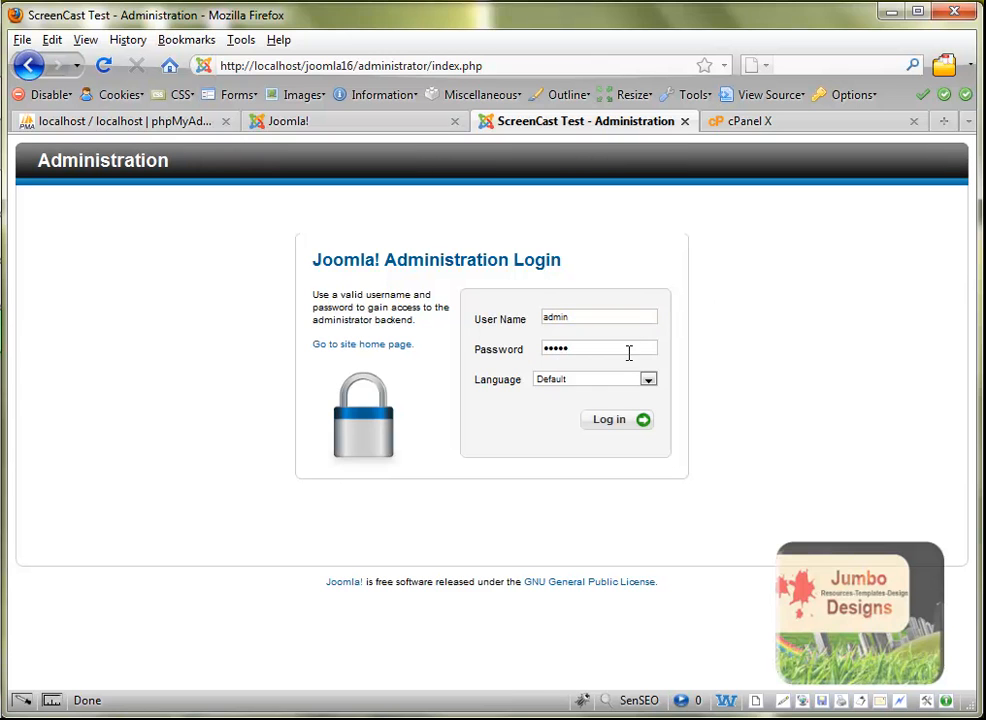
Step: Log in as admin and land on the Administration control panel as Super User
{"action": "left_click", "coordinate": [610, 420]}
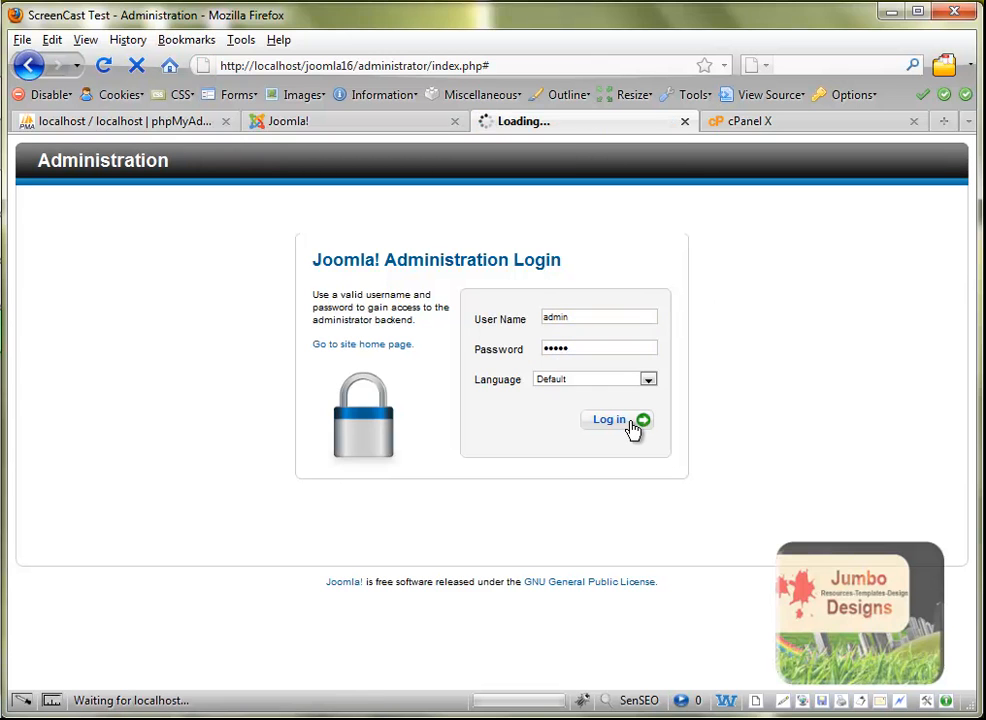
{"action": "left_click", "coordinate": [608, 420]}
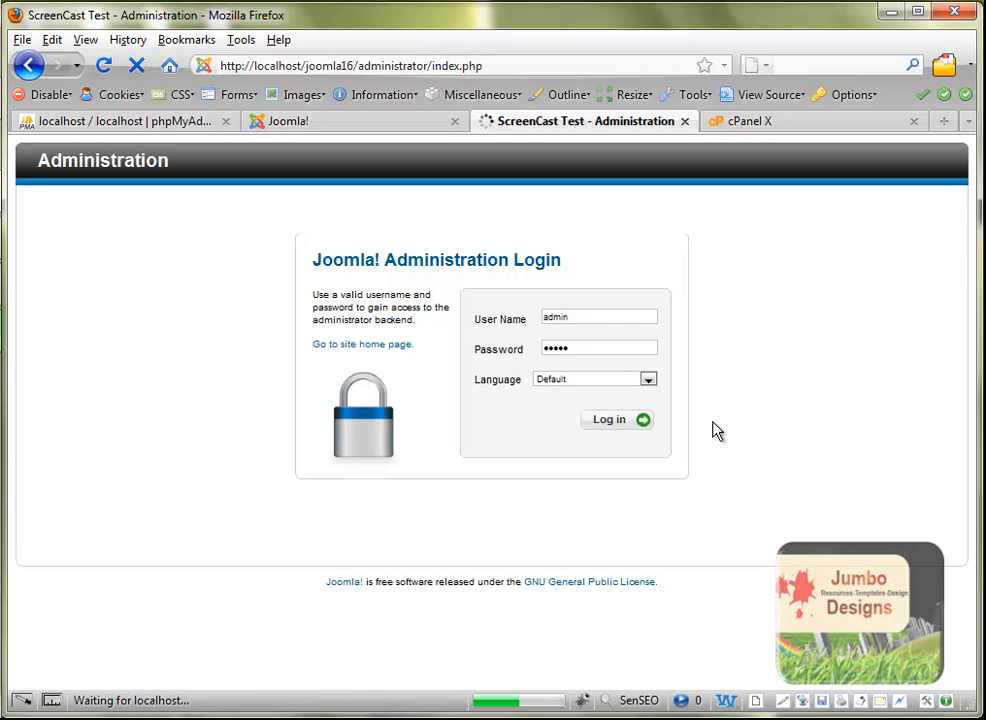
{"action": "left_click", "coordinate": [608, 420]}
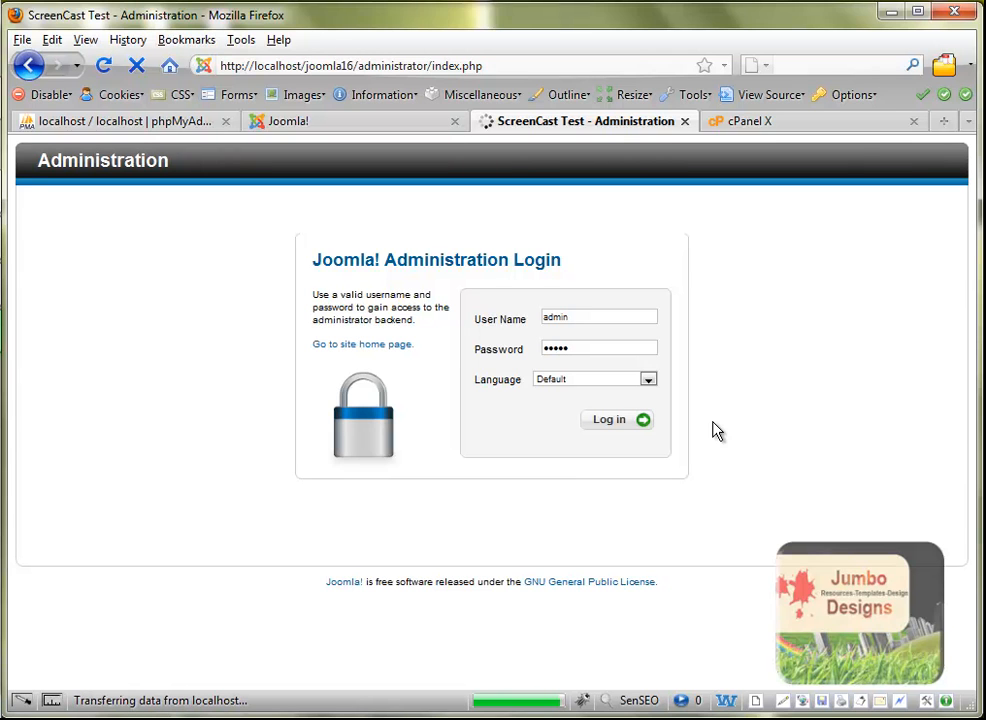
{"action": "left_click", "coordinate": [608, 420]}
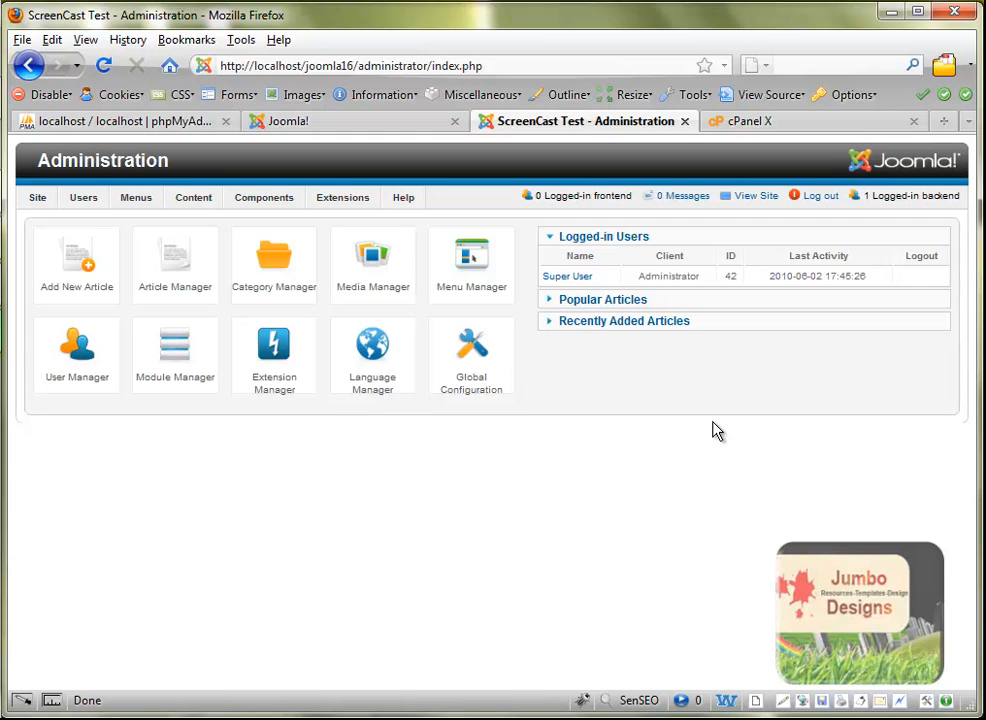
{"action": "left_click", "coordinate": [350, 64]}
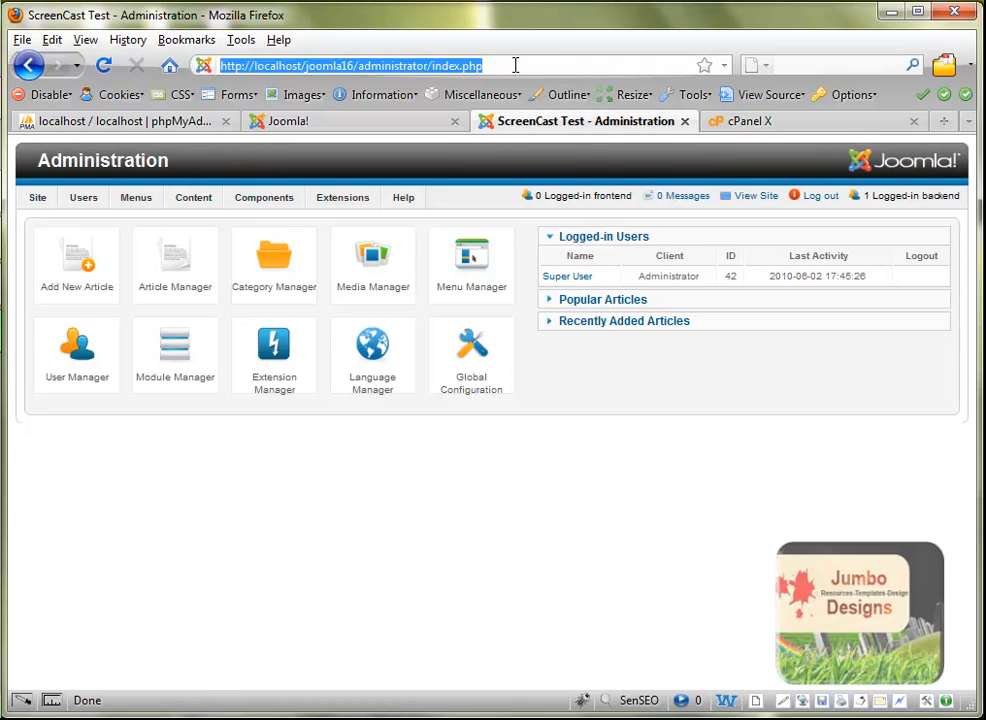